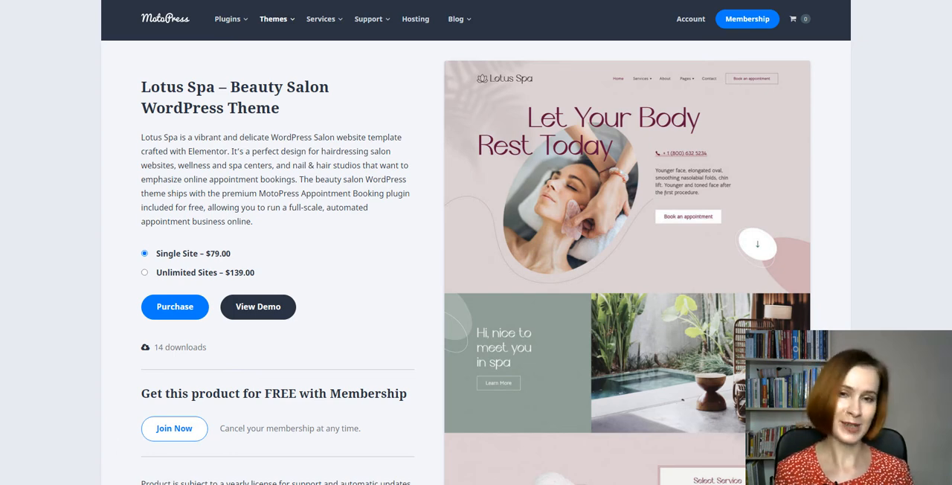
{"action": "mouse_move", "coordinate": [258, 306]}
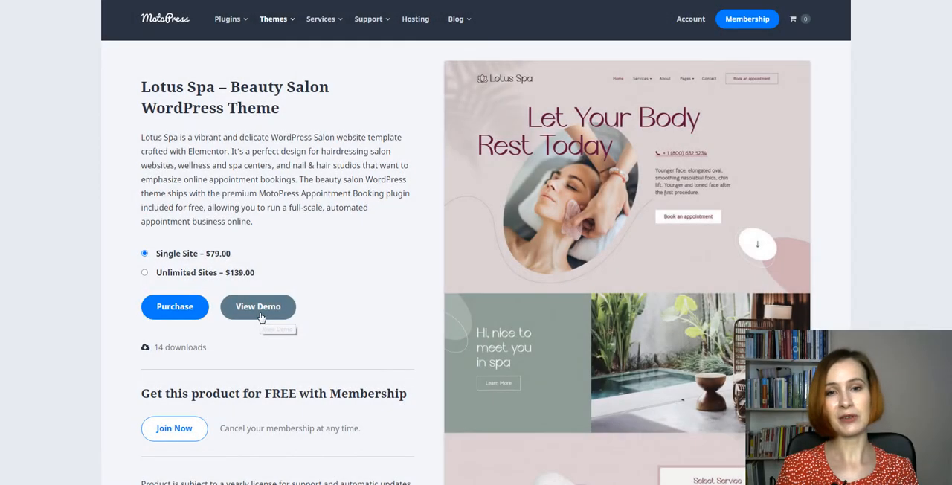
Open the Lotus Spa live demo and scroll through its home page sections.
{"action": "left_click", "coordinate": [258, 306]}
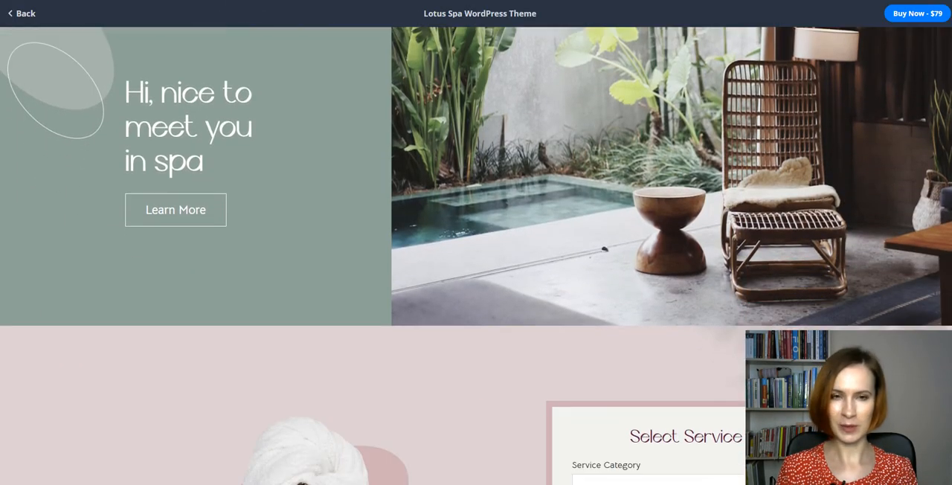
{"action": "scroll", "scroll_direction": "down", "scroll_amount": 3}
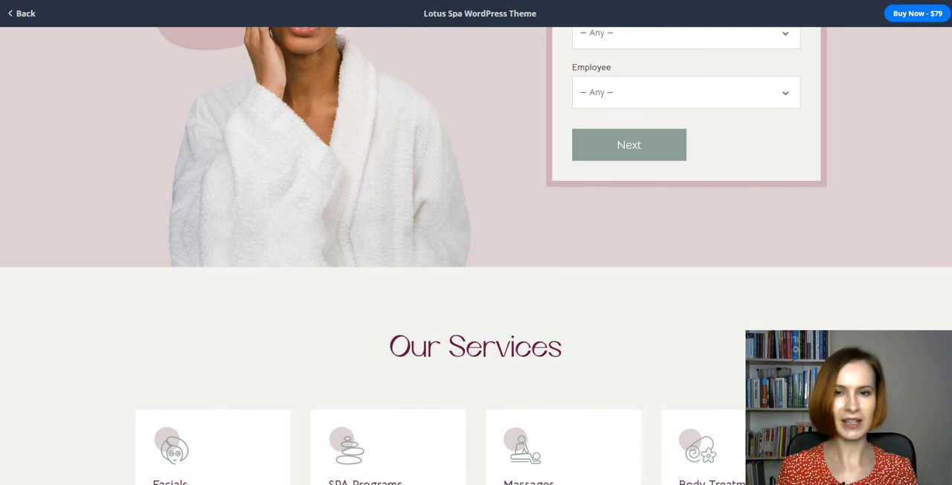
{"action": "scroll", "scroll_direction": "down", "scroll_amount": 3}
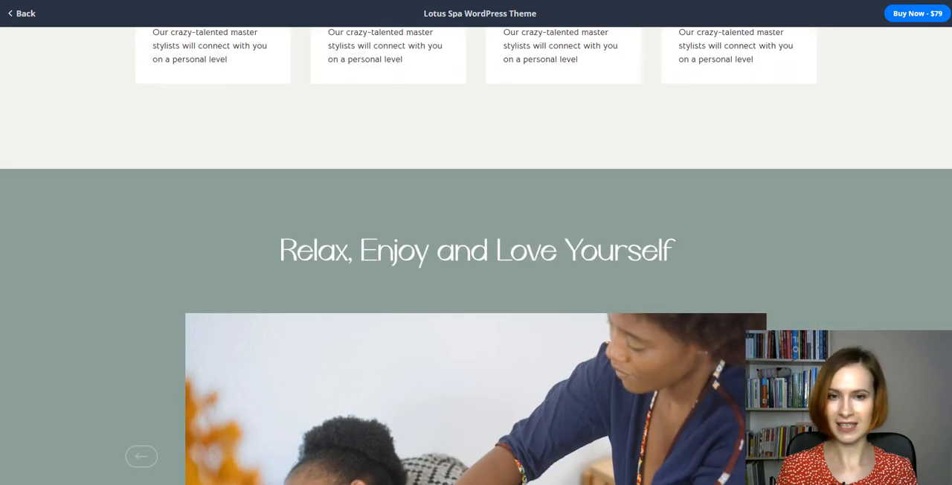
{"action": "scroll", "scroll_direction": "down", "scroll_amount": 3}
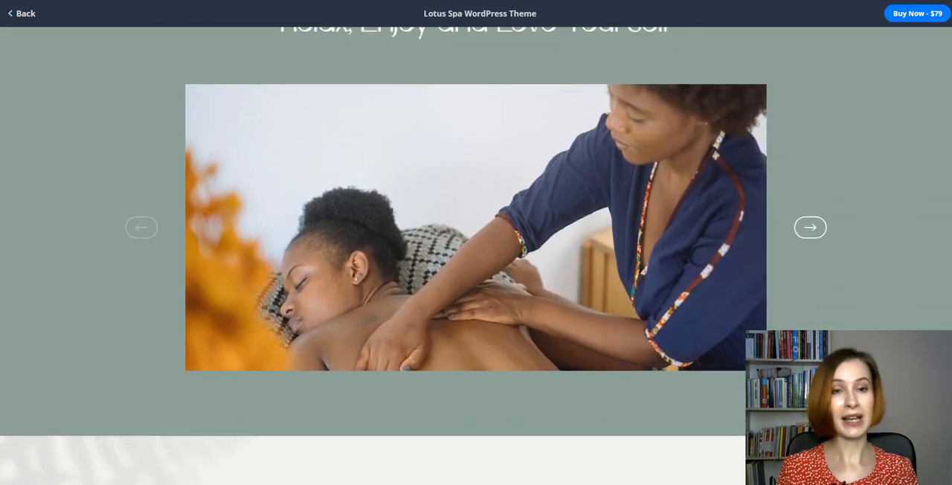
{"action": "scroll", "scroll_direction": "down", "scroll_amount": 3}
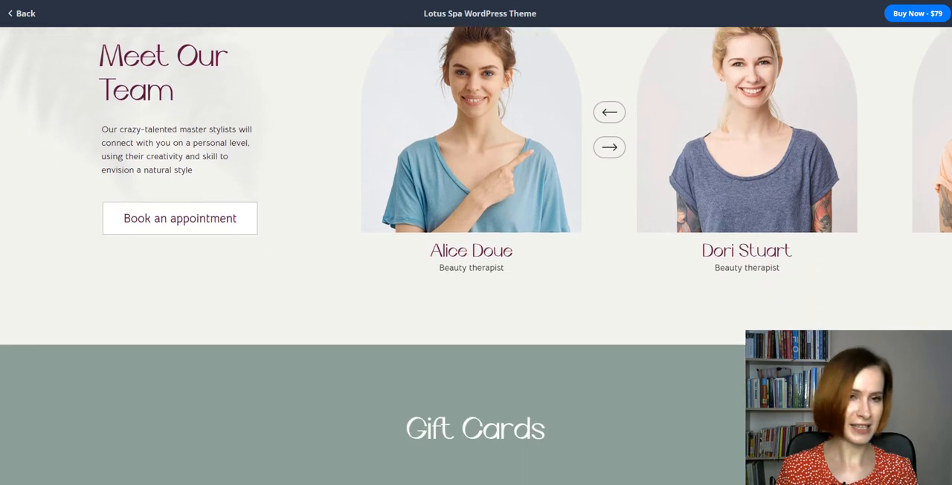
{"action": "scroll", "scroll_direction": "down", "scroll_amount": 3}
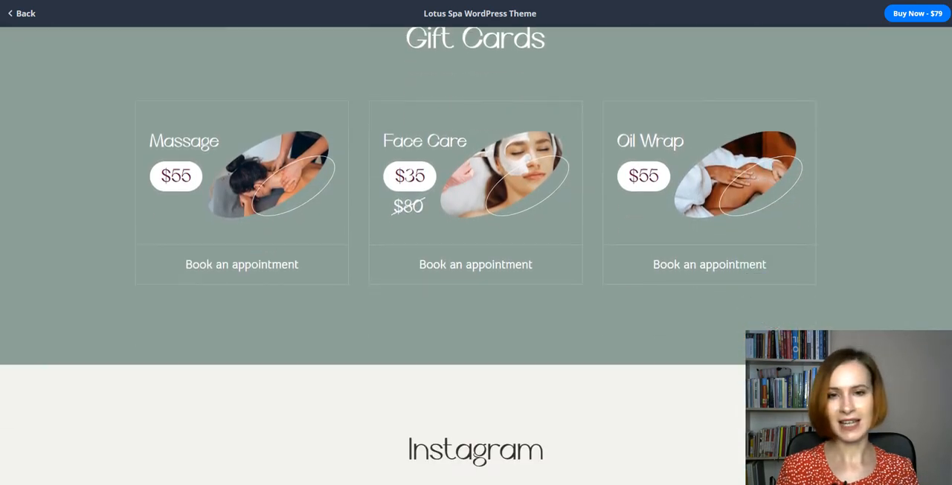
{"action": "scroll", "scroll_direction": "up", "scroll_amount": 3}
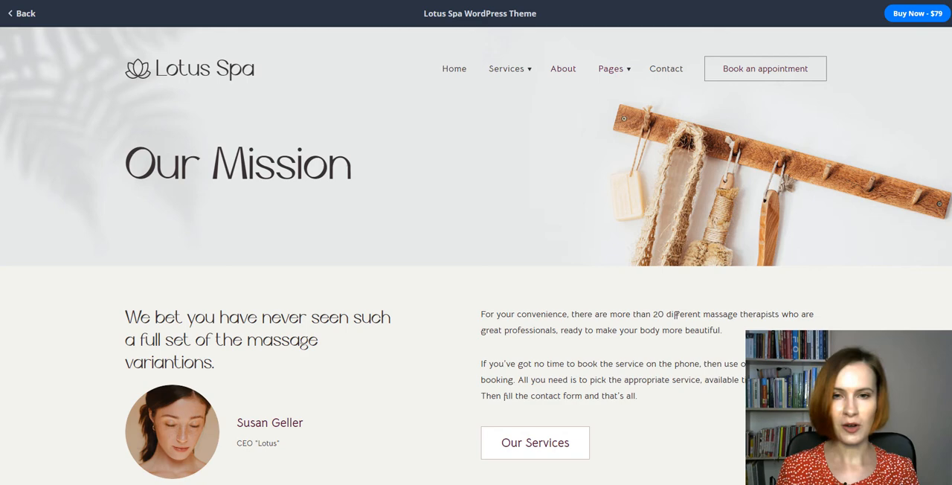
Open the demo's appointment booking panel and choose an employee.
{"action": "scroll", "scroll_direction": "down", "scroll_amount": 3}
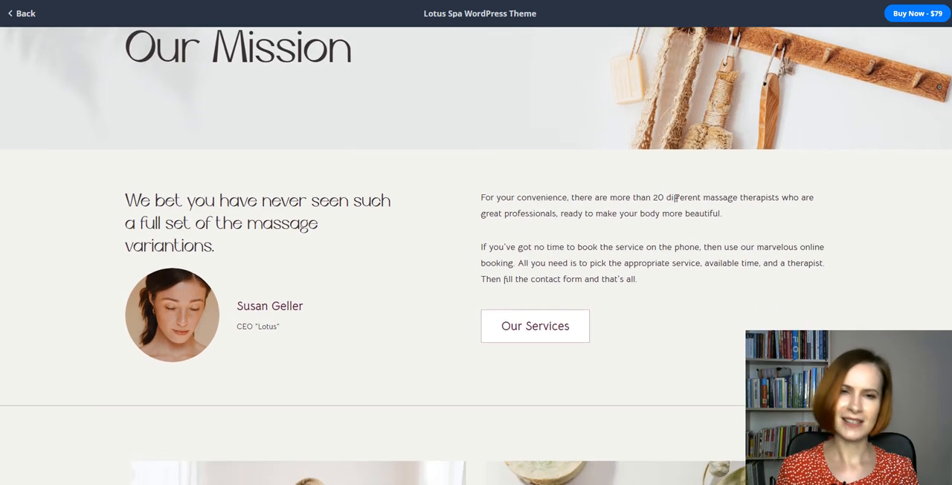
{"action": "scroll", "scroll_direction": "down", "scroll_amount": 3}
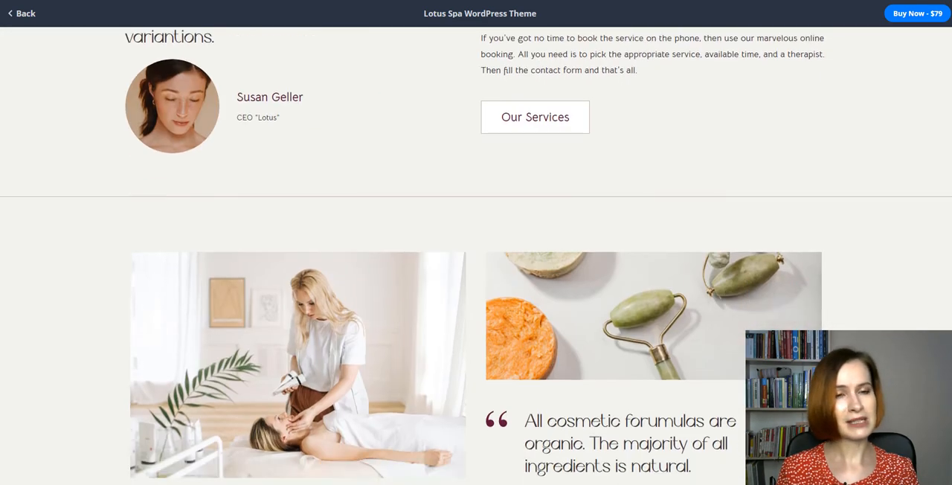
{"action": "left_click", "coordinate": [814, 154]}
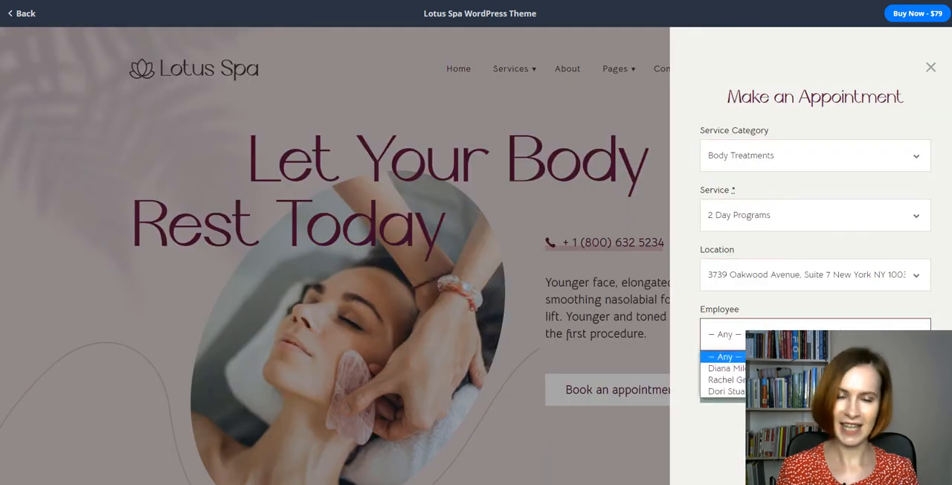
{"action": "left_click", "coordinate": [725, 368]}
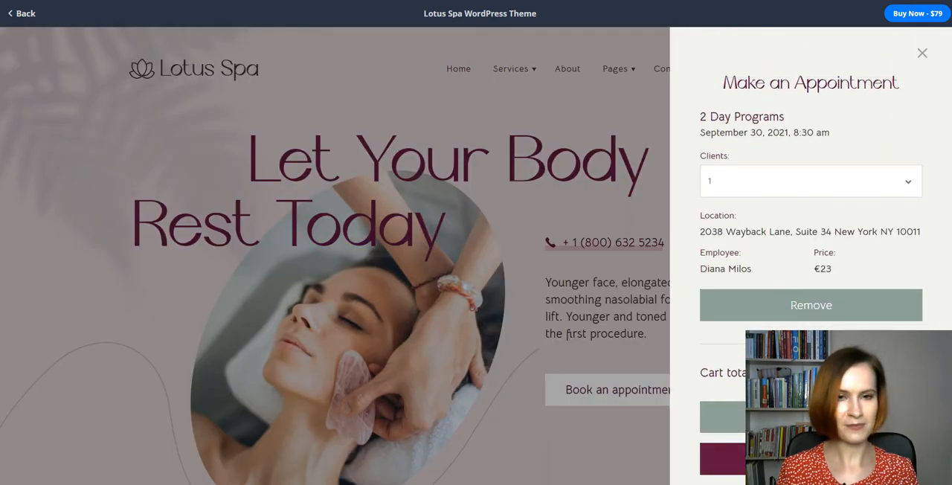
Browse the demo's Gallery page.
{"action": "left_click", "coordinate": [922, 53]}
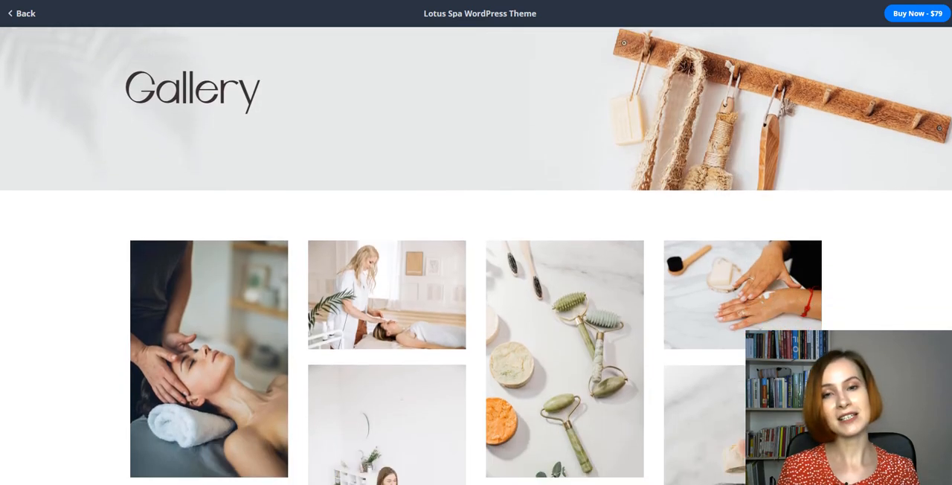
{"action": "scroll", "scroll_direction": "down", "scroll_amount": 3}
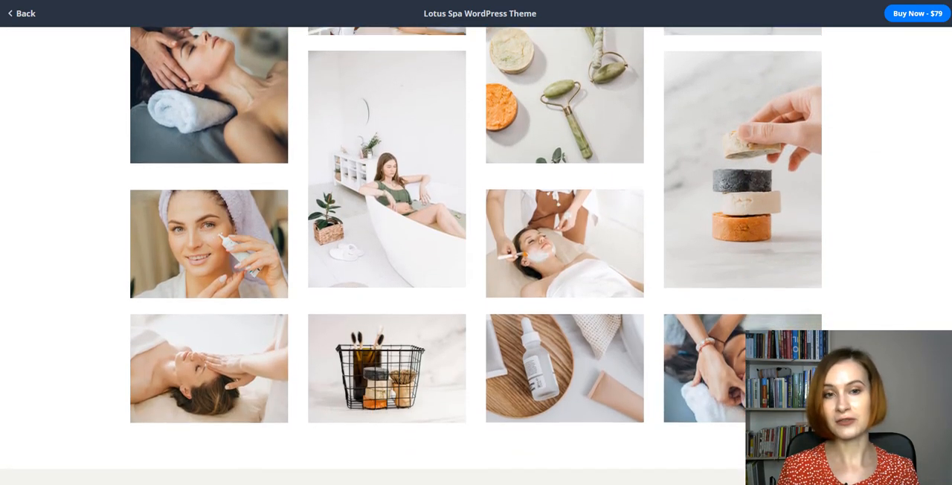
{"action": "scroll", "scroll_direction": "up", "scroll_amount": 3}
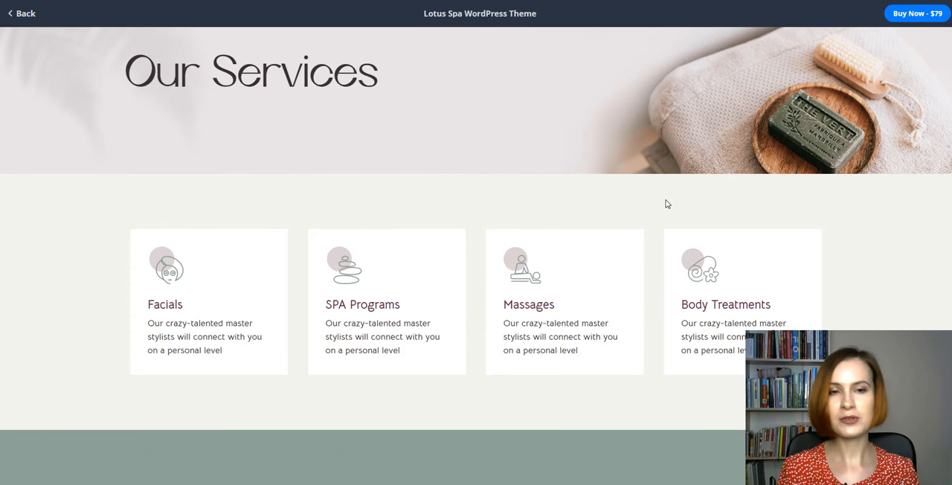
{"action": "scroll", "scroll_direction": "down", "scroll_amount": 3}
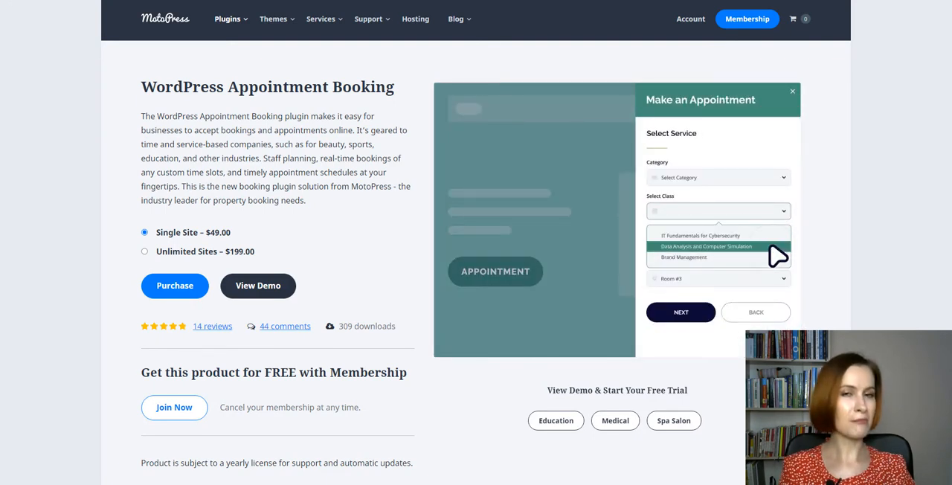
Watch the WordPress Appointment Booking product page's animated booking-flow preview.
{"action": "left_click", "coordinate": [680, 311]}
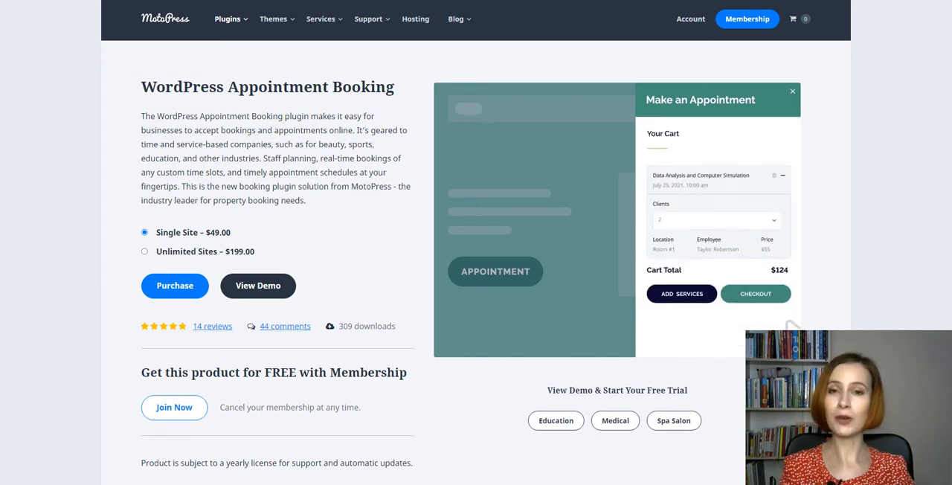
{"action": "left_click", "coordinate": [754, 293]}
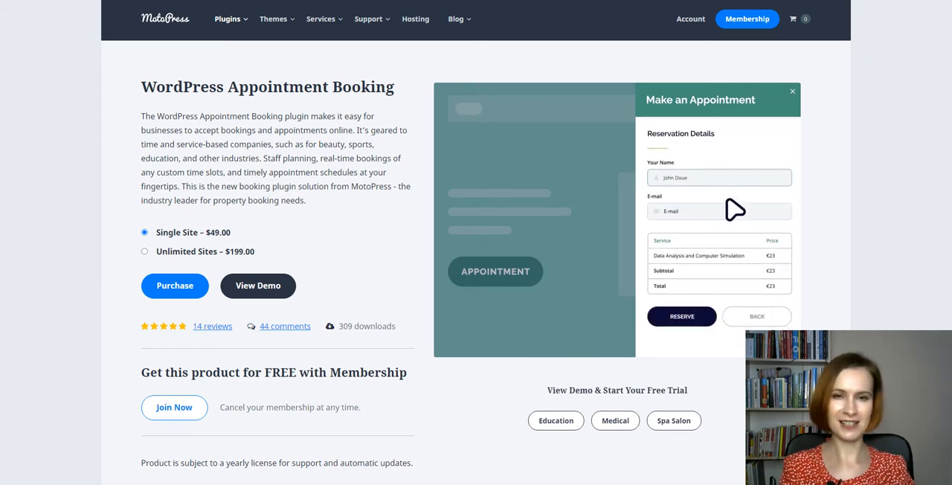
{"action": "left_click", "coordinate": [681, 316]}
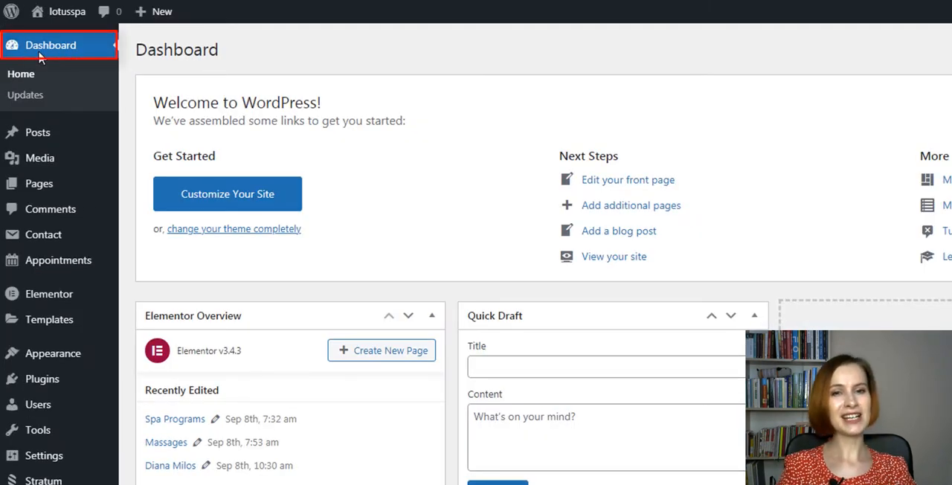
{"action": "mouse_move", "coordinate": [58, 259]}
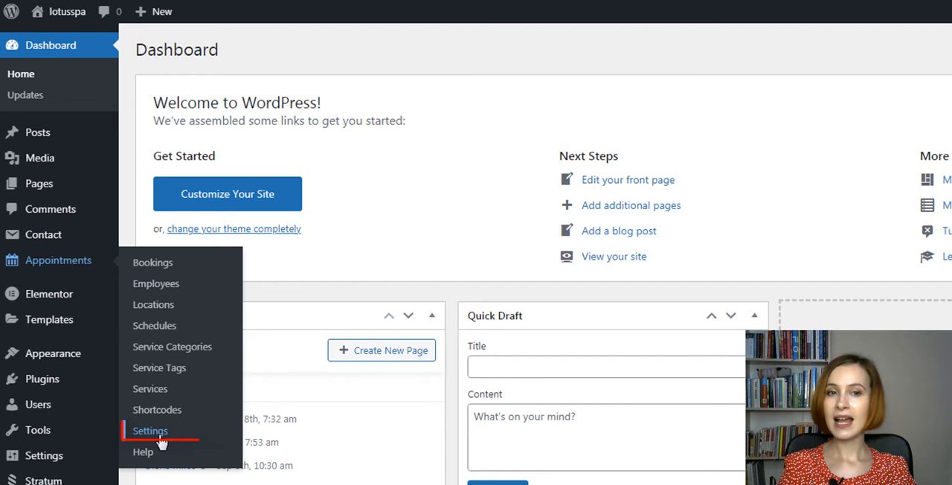
Set Default Time Step to 60, currency to US dollar, and enable Allow Multibooking.
{"action": "left_click", "coordinate": [149, 430]}
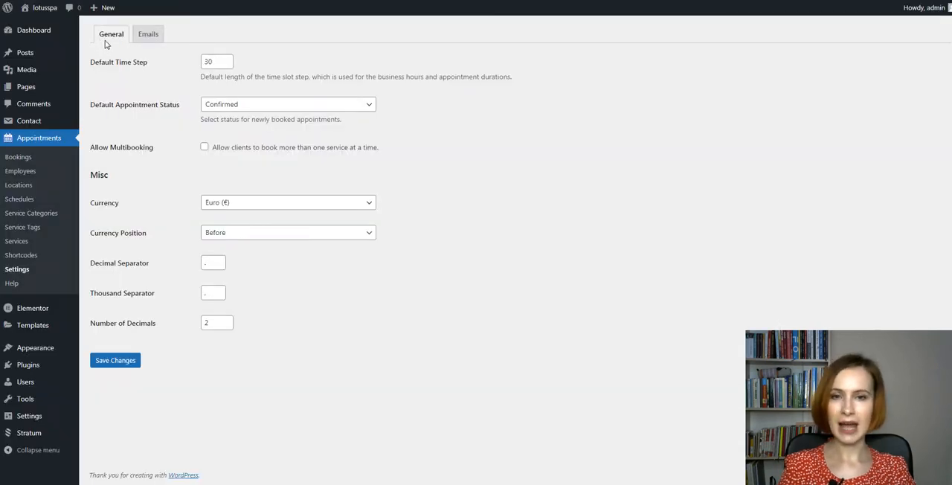
{"action": "left_click", "coordinate": [217, 61]}
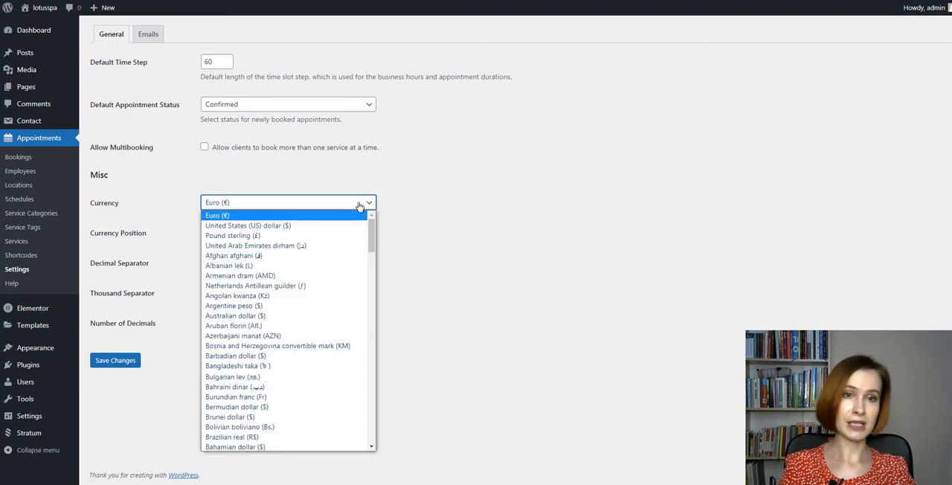
{"action": "left_click", "coordinate": [247, 225]}
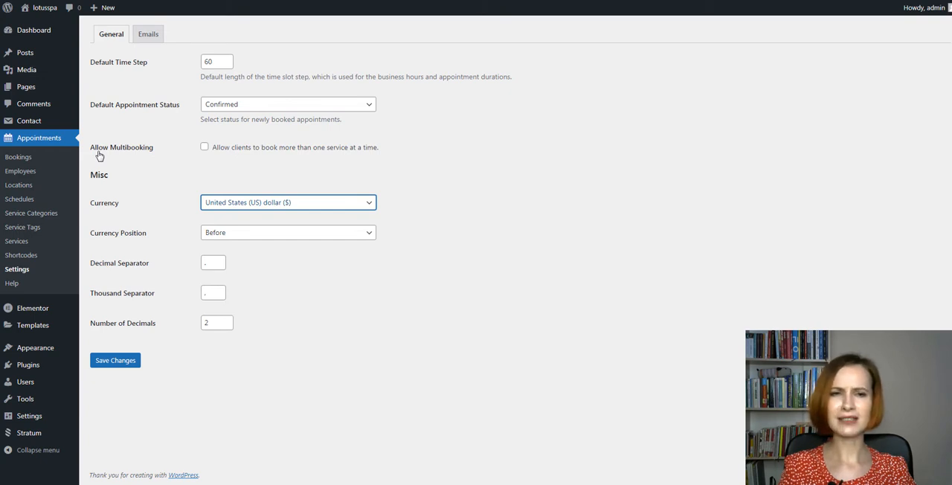
{"action": "mouse_move", "coordinate": [195, 155]}
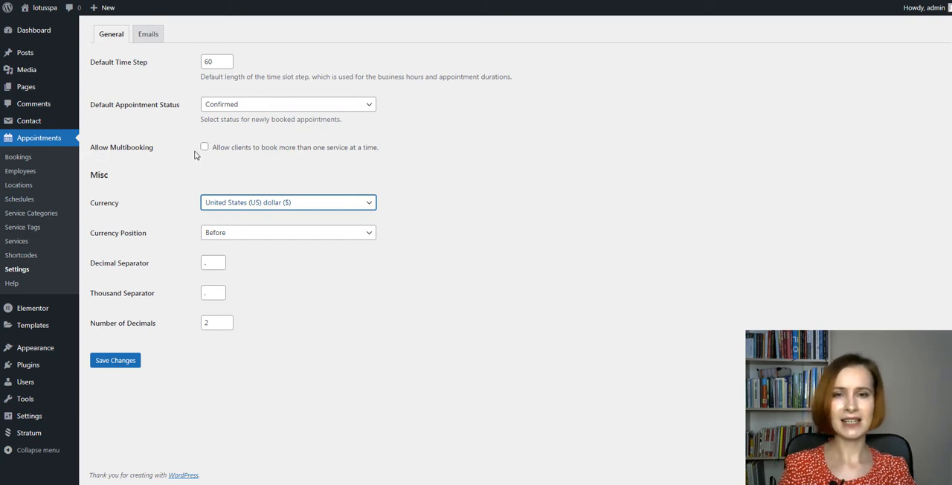
{"action": "left_click", "coordinate": [205, 146]}
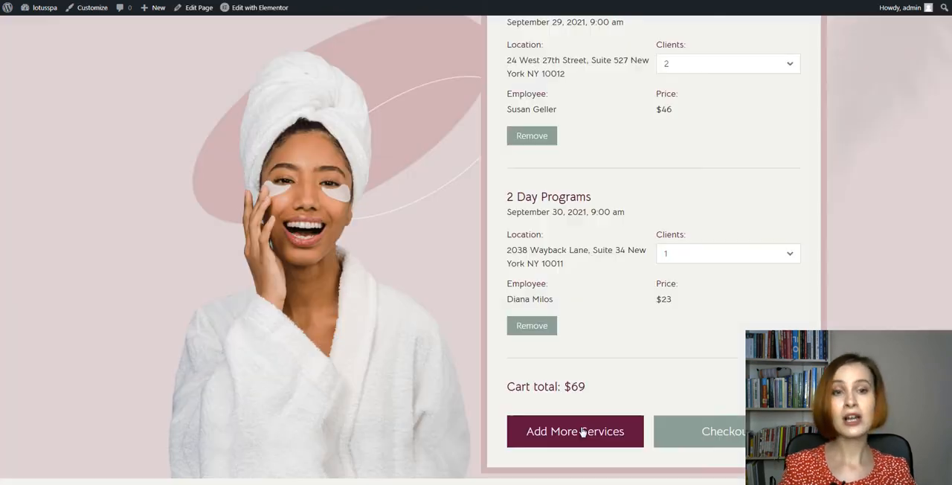
Add another service for October 1, 2021, 10:00–11:00 am, and confirm.
{"action": "left_click", "coordinate": [574, 431]}
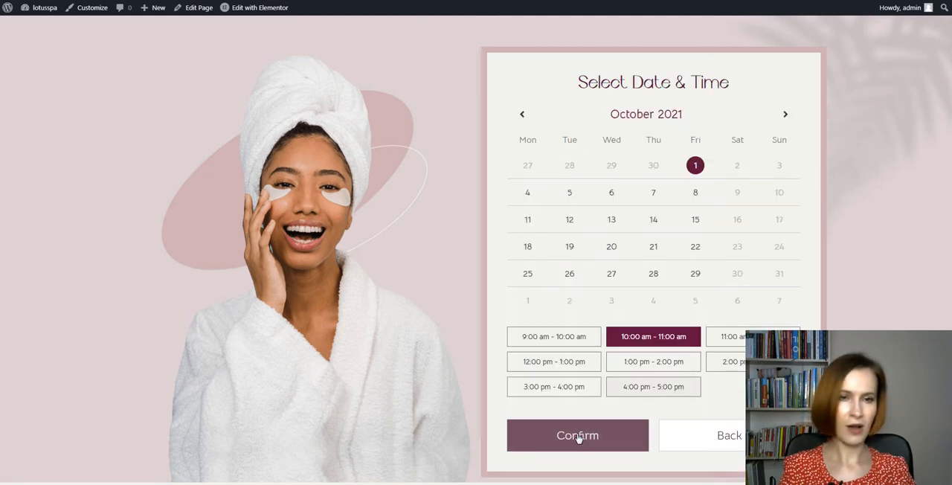
{"action": "left_click", "coordinate": [577, 434]}
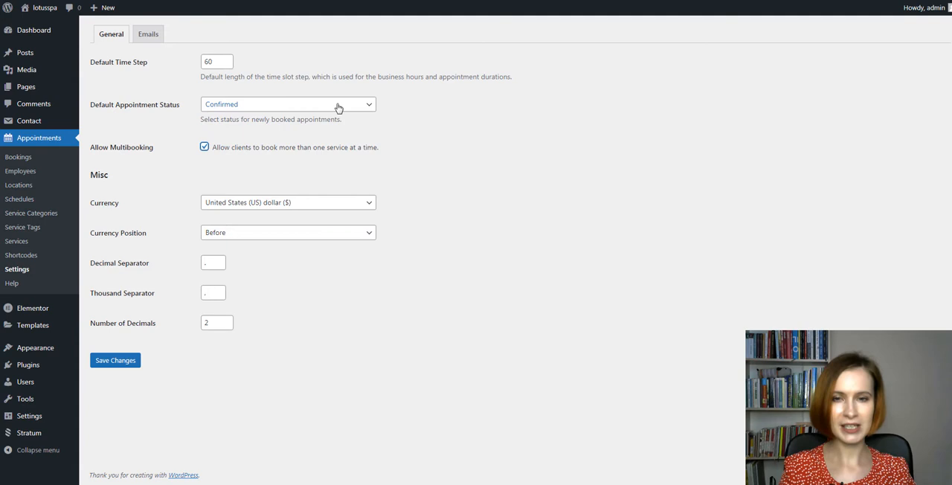
Choose Pending as Default Appointment Status and save changes.
{"action": "left_click", "coordinate": [287, 104]}
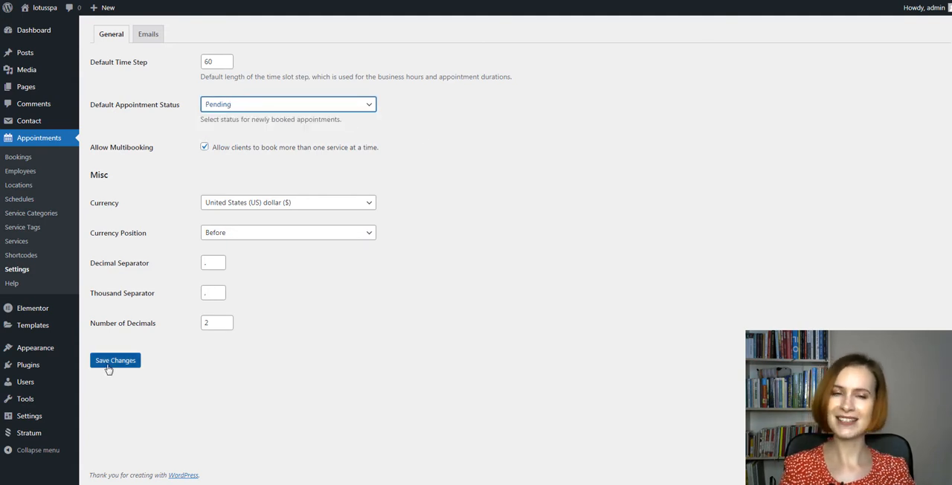
{"action": "left_click", "coordinate": [148, 33]}
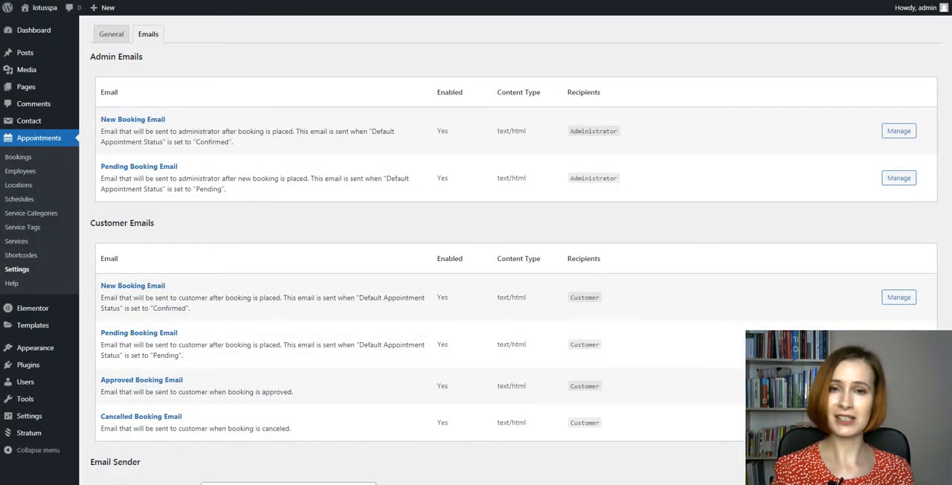
Review the Emails tab's Admin Emails and Customer Emails tables.
{"action": "scroll", "scroll_direction": "down", "scroll_amount": 3}
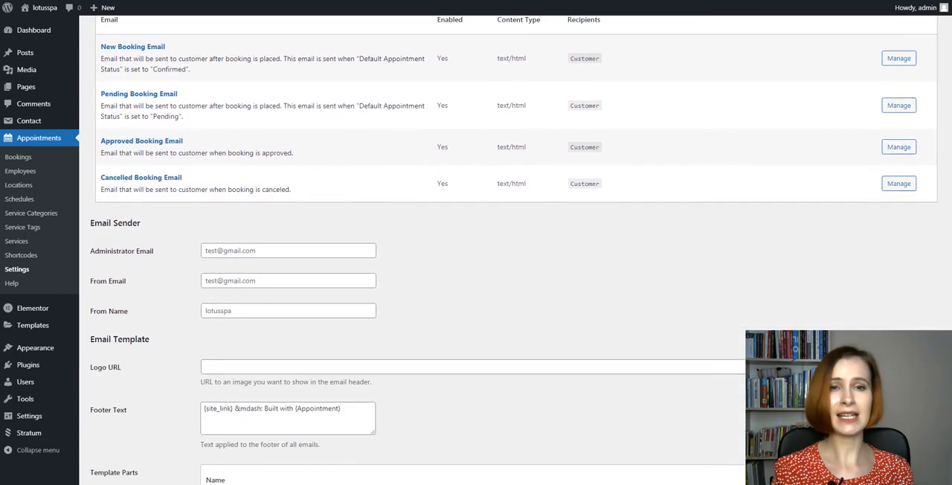
{"action": "scroll", "scroll_direction": "down", "scroll_amount": 3}
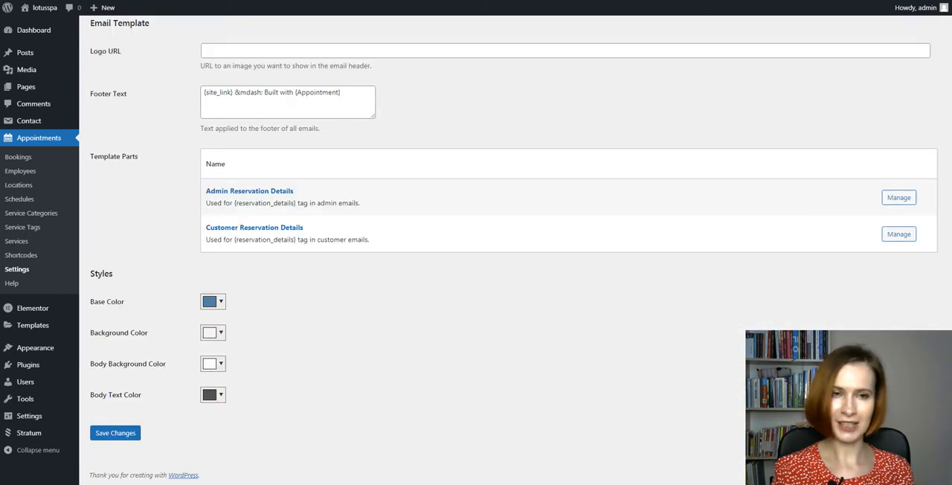
{"action": "left_click", "coordinate": [148, 34]}
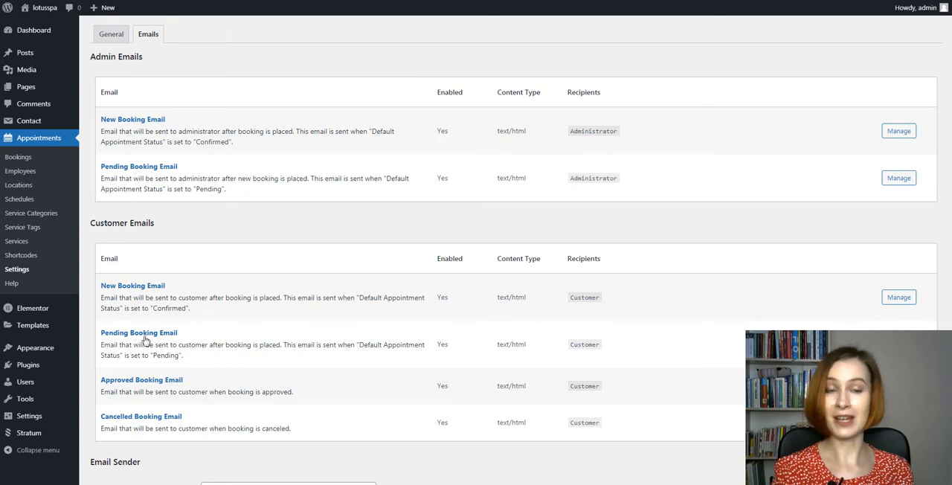
{"action": "left_click", "coordinate": [139, 332]}
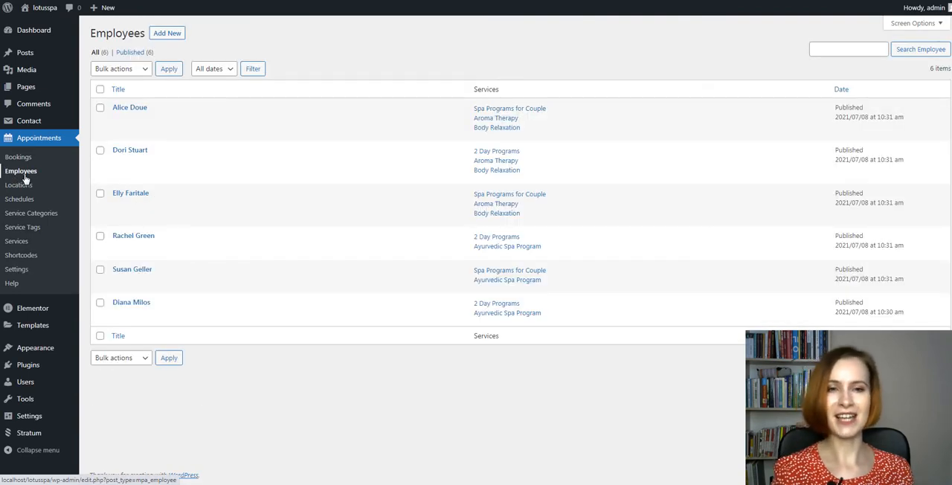
{"action": "mouse_move", "coordinate": [129, 107]}
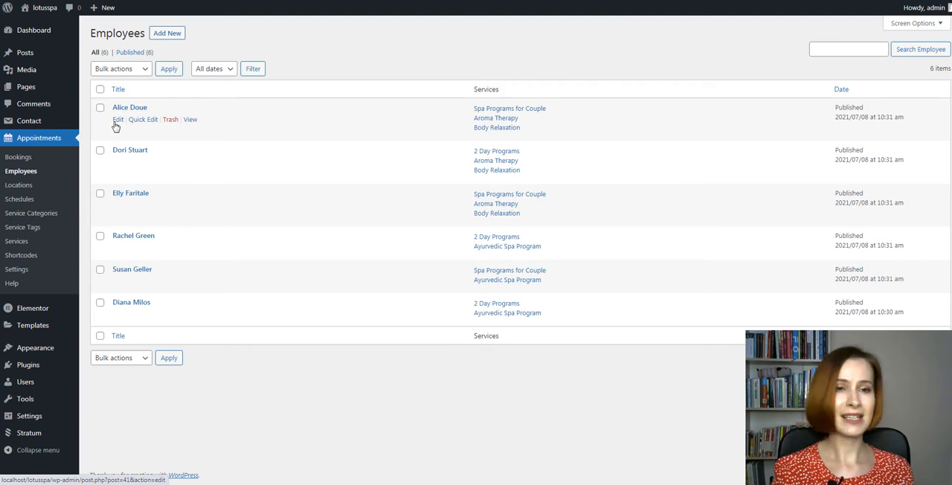
{"action": "left_click", "coordinate": [118, 120]}
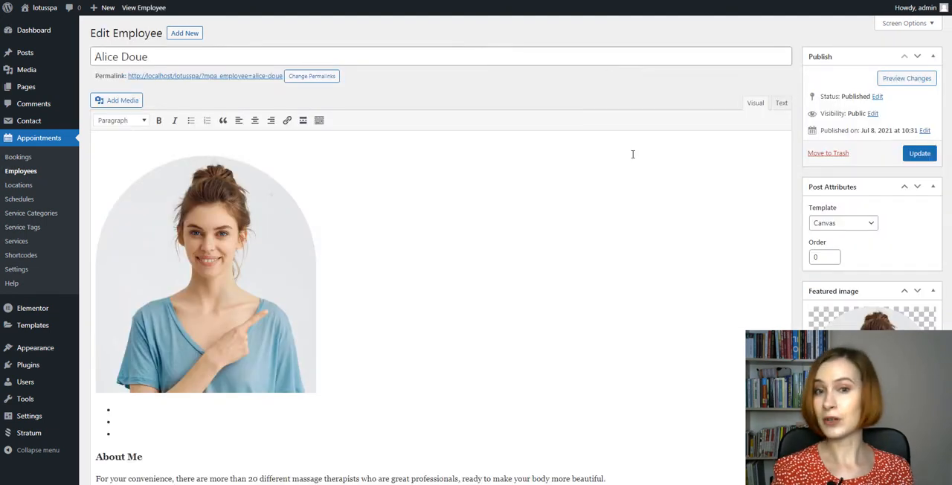
{"action": "scroll", "scroll_direction": "down", "scroll_amount": 3}
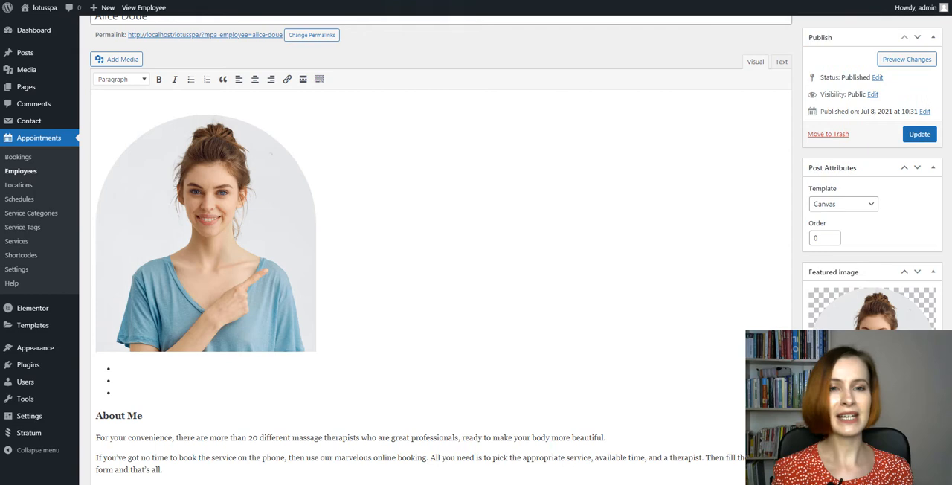
{"action": "scroll", "scroll_direction": "down", "scroll_amount": 3}
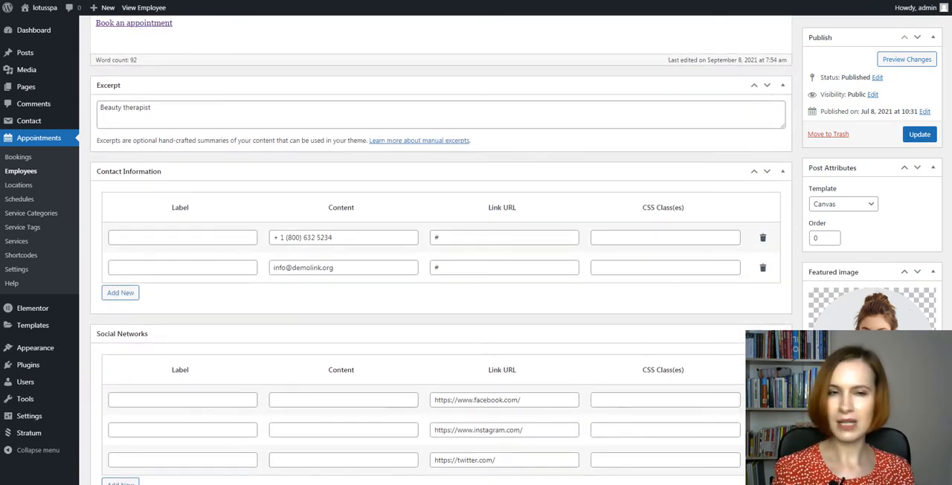
{"action": "scroll", "scroll_direction": "down", "scroll_amount": 3}
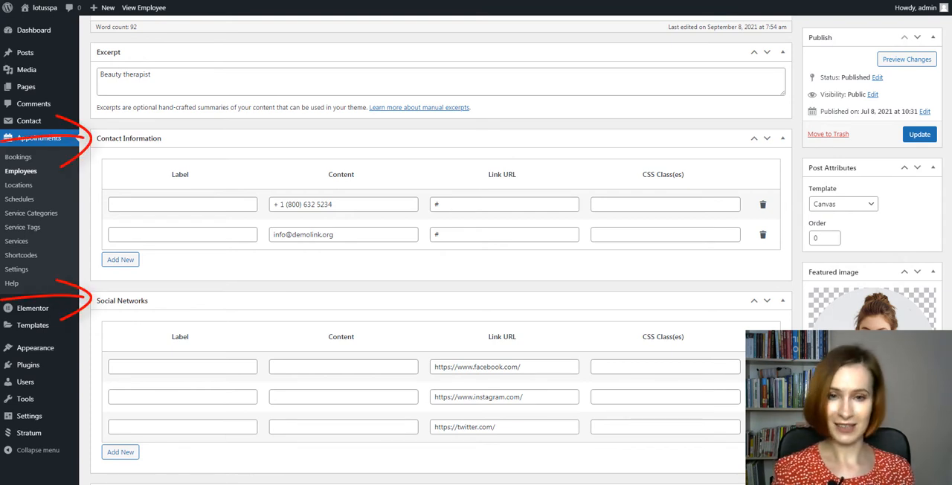
{"action": "left_click", "coordinate": [19, 184]}
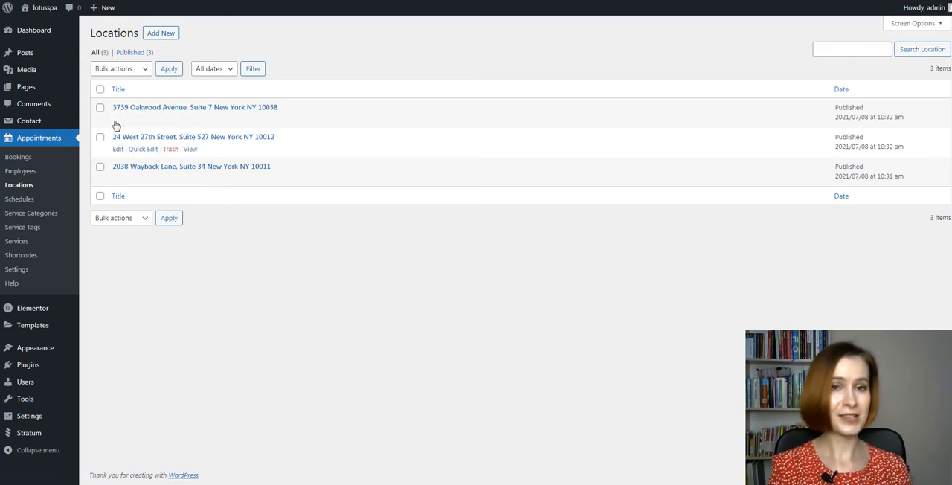
{"action": "left_click", "coordinate": [118, 119]}
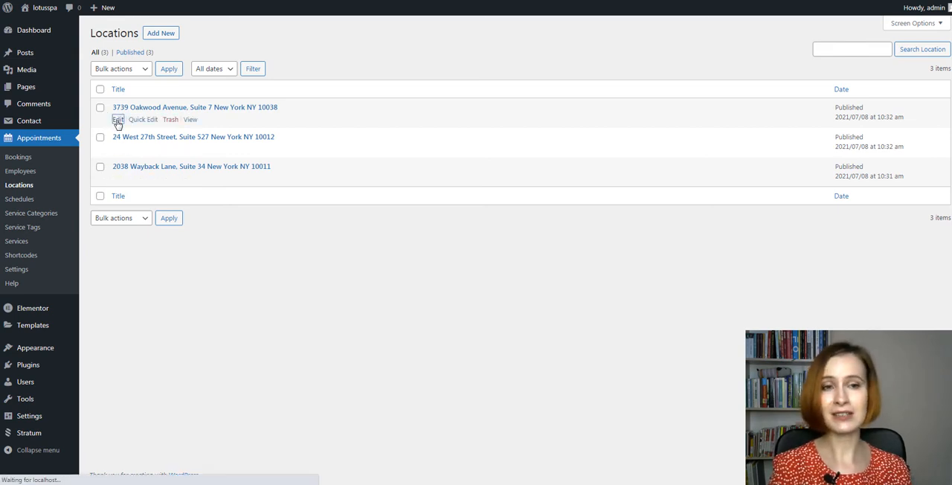
{"action": "left_click", "coordinate": [118, 120]}
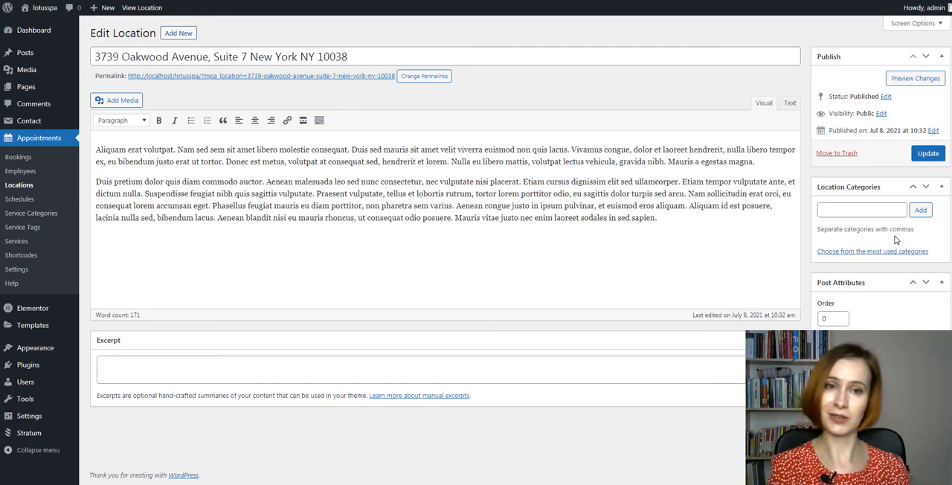
{"action": "left_click", "coordinate": [20, 199]}
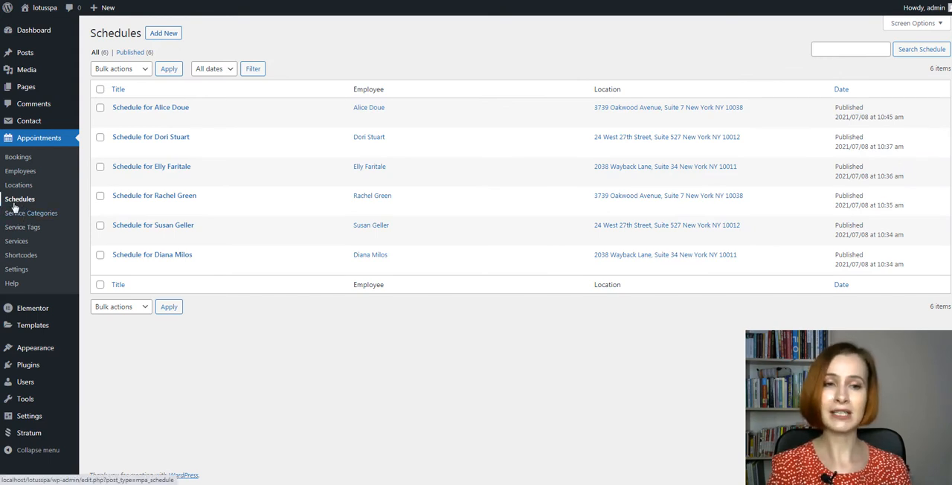
{"action": "mouse_move", "coordinate": [151, 107]}
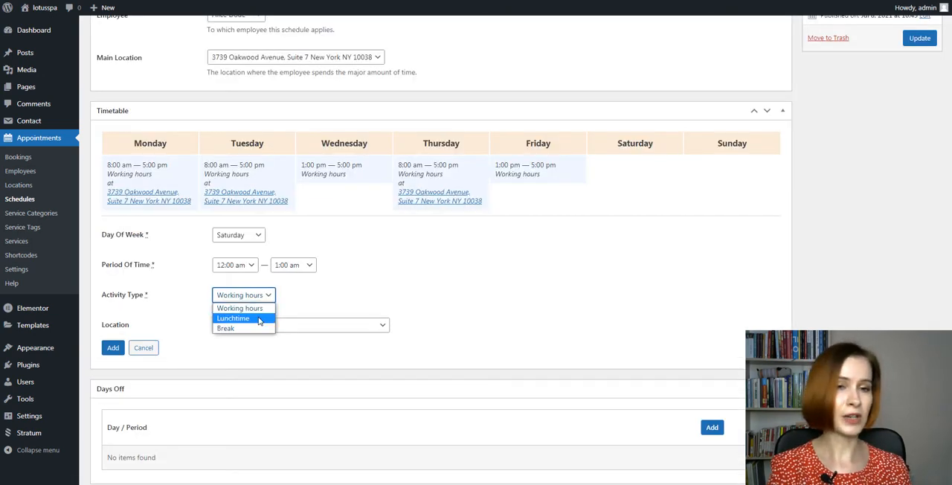
{"action": "mouse_move", "coordinate": [226, 328]}
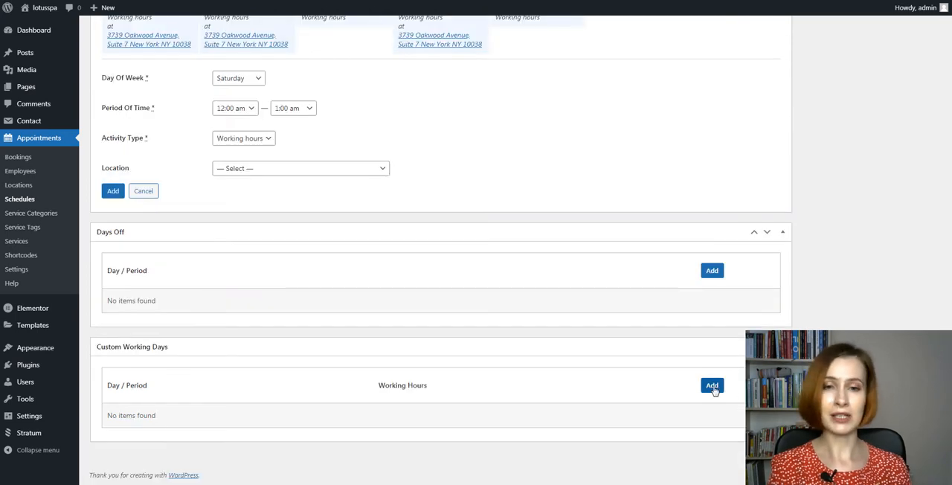
{"action": "left_click", "coordinate": [711, 386]}
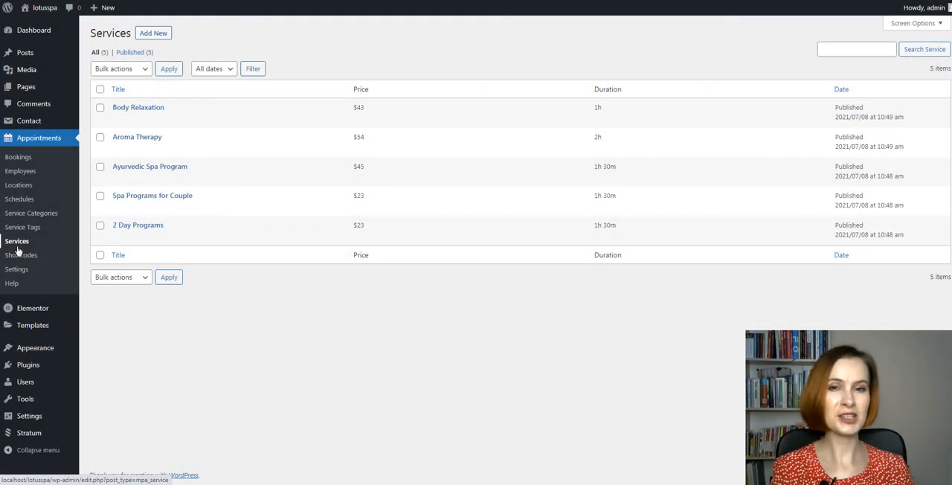
{"action": "mouse_move", "coordinate": [152, 195]}
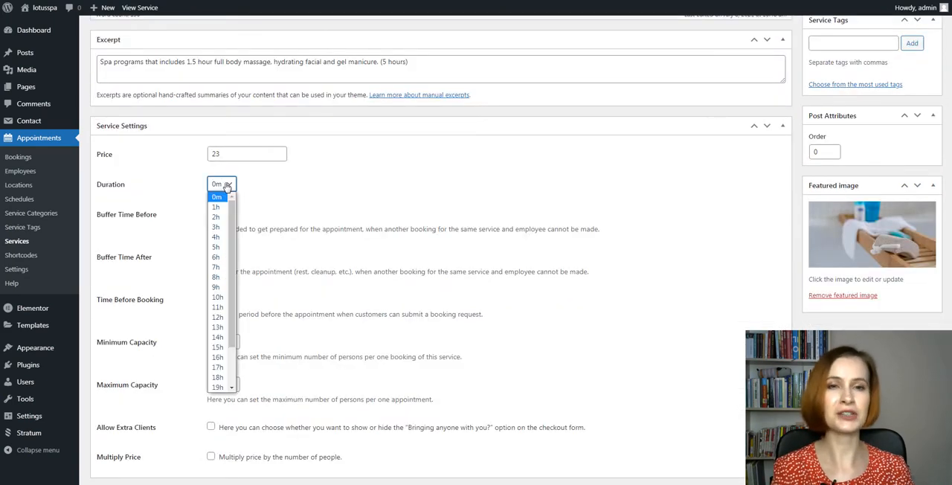
Set the Spa Programs for Couple duration to 1h and add a per-employee variation row.
{"action": "left_click", "coordinate": [216, 206]}
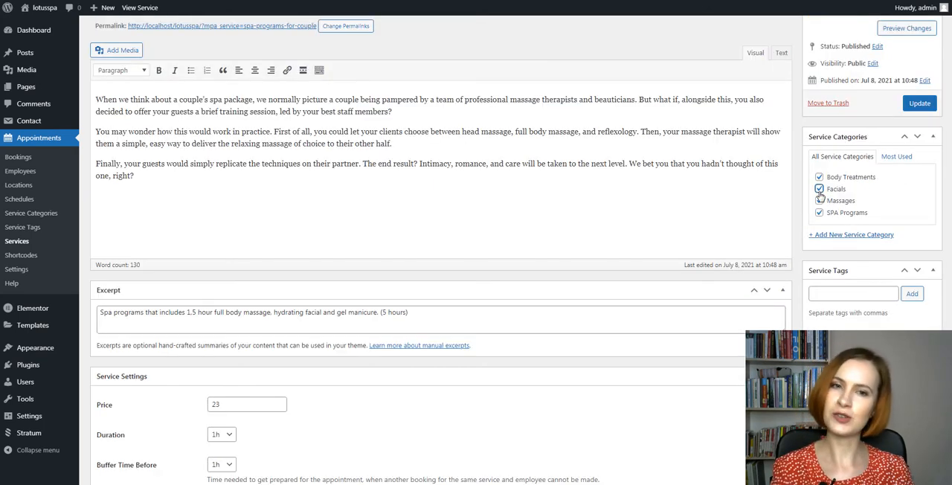
{"action": "scroll", "scroll_direction": "down", "scroll_amount": 3}
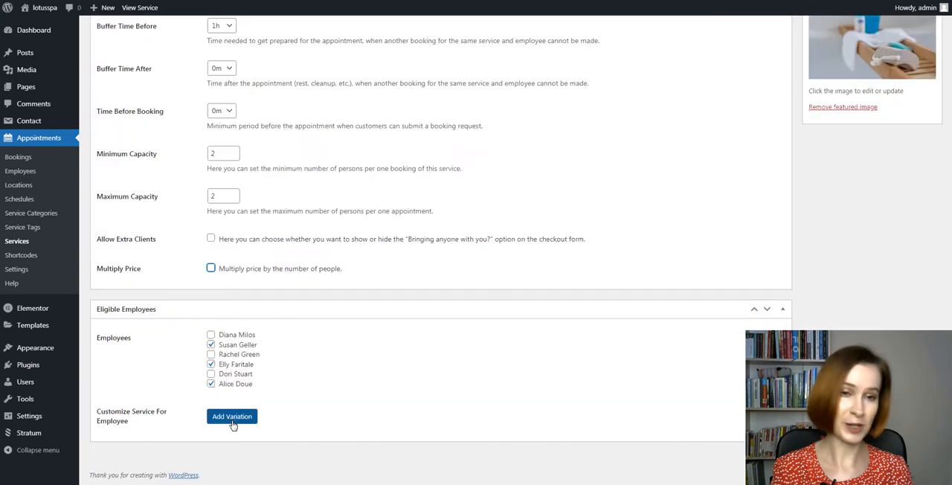
{"action": "left_click", "coordinate": [232, 416]}
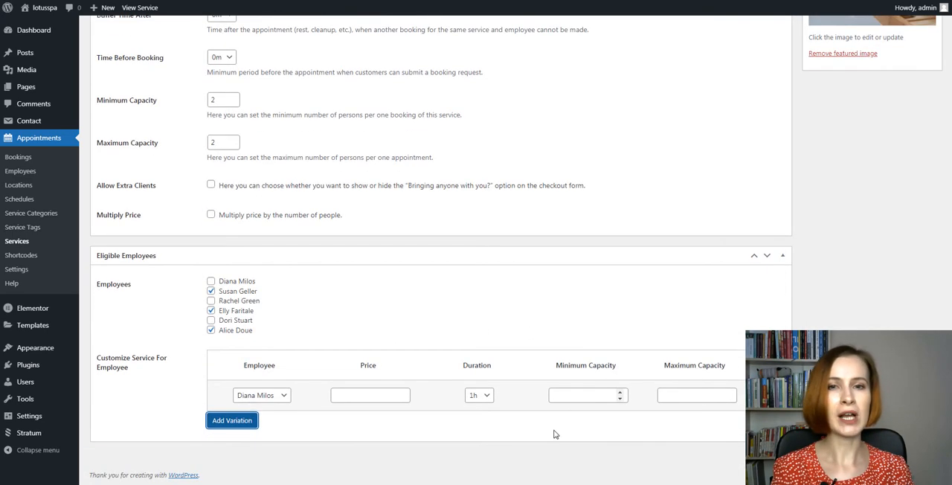
{"action": "mouse_move", "coordinate": [544, 444]}
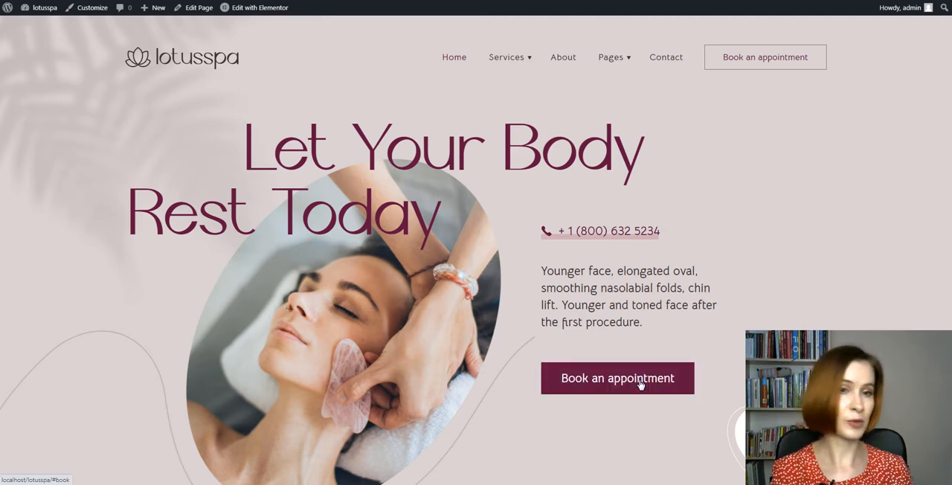
Book Body Treatments > Spa Programs for Couple for September 29, 9:00–10:00 am.
{"action": "left_click", "coordinate": [616, 378]}
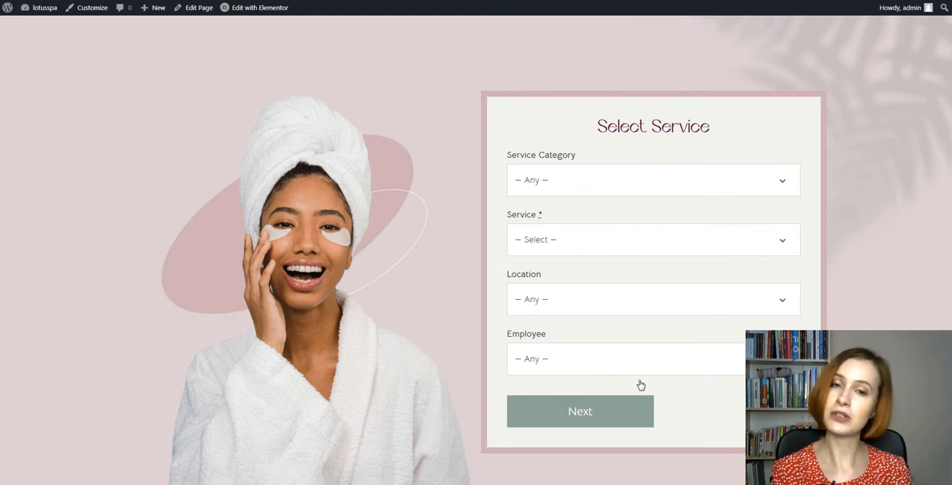
{"action": "mouse_move", "coordinate": [865, 183]}
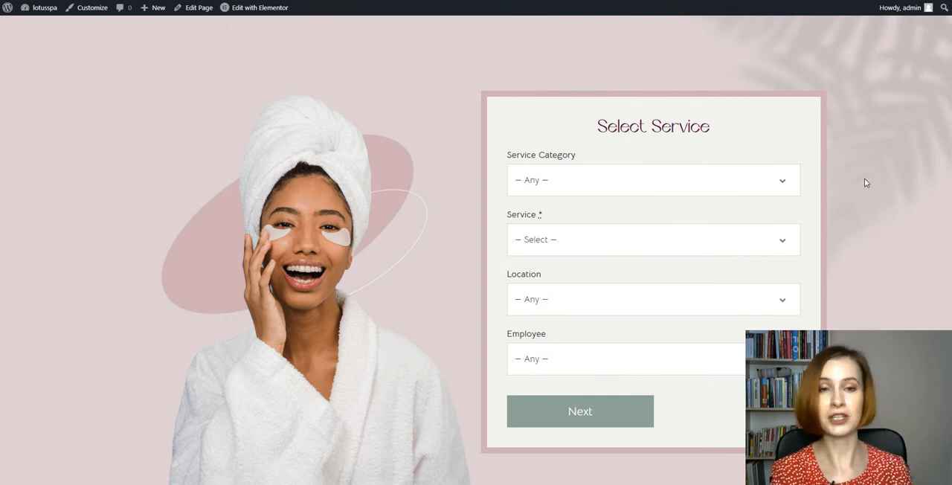
{"action": "left_click", "coordinate": [652, 179]}
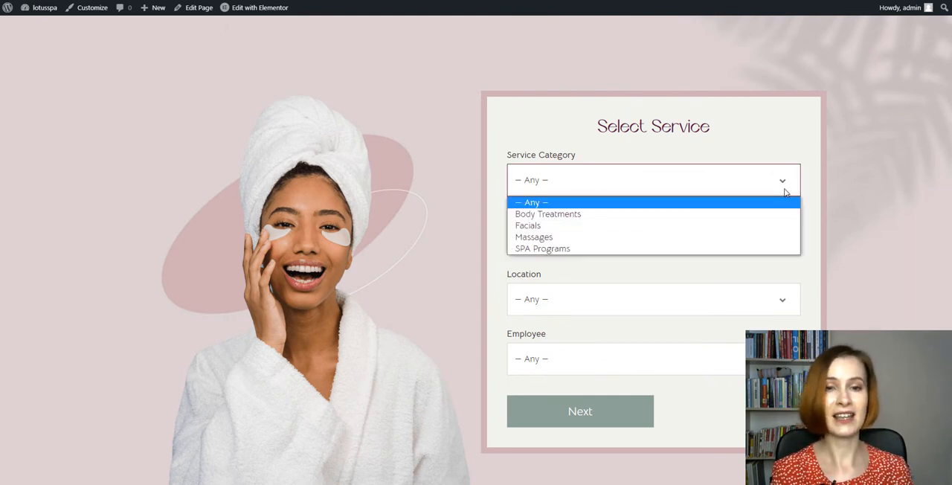
{"action": "left_click", "coordinate": [548, 214]}
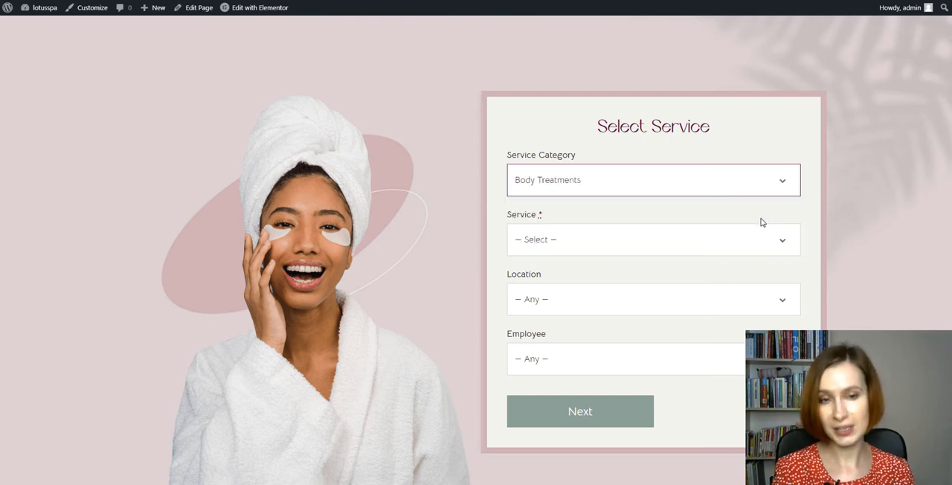
{"action": "left_click", "coordinate": [653, 239]}
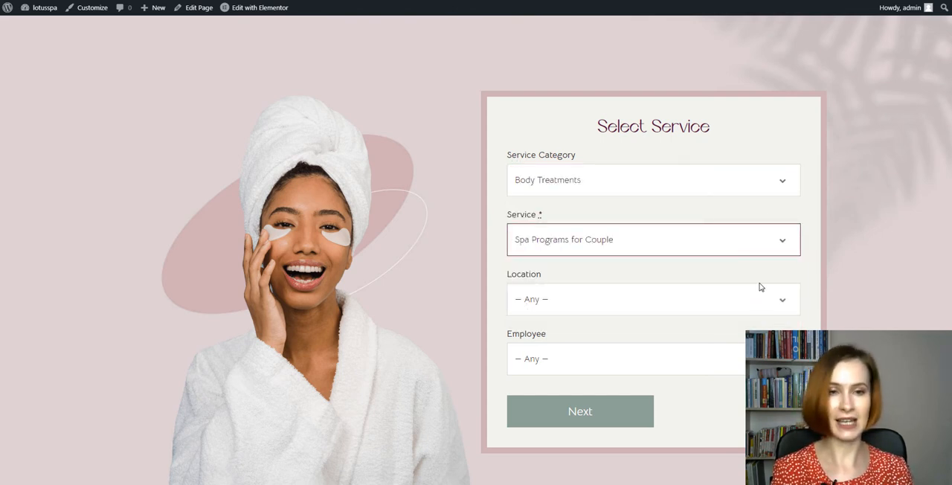
{"action": "left_click", "coordinate": [625, 357]}
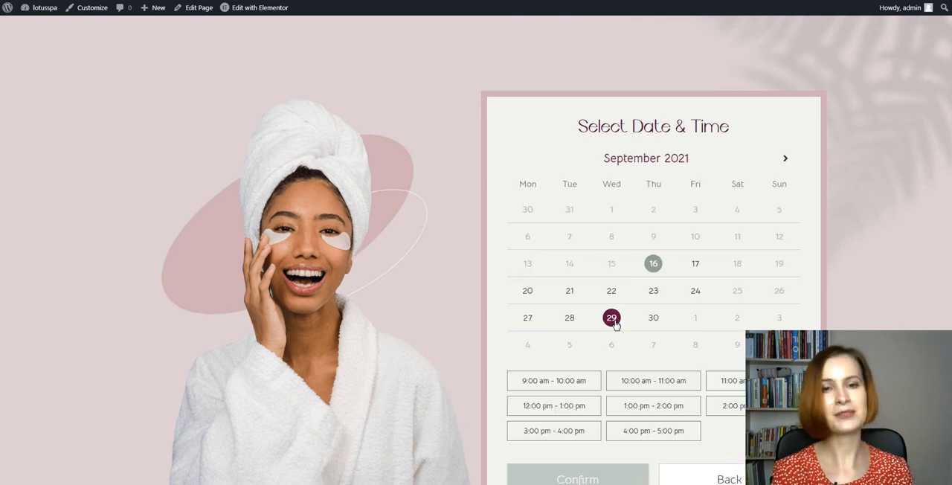
{"action": "left_click", "coordinate": [554, 380]}
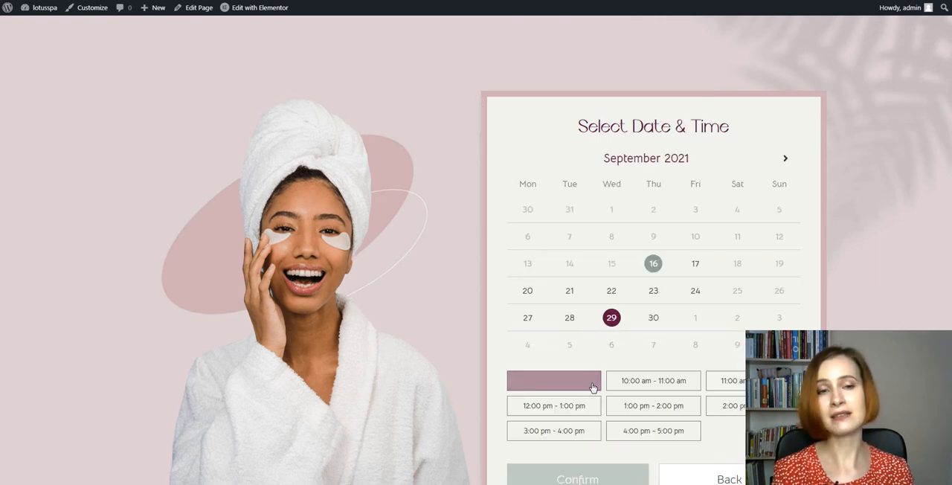
{"action": "left_click", "coordinate": [554, 380]}
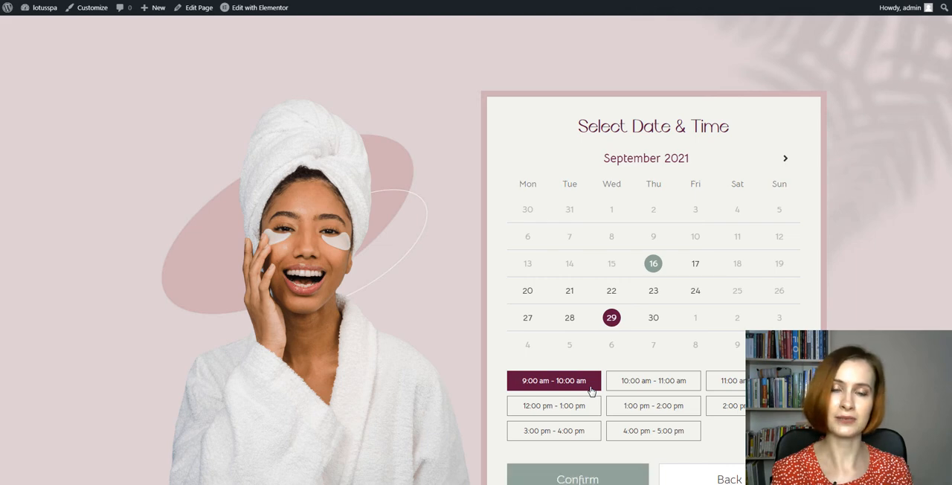
{"action": "scroll", "scroll_direction": "down", "scroll_amount": 3}
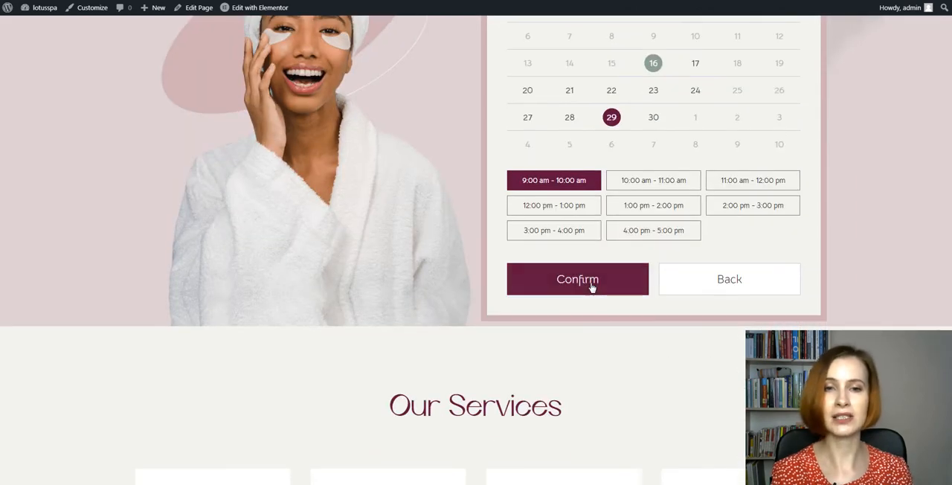
{"action": "left_click", "coordinate": [578, 279]}
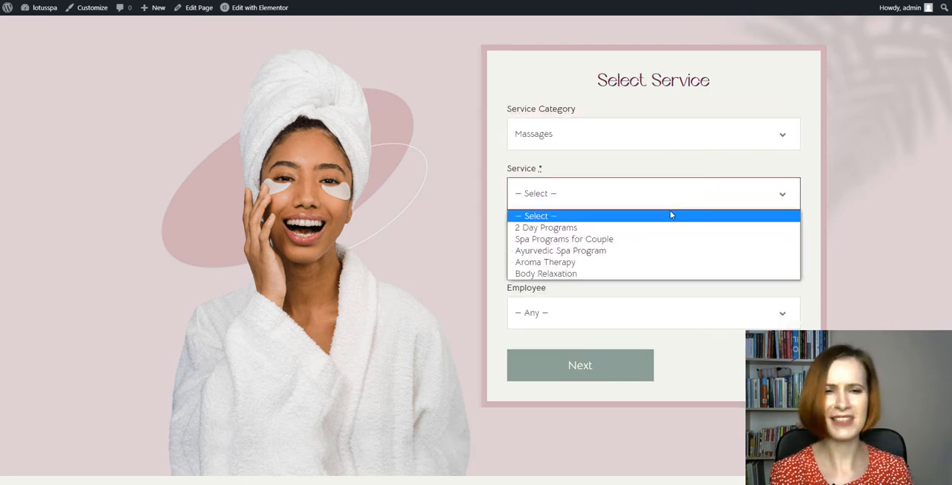
Add then remove a 2 Day Programs slot on September 30, and continue with the $91 cart.
{"action": "left_click", "coordinate": [580, 364]}
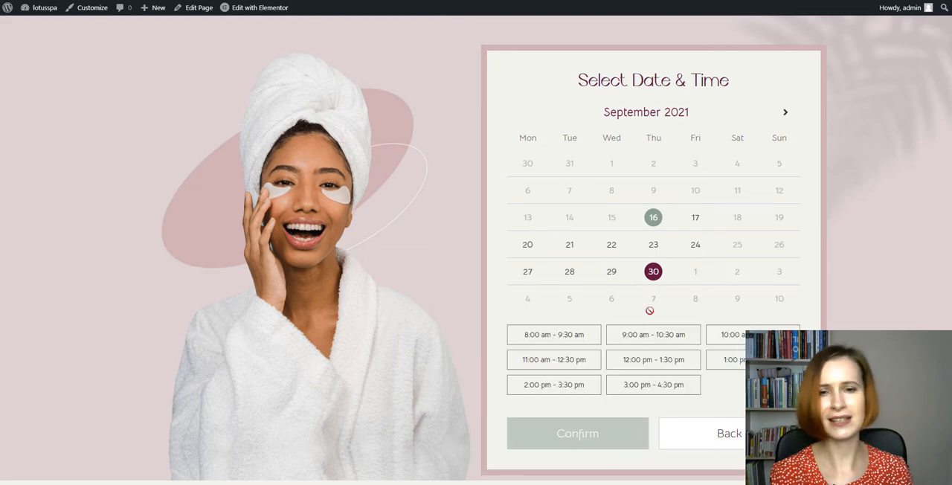
{"action": "left_click", "coordinate": [577, 432]}
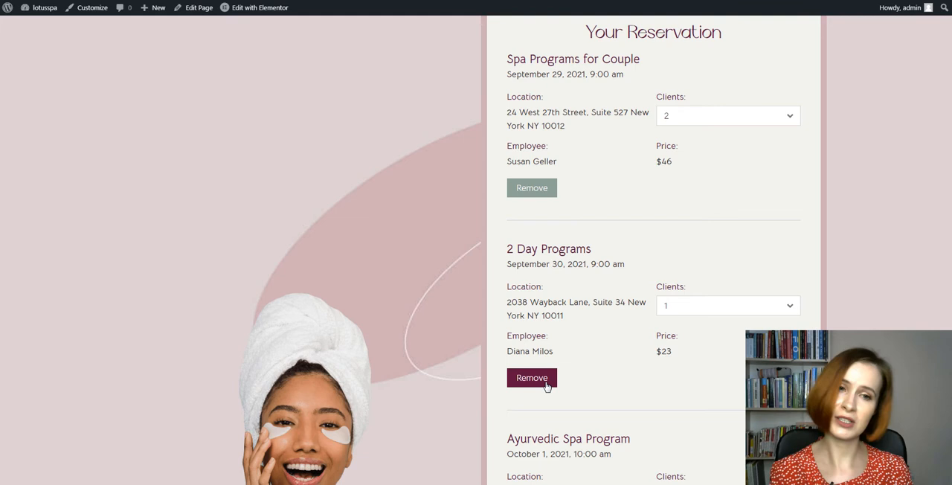
{"action": "left_click", "coordinate": [531, 377]}
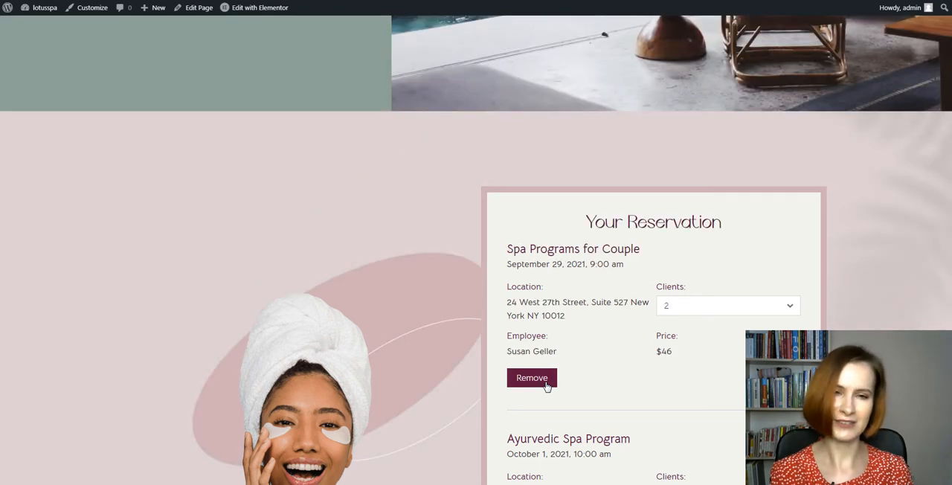
{"action": "scroll", "scroll_direction": "down", "scroll_amount": 3}
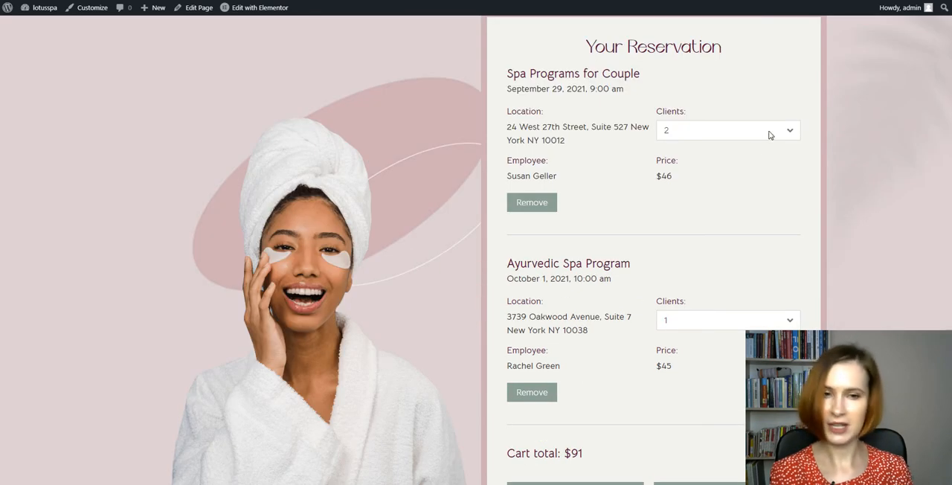
{"action": "left_click", "coordinate": [727, 129]}
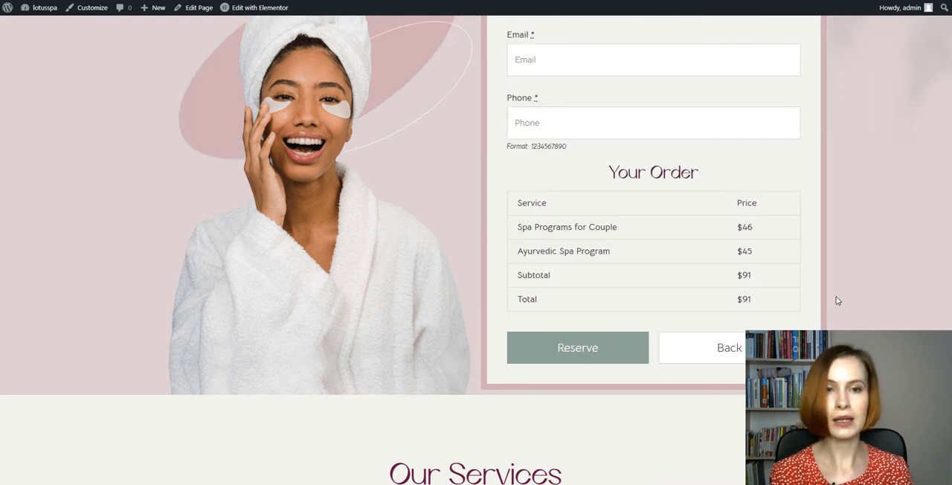
{"action": "type", "text": "12025550407"}
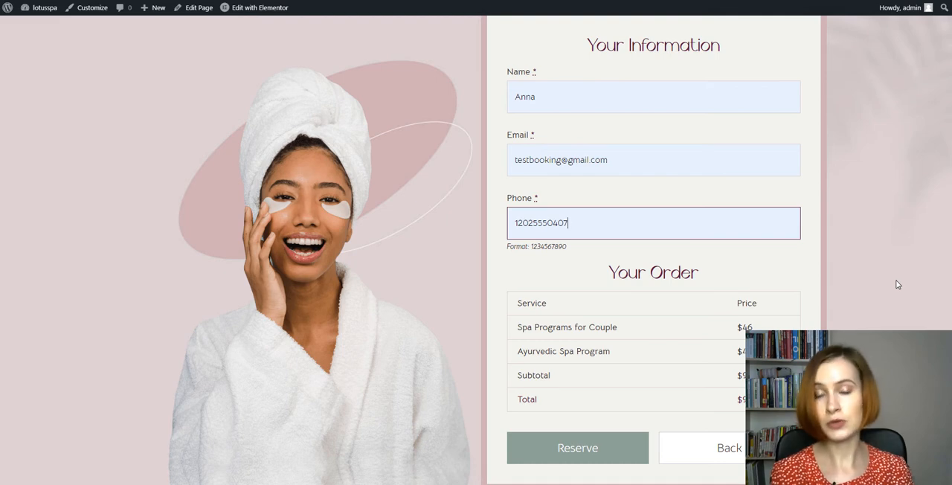
{"action": "left_click", "coordinate": [577, 447]}
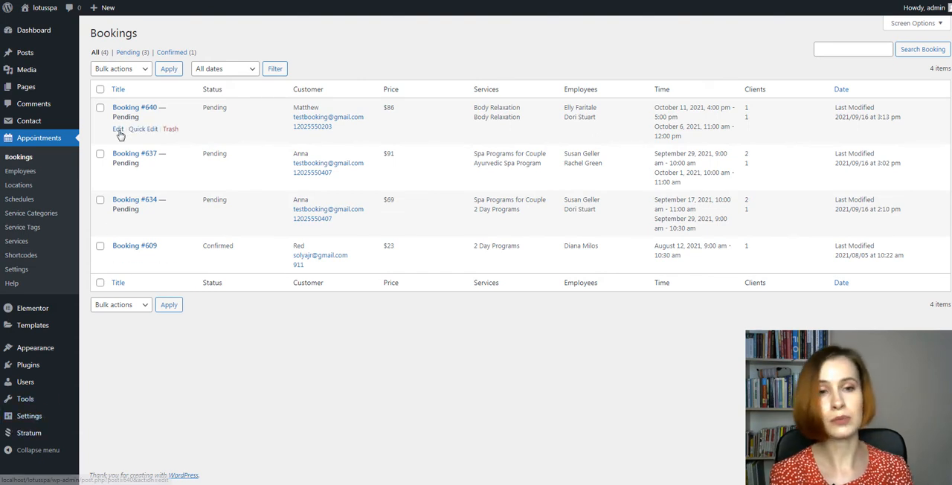
{"action": "left_click", "coordinate": [118, 129]}
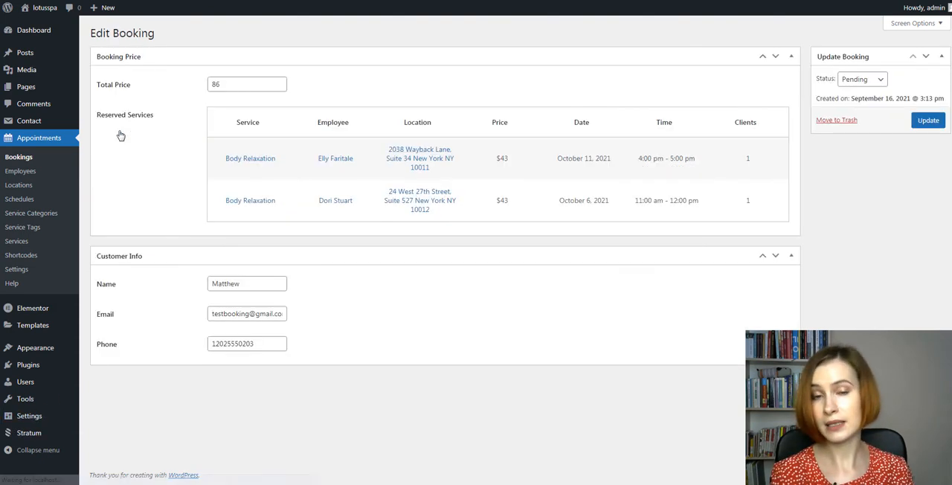
{"action": "left_click", "coordinate": [861, 79]}
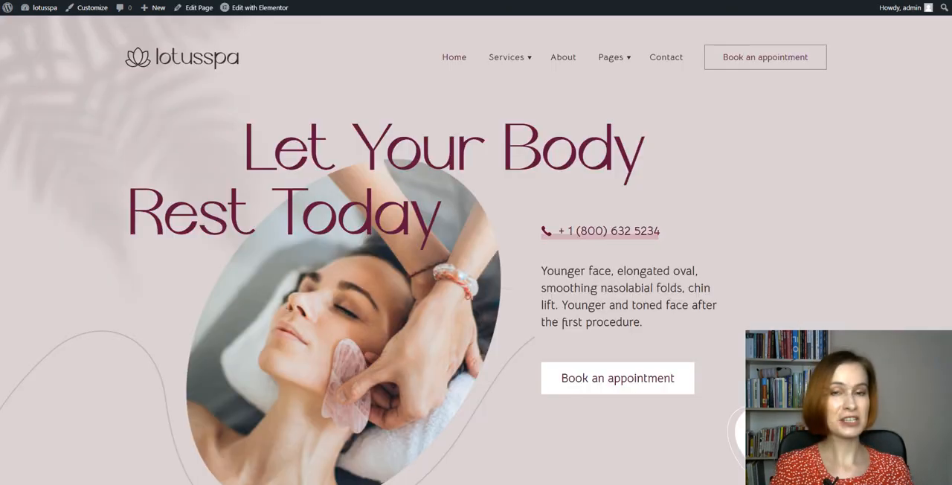
Scroll to Meet Our Team and advance the therapist slider six times.
{"action": "scroll", "scroll_direction": "down", "scroll_amount": 3}
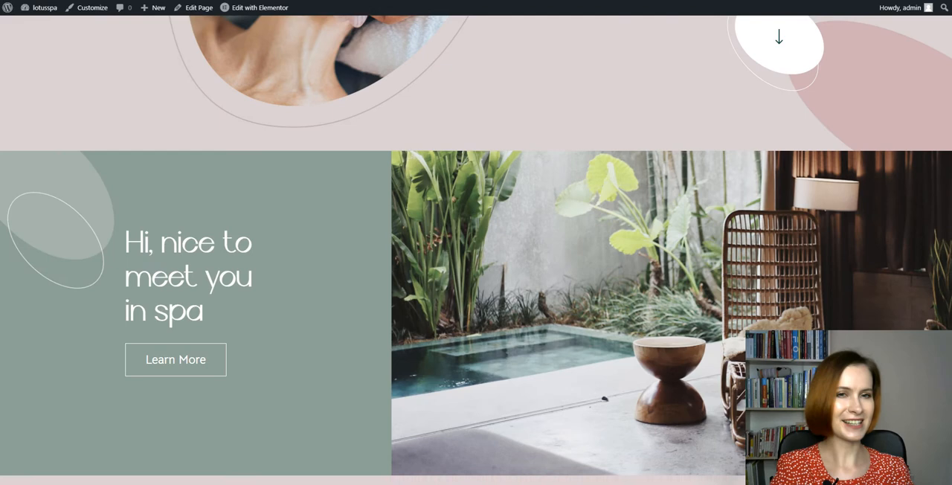
{"action": "scroll", "scroll_direction": "down", "scroll_amount": 3}
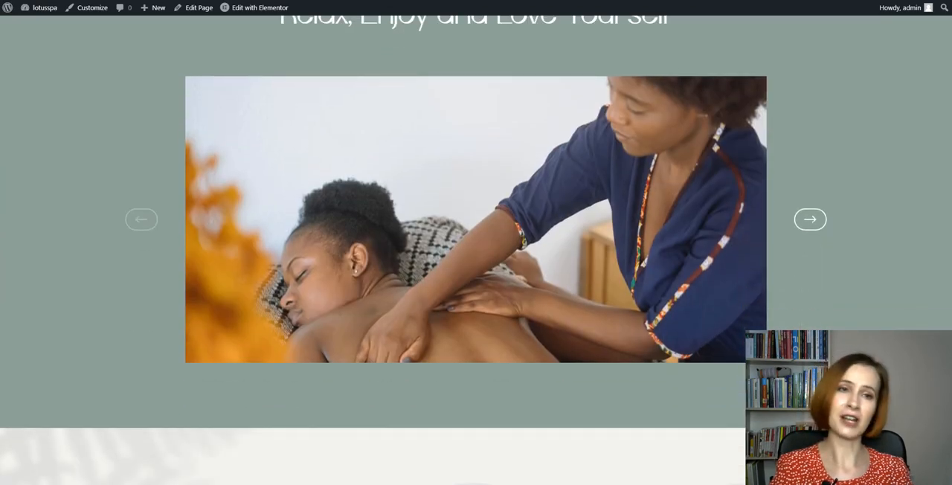
{"action": "scroll", "scroll_direction": "down", "scroll_amount": 3}
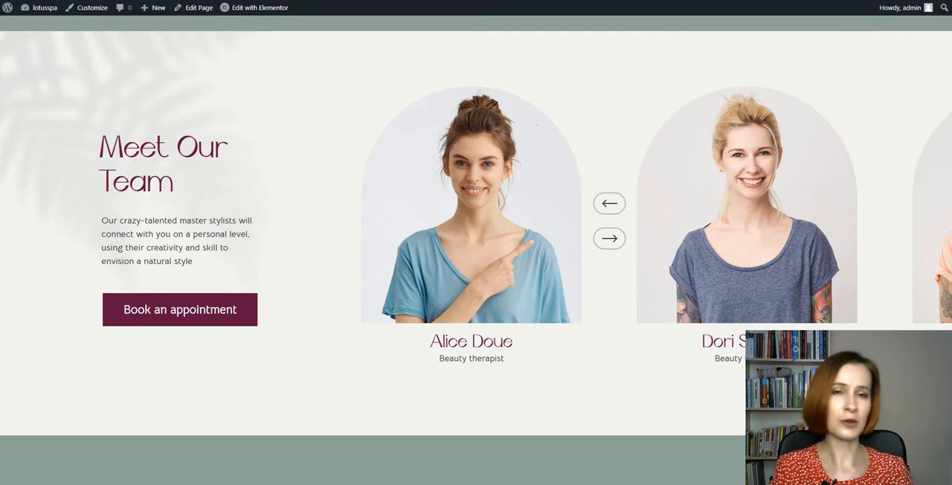
{"action": "left_click", "coordinate": [609, 239]}
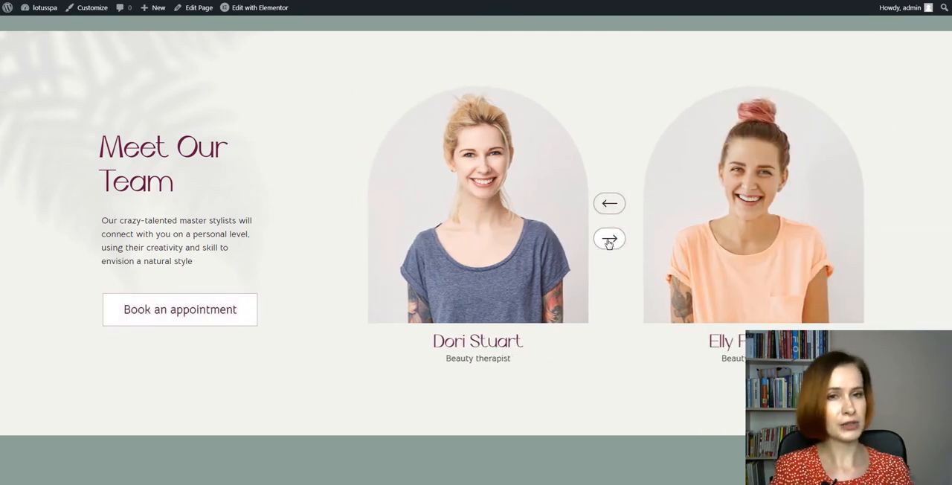
{"action": "left_click", "coordinate": [608, 239]}
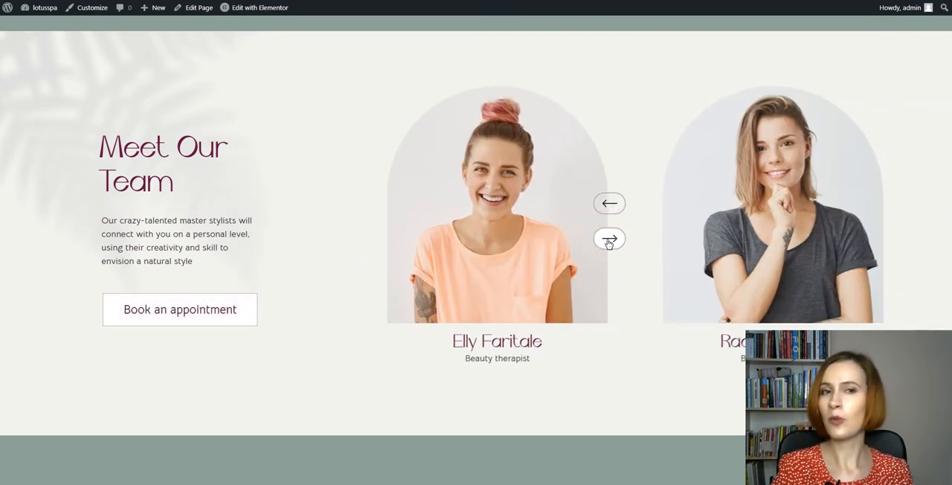
{"action": "left_click", "coordinate": [609, 239]}
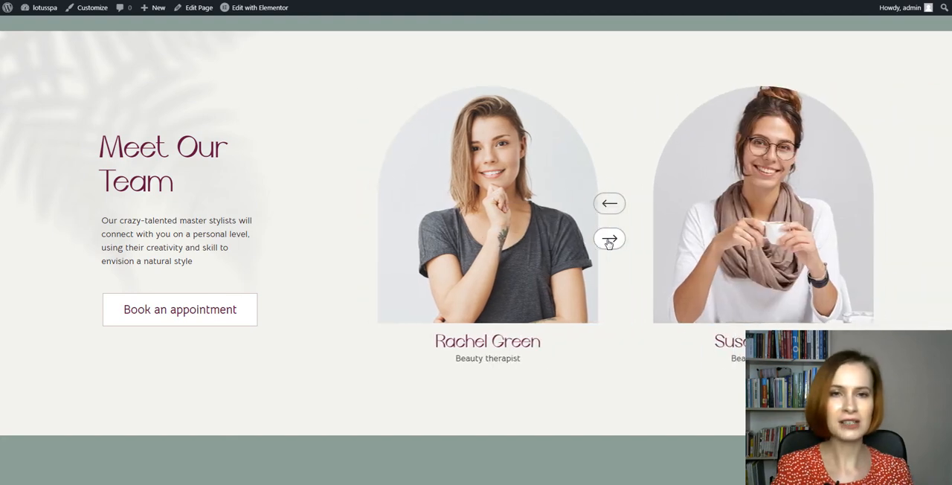
{"action": "left_click", "coordinate": [609, 238]}
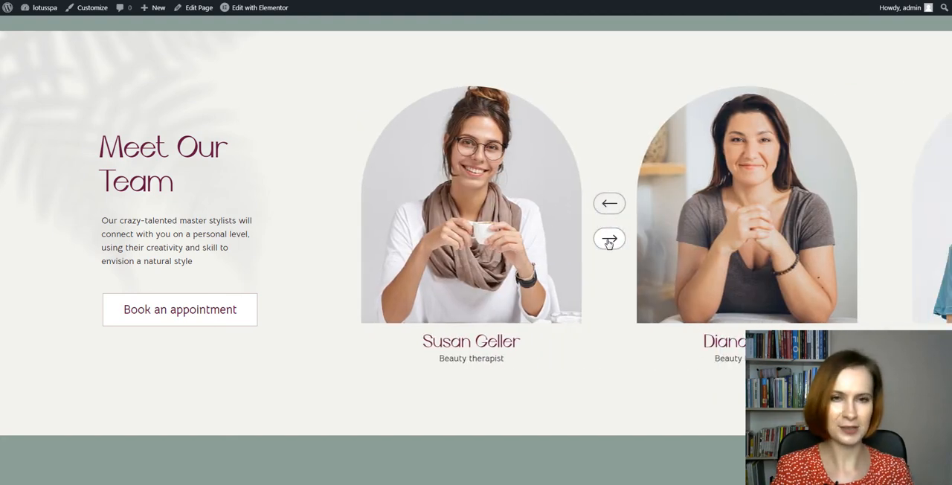
{"action": "left_click", "coordinate": [608, 239]}
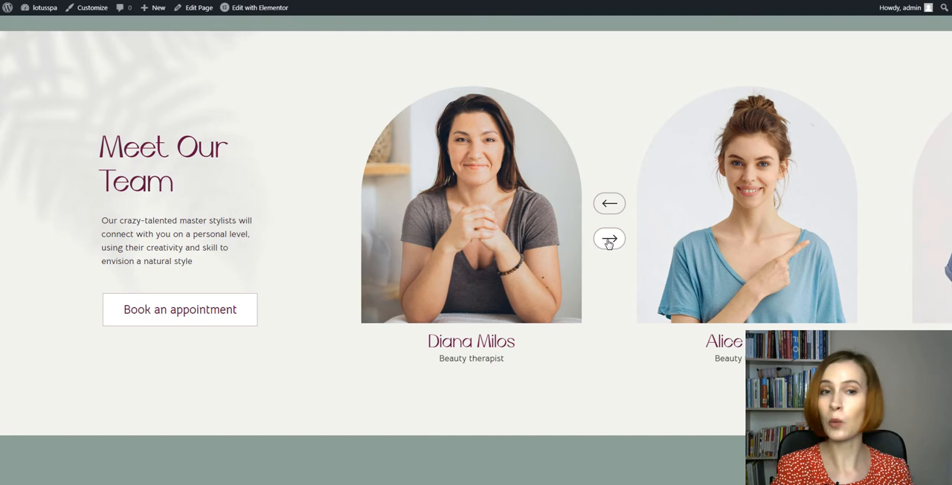
{"action": "left_click", "coordinate": [609, 239]}
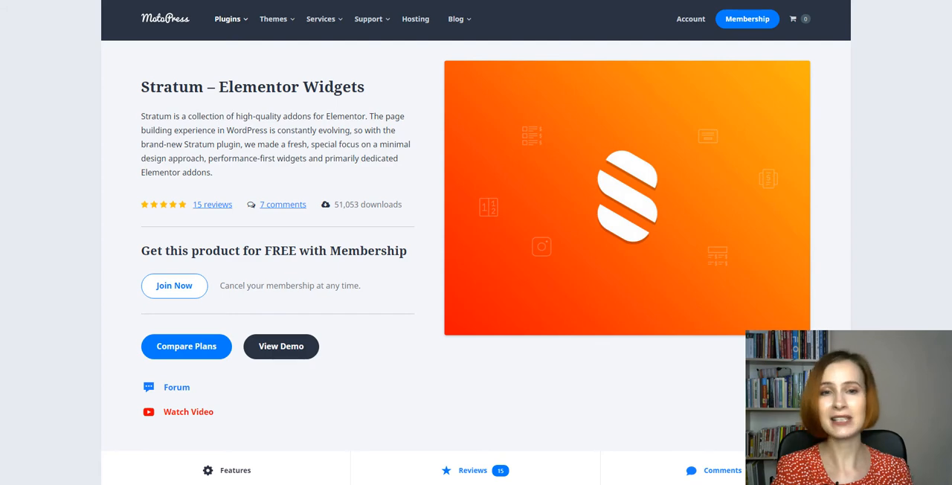
Scroll the Stratum product page to the $0 Free and $29 Pro plans.
{"action": "scroll", "scroll_direction": "down", "scroll_amount": 3}
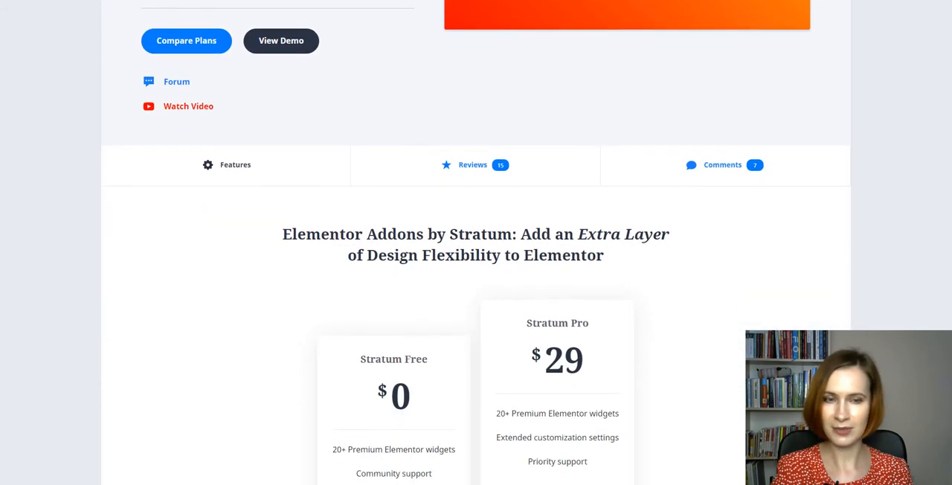
{"action": "scroll", "scroll_direction": "down", "scroll_amount": 3}
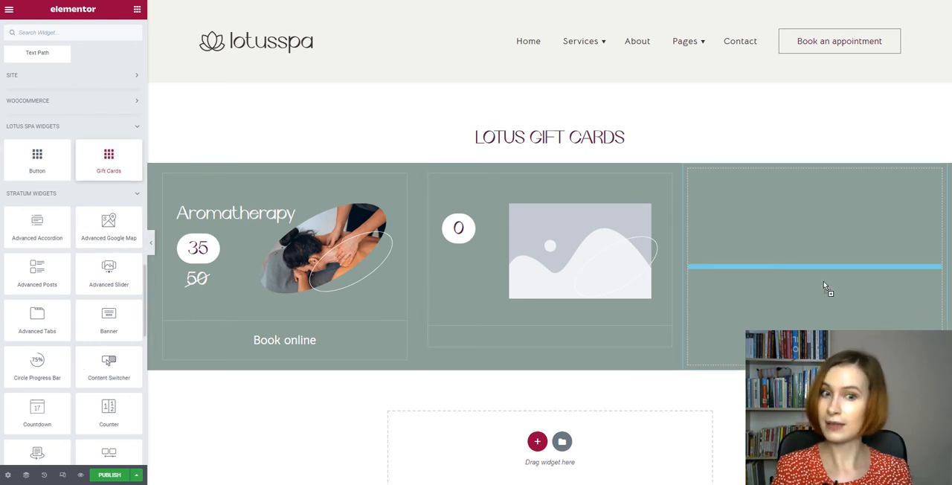
Add a gift card to the empty third column, then scroll the Gallery page.
{"action": "left_click", "coordinate": [814, 265]}
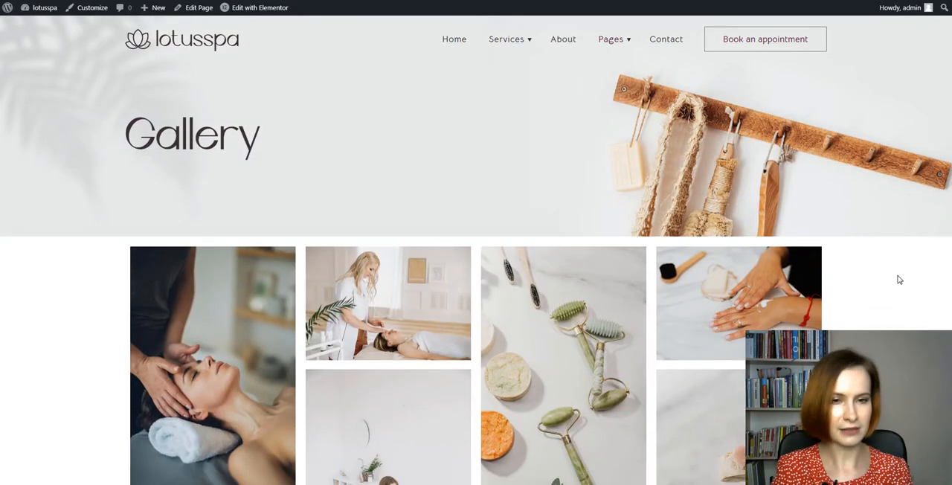
{"action": "scroll", "scroll_direction": "down", "scroll_amount": 3}
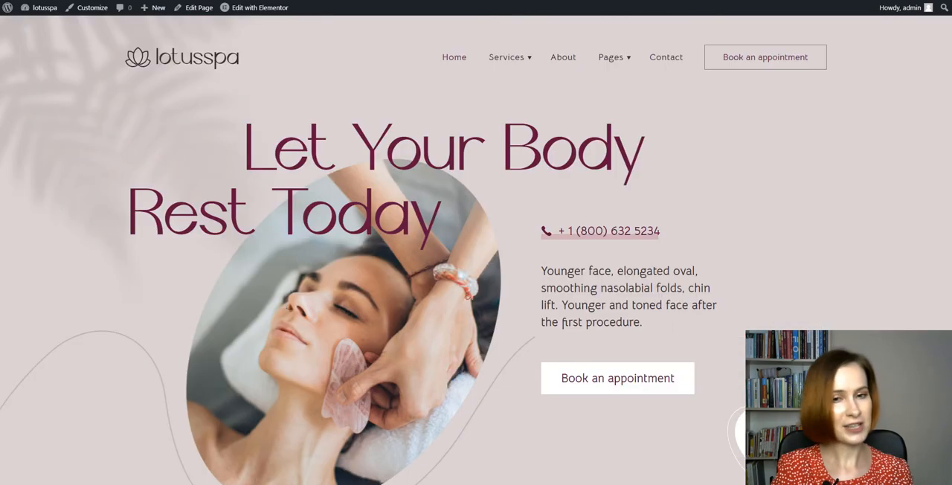
Scroll the home page, open it in Elementor, and select the phone-number button.
{"action": "scroll", "scroll_direction": "down", "scroll_amount": 3}
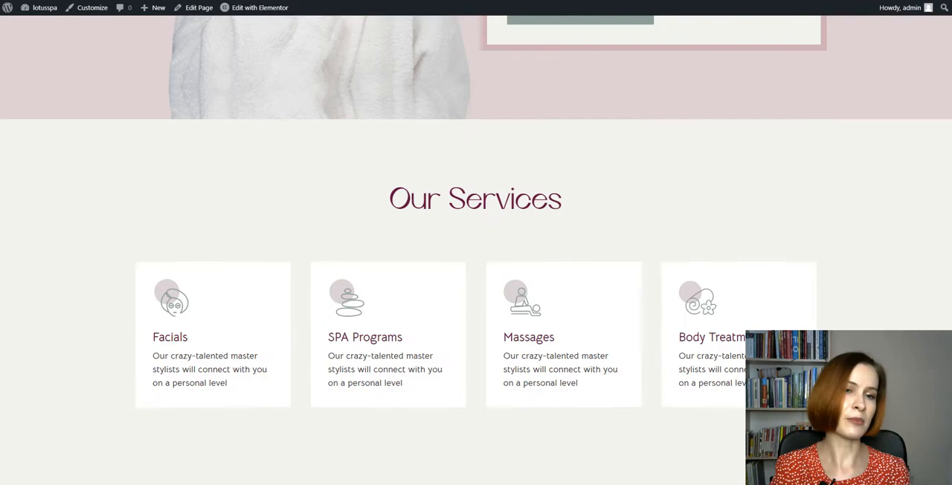
{"action": "scroll", "scroll_direction": "down", "scroll_amount": 3}
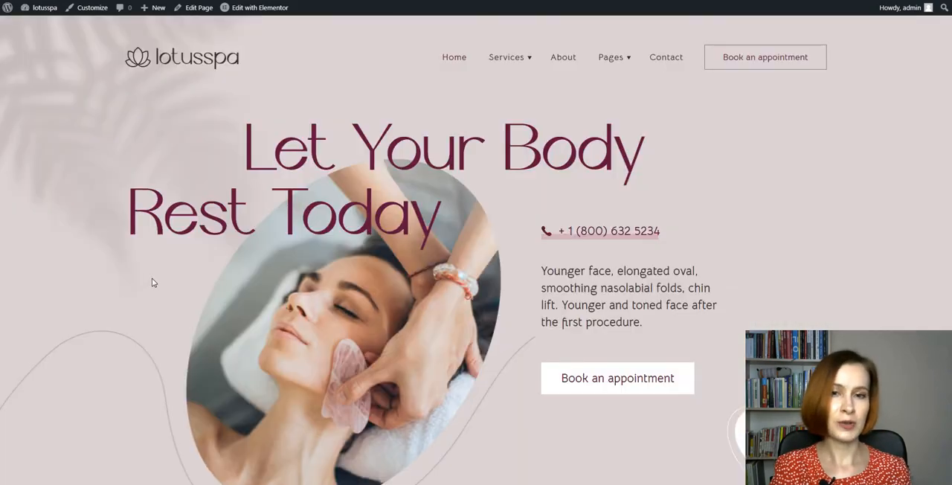
{"action": "left_click", "coordinate": [259, 8]}
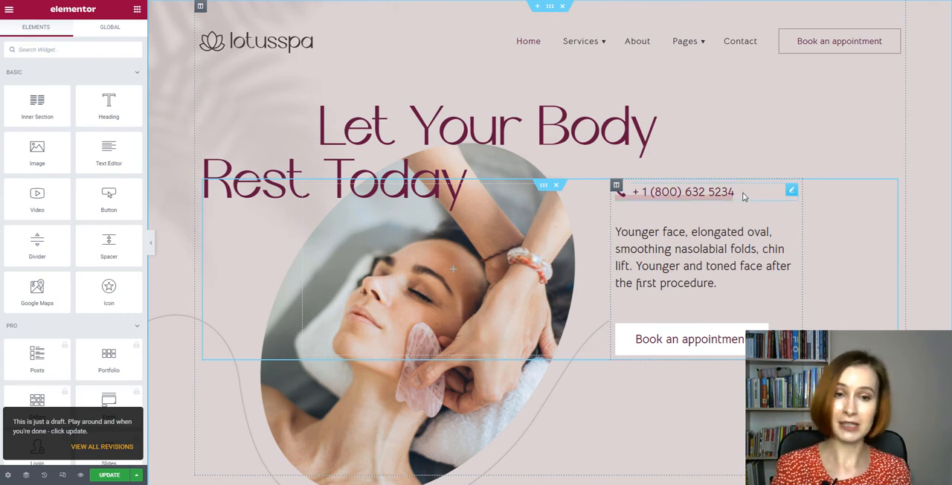
{"action": "left_click", "coordinate": [681, 192]}
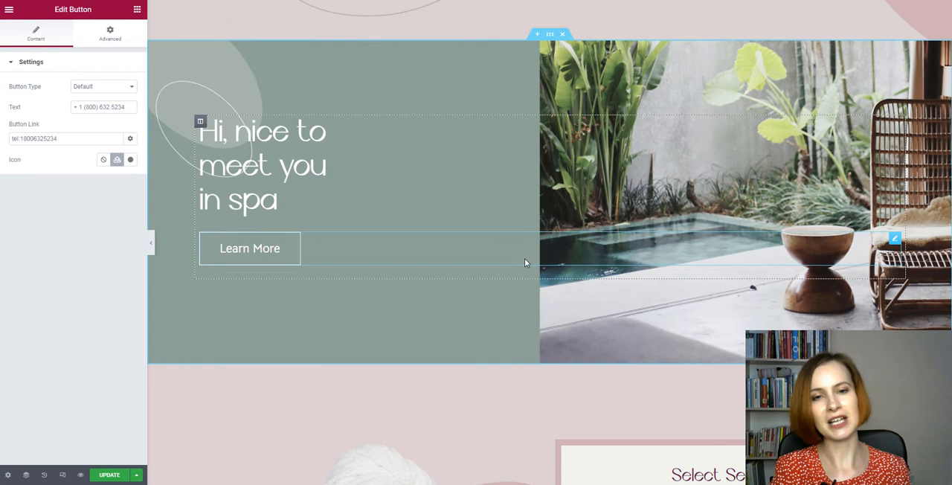
Inspect the Learn More button's internal page link, then open the appointment form settings.
{"action": "left_click", "coordinate": [250, 248]}
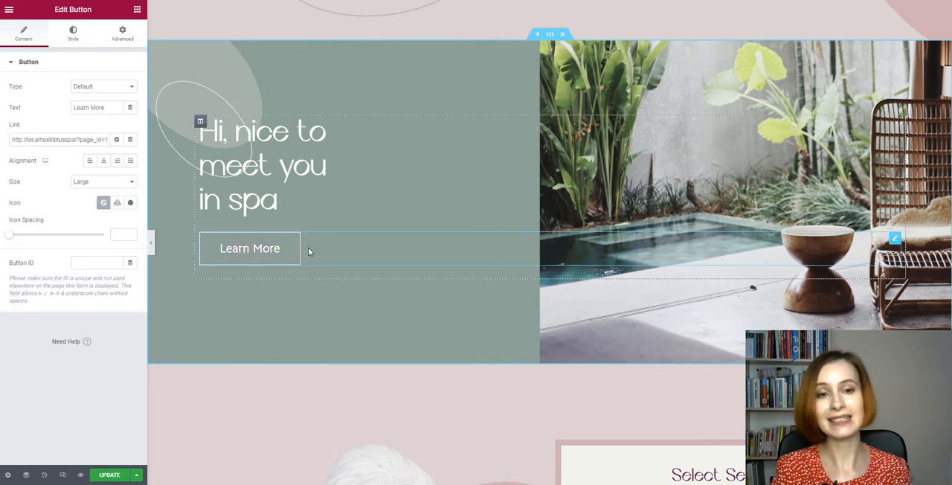
{"action": "left_click", "coordinate": [59, 139]}
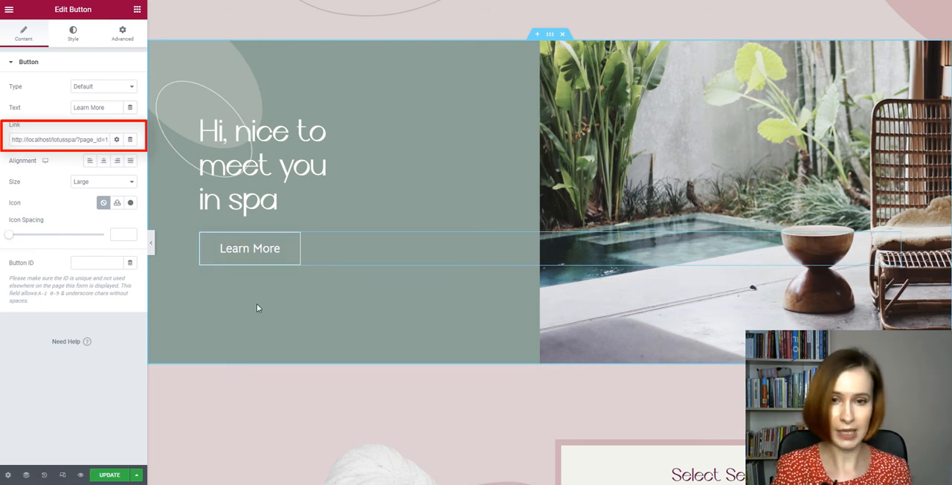
{"action": "scroll", "scroll_direction": "down", "scroll_amount": 3}
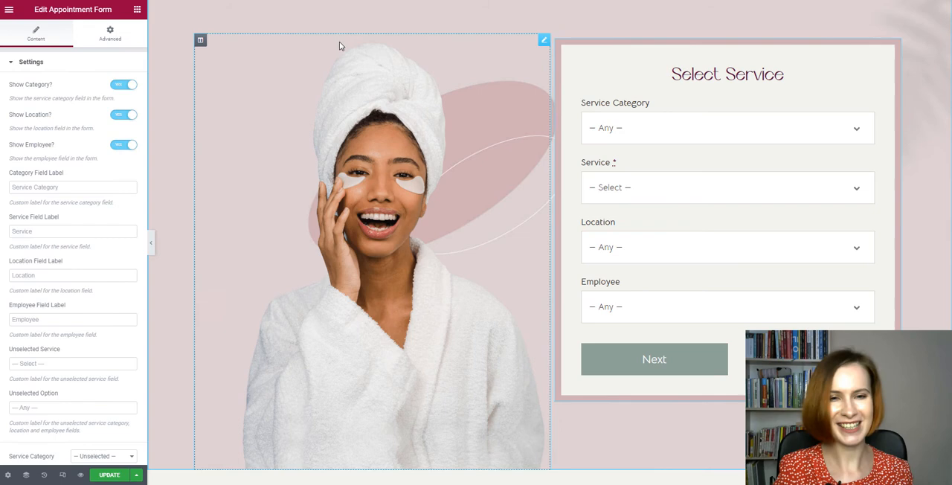
Toggle Show Category off and back on, then inspect the Facials and Massages boxes.
{"action": "left_click", "coordinate": [124, 84]}
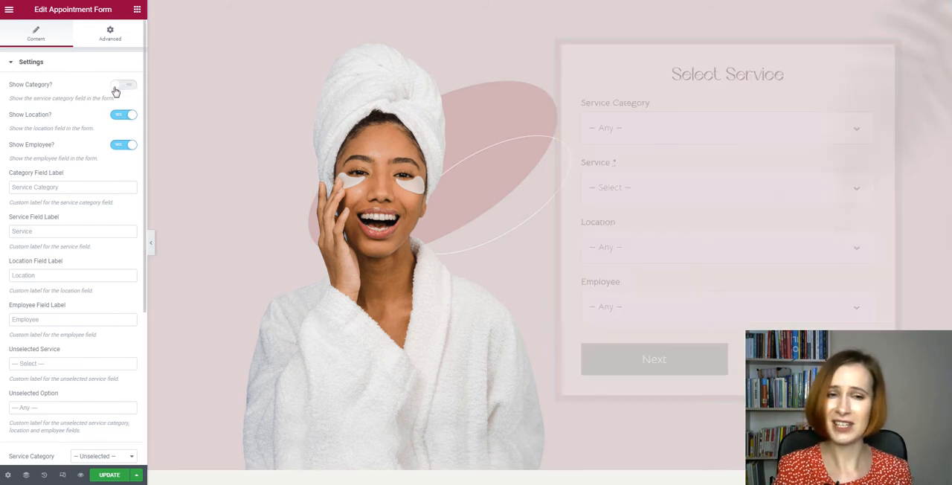
{"action": "left_click", "coordinate": [124, 84]}
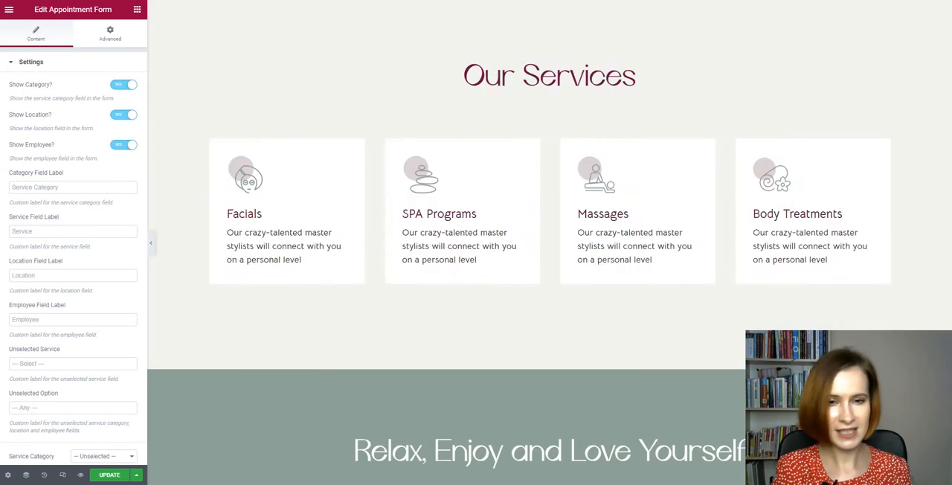
{"action": "left_click", "coordinate": [461, 215]}
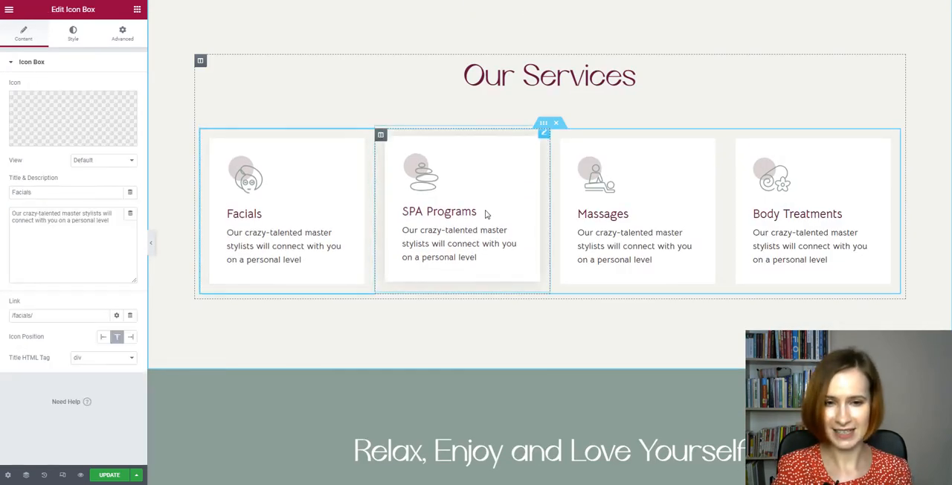
{"action": "left_click", "coordinate": [602, 212]}
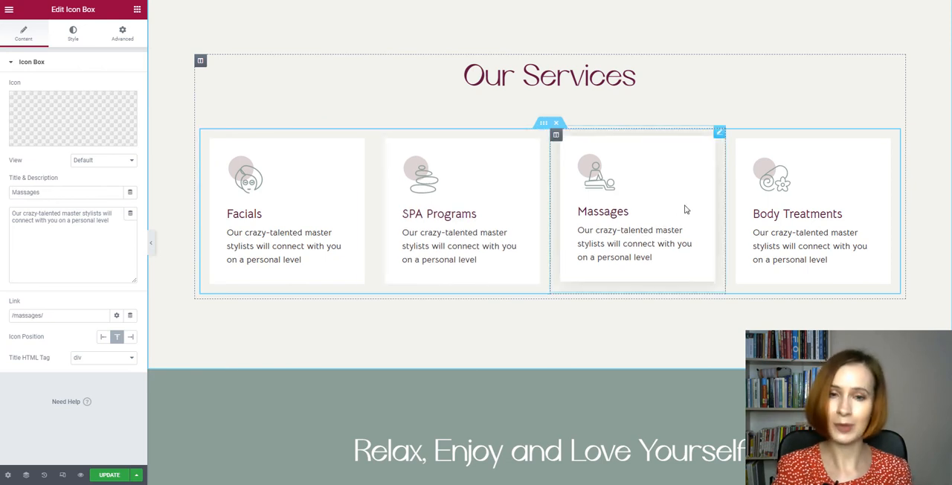
{"action": "mouse_move", "coordinate": [606, 184]}
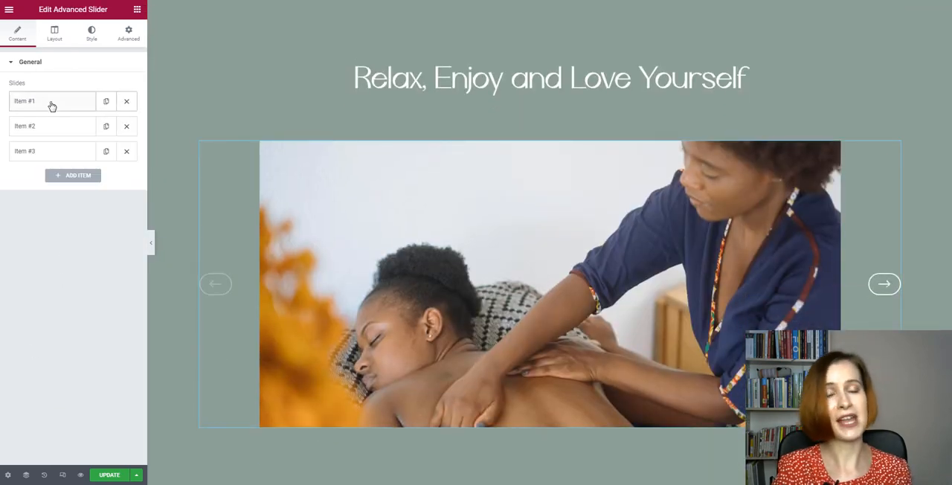
Expand the first slide, then view the slider's carousel layout and style options.
{"action": "left_click", "coordinate": [52, 100]}
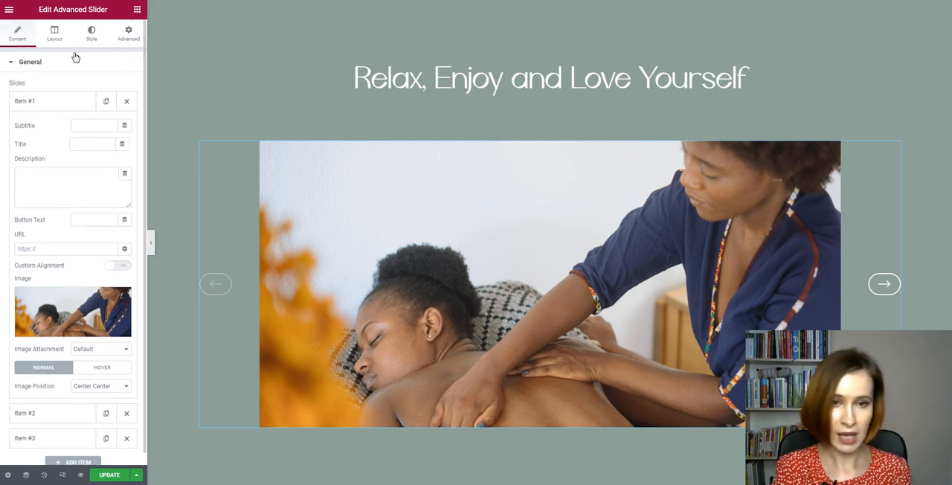
{"action": "left_click", "coordinate": [53, 32]}
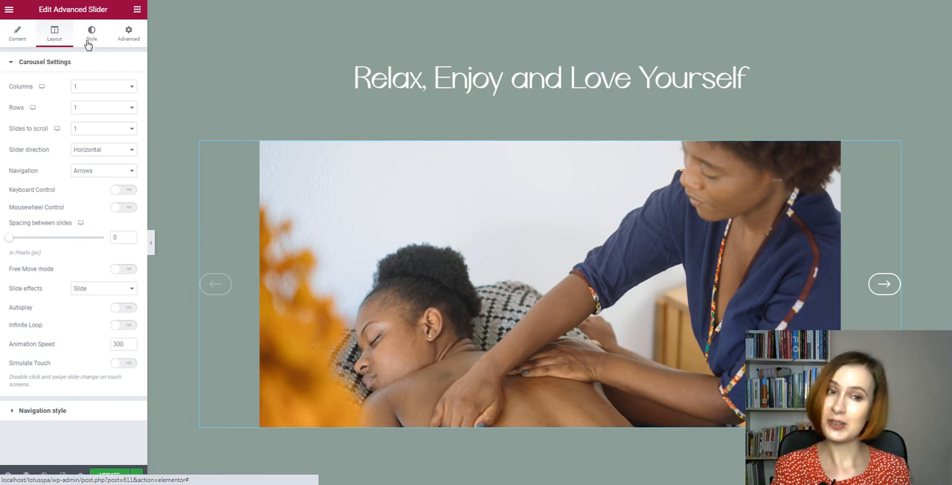
{"action": "left_click", "coordinate": [90, 33]}
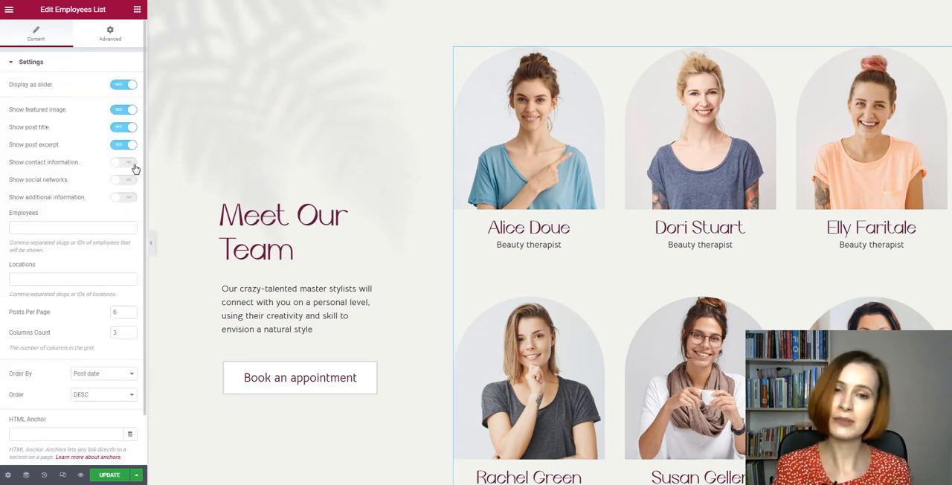
Preview contact information, social networks and additional info on team cards, then hide each again.
{"action": "left_click", "coordinate": [122, 162]}
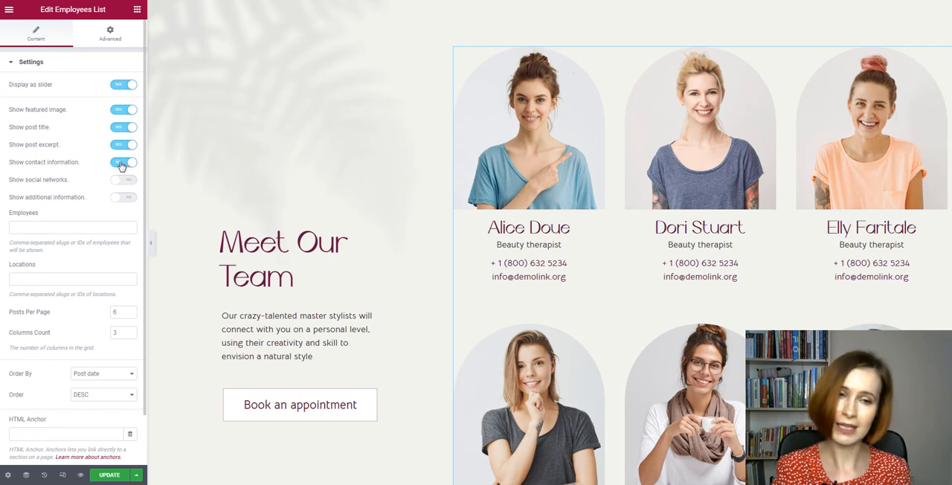
{"action": "left_click", "coordinate": [124, 162]}
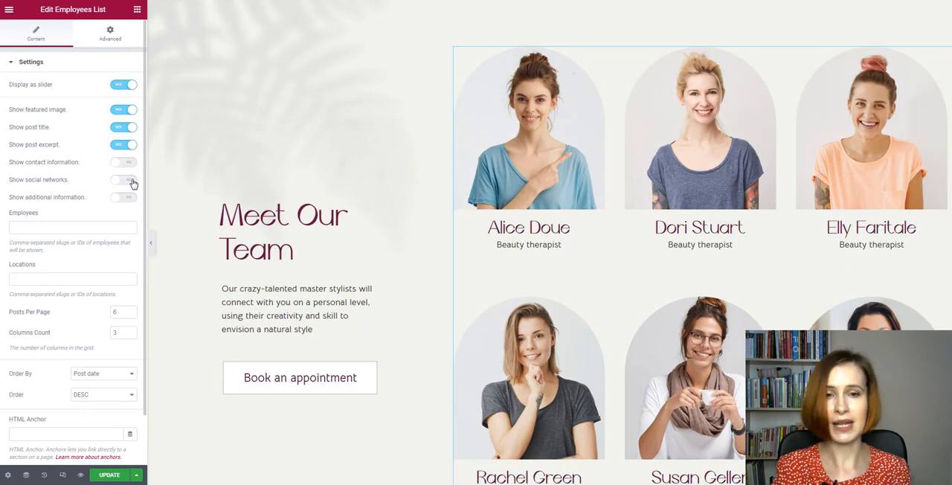
{"action": "left_click", "coordinate": [123, 179]}
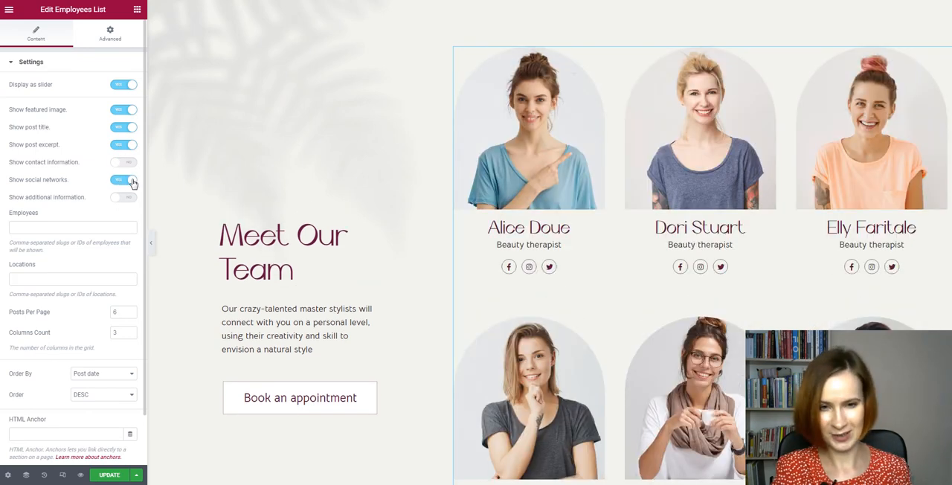
{"action": "left_click", "coordinate": [123, 179]}
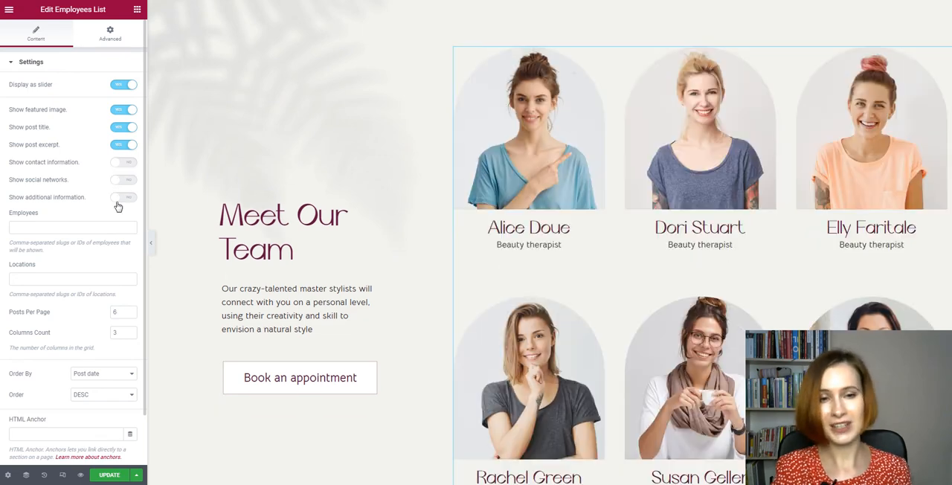
{"action": "left_click", "coordinate": [123, 197]}
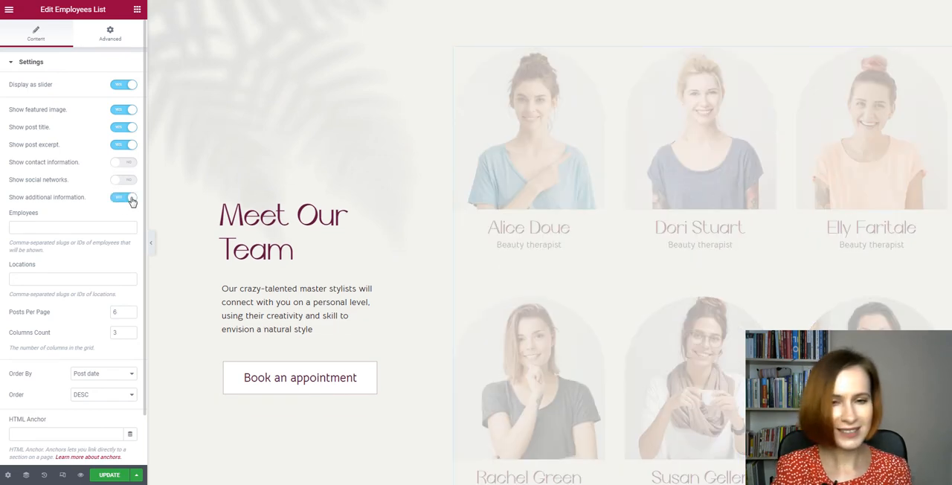
{"action": "left_click", "coordinate": [124, 197]}
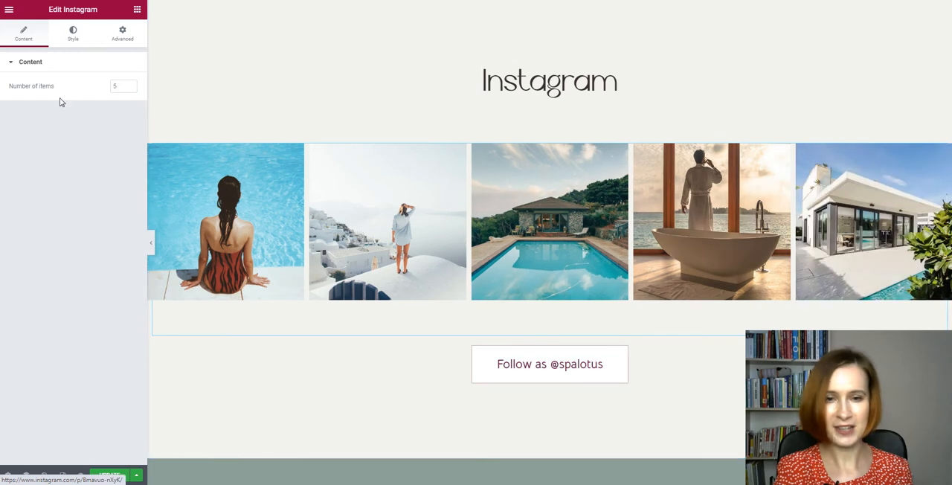
Set the Instagram feed's scroll animation to Scale up, trying wider spacing before returning to 5 px.
{"action": "left_click", "coordinate": [73, 33]}
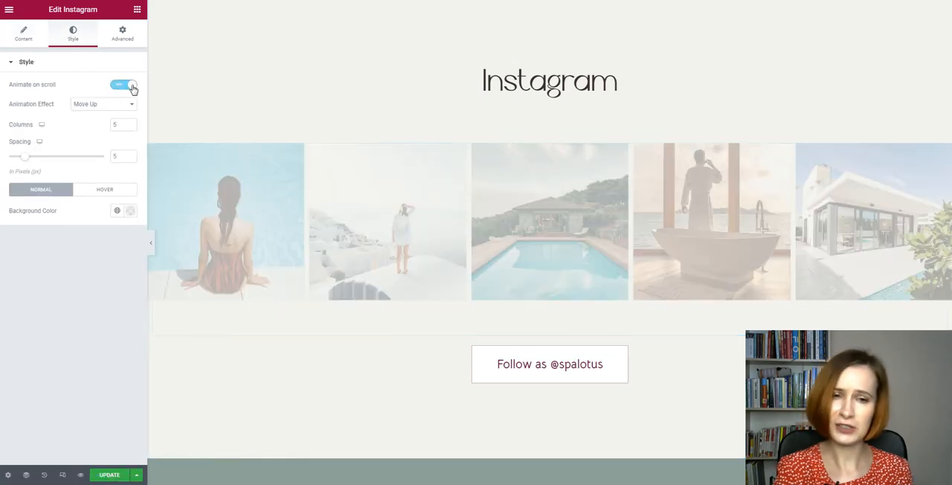
{"action": "left_click", "coordinate": [103, 103]}
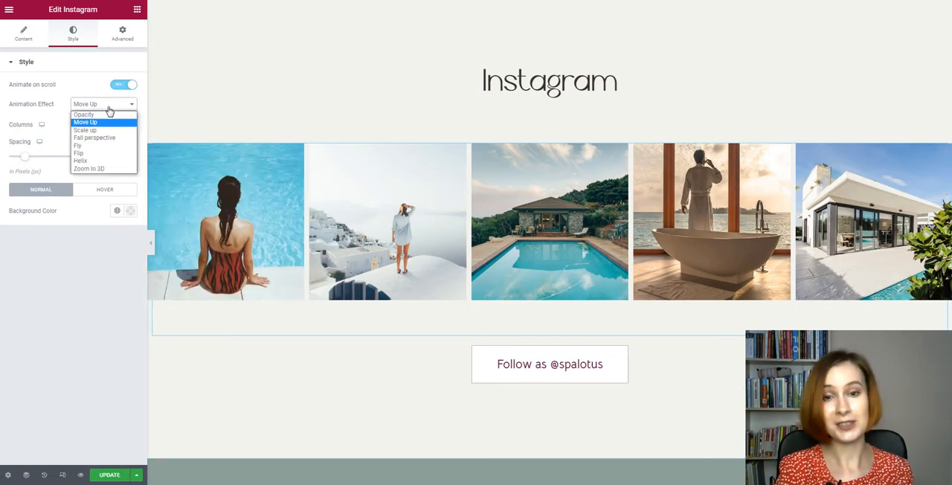
{"action": "left_click", "coordinate": [84, 130]}
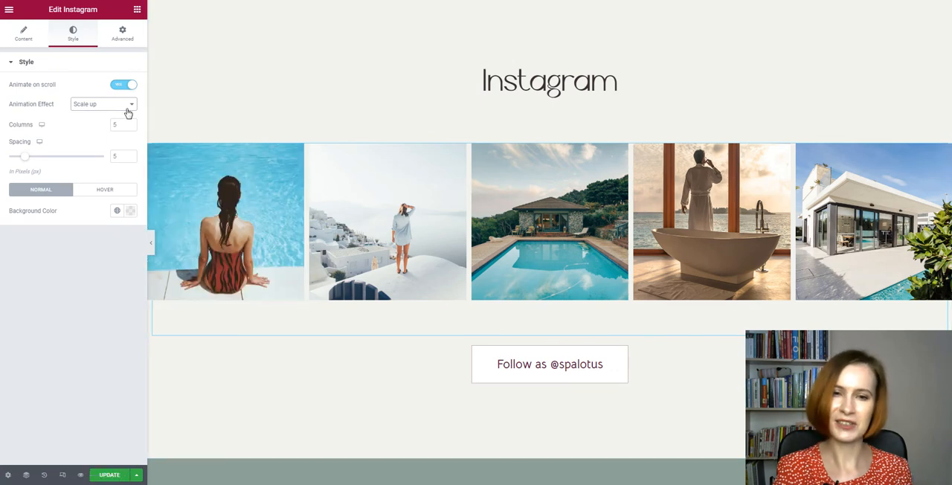
{"action": "left_click_drag", "start_coordinate": [24, 156], "coordinate": [49, 156]}
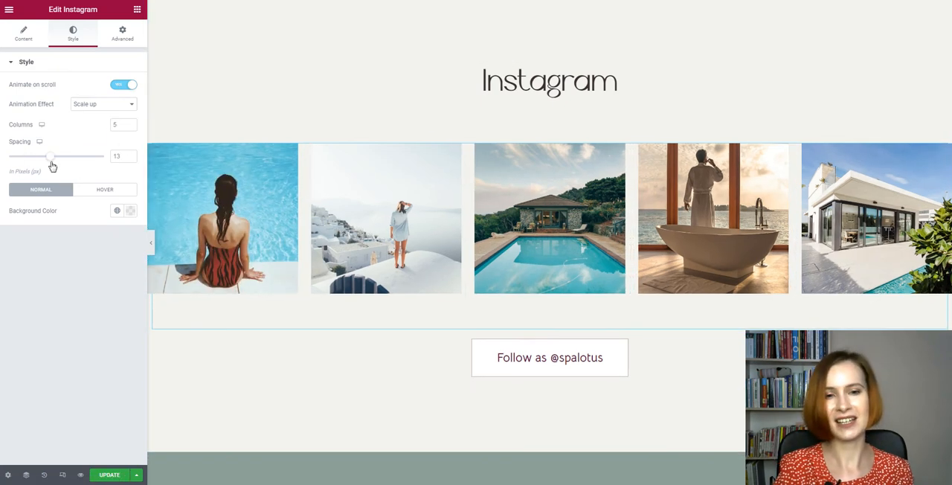
{"action": "left_click_drag", "start_coordinate": [49, 156], "coordinate": [24, 156]}
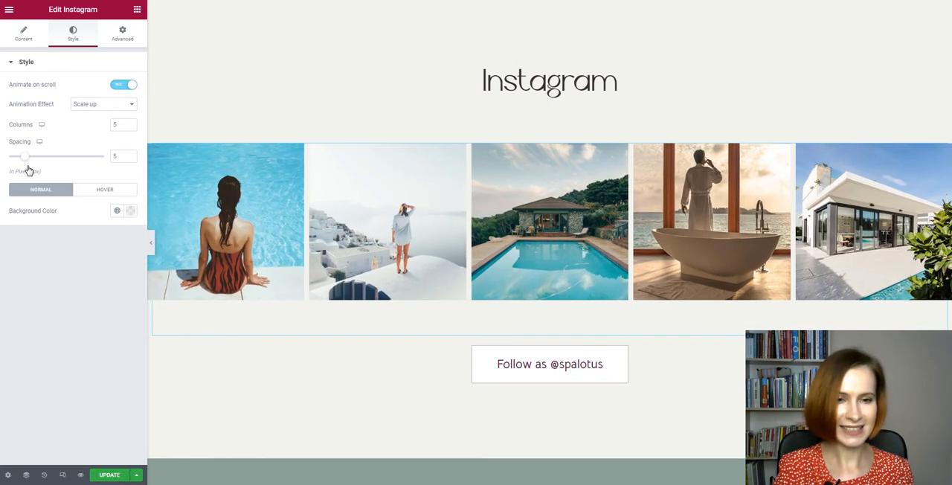
{"action": "mouse_move", "coordinate": [79, 205]}
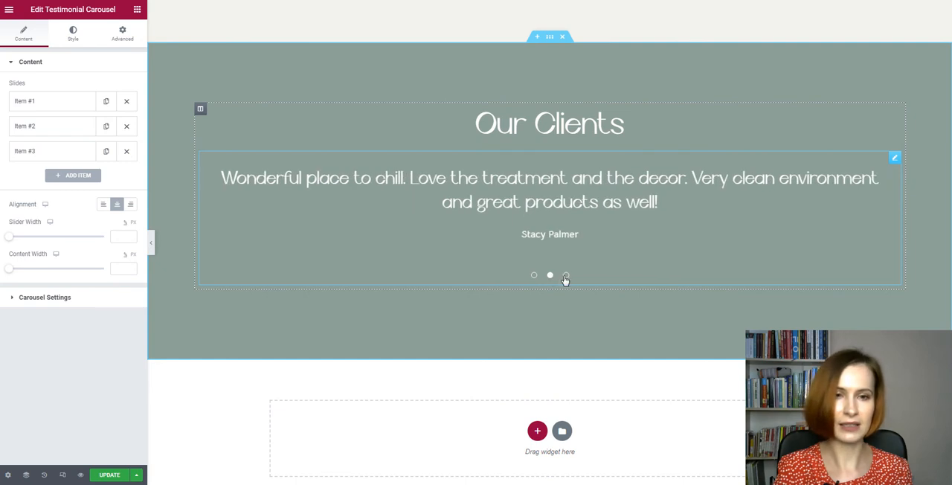
Show the third testimonial and try two testimonials per slide before reverting to one.
{"action": "left_click", "coordinate": [52, 101]}
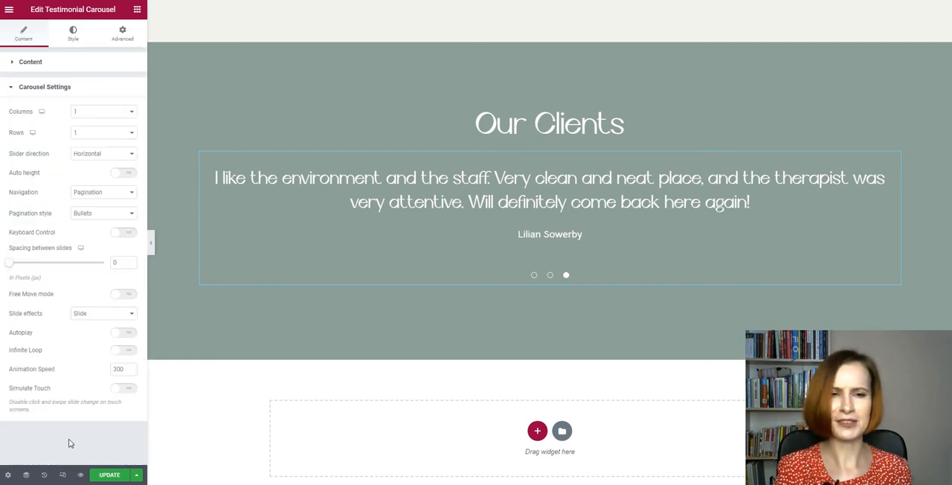
{"action": "left_click", "coordinate": [103, 111]}
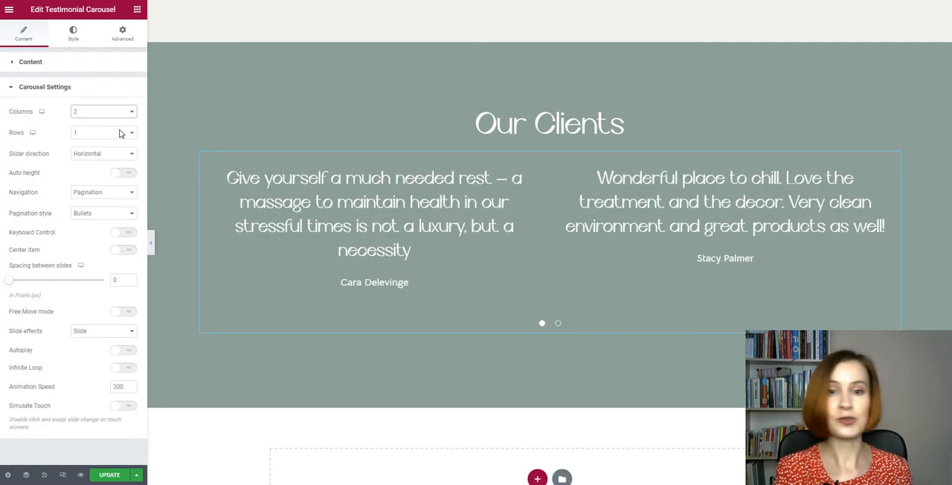
{"action": "left_click", "coordinate": [103, 110]}
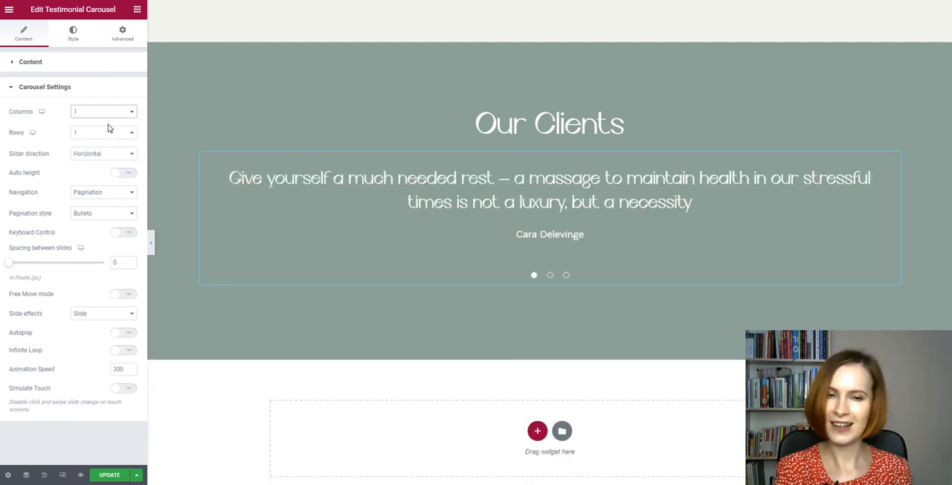
{"action": "left_click", "coordinate": [73, 33]}
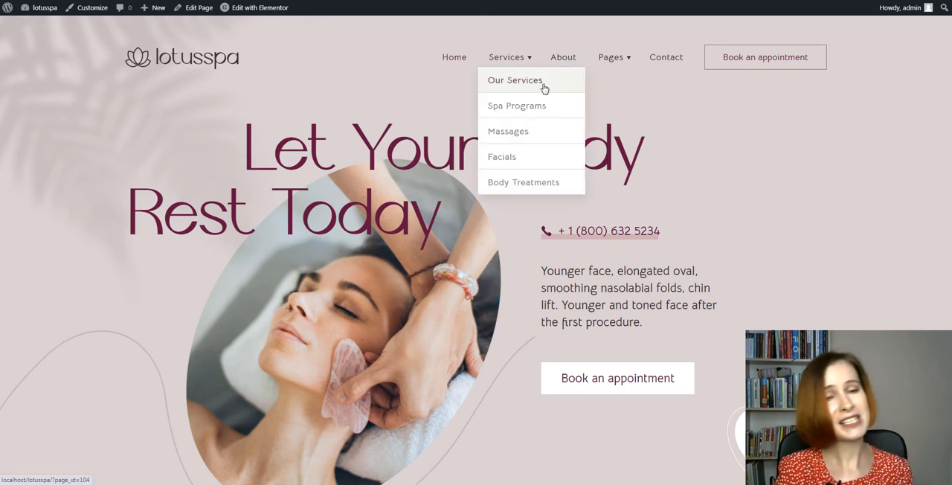
Open the Our Services page and scroll through it.
{"action": "left_click", "coordinate": [514, 80]}
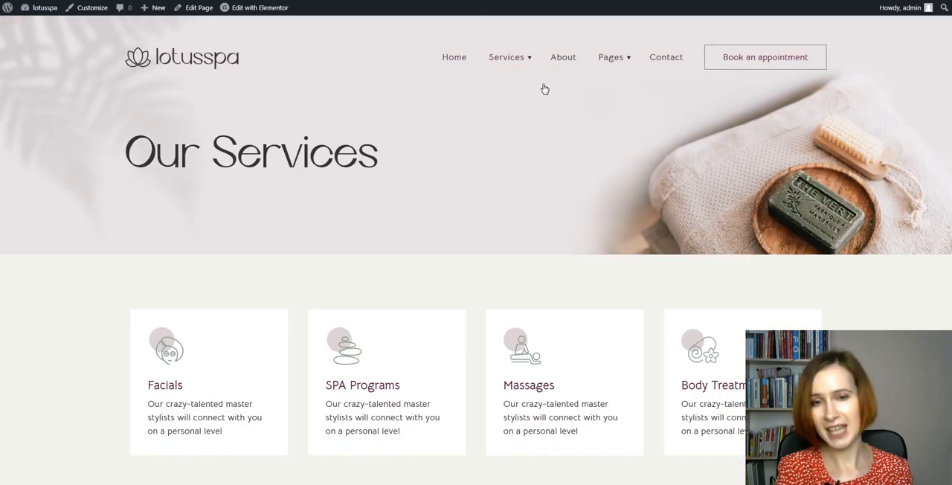
{"action": "scroll", "scroll_direction": "down", "scroll_amount": 3}
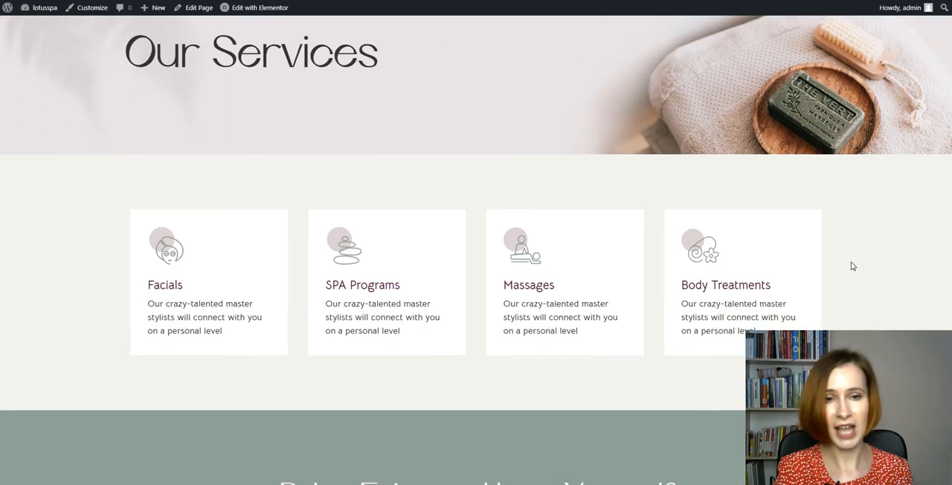
{"action": "scroll", "scroll_direction": "down", "scroll_amount": 3}
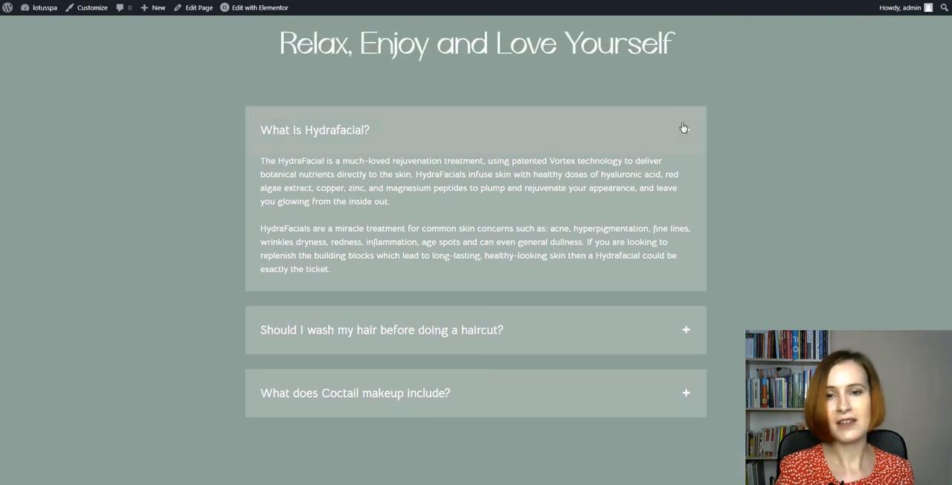
Open Services > Spa Programs and scroll down its priced program list.
{"action": "left_click", "coordinate": [506, 56]}
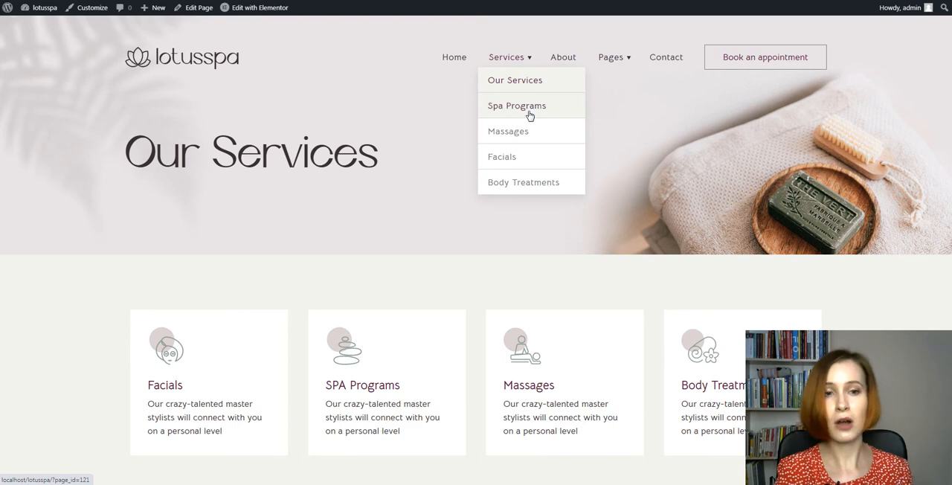
{"action": "left_click", "coordinate": [516, 105]}
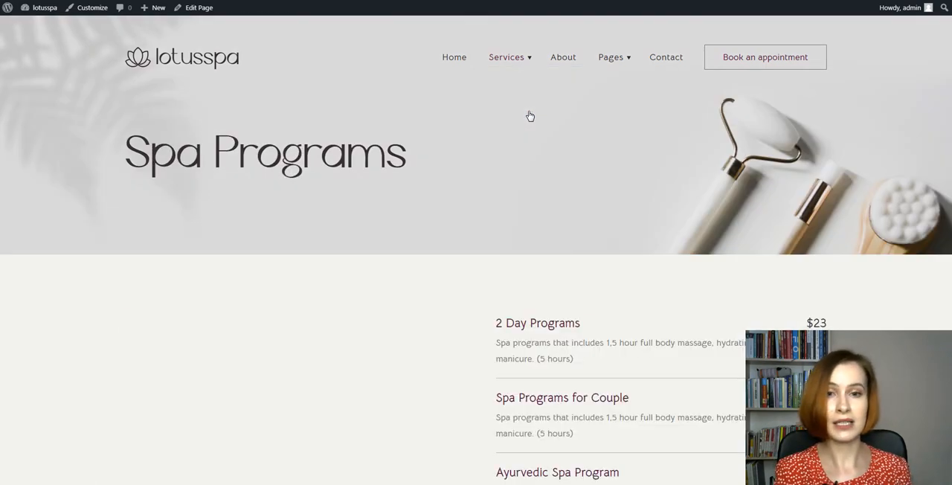
{"action": "scroll", "scroll_direction": "down", "scroll_amount": 3}
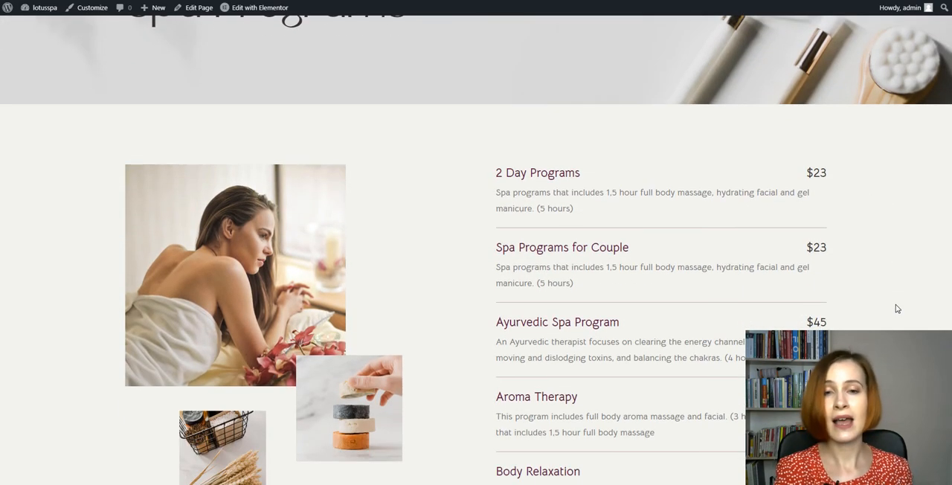
{"action": "scroll", "scroll_direction": "down", "scroll_amount": 3}
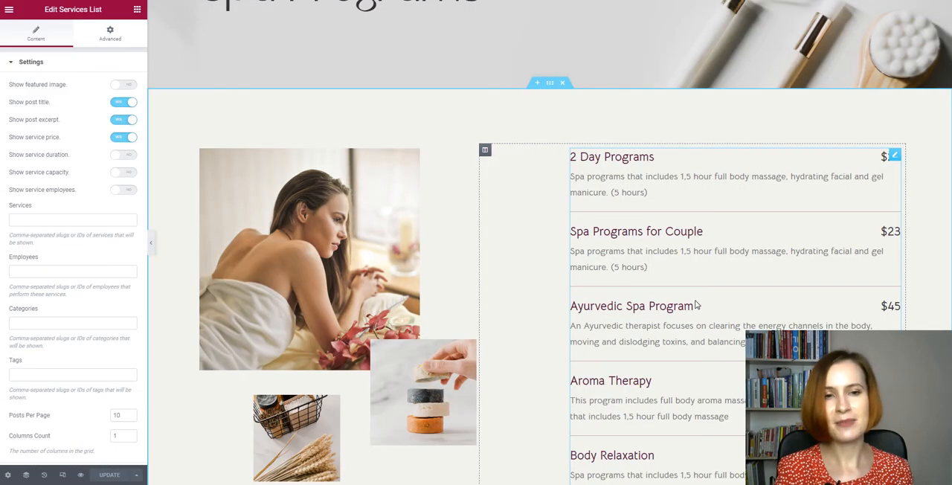
Turn on service duration, capacity and employees in the Services List, then scroll down.
{"action": "left_click", "coordinate": [124, 154]}
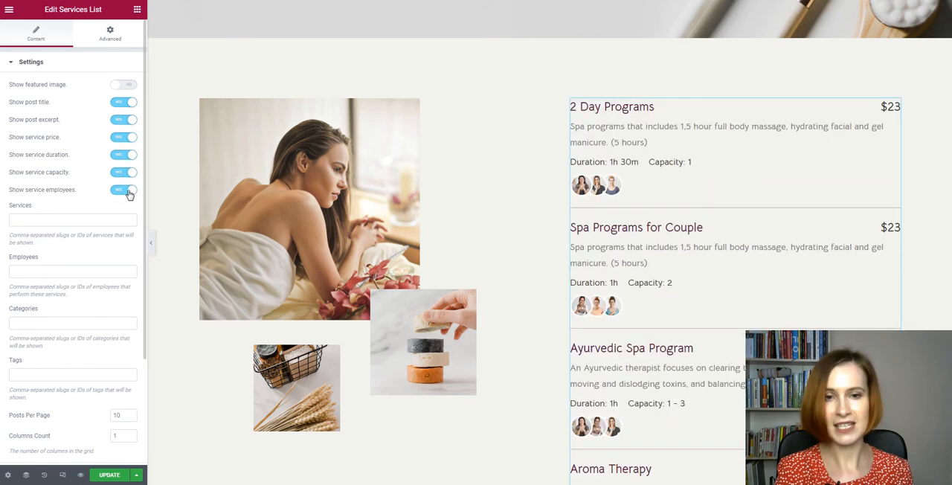
{"action": "scroll", "scroll_direction": "down", "scroll_amount": 3}
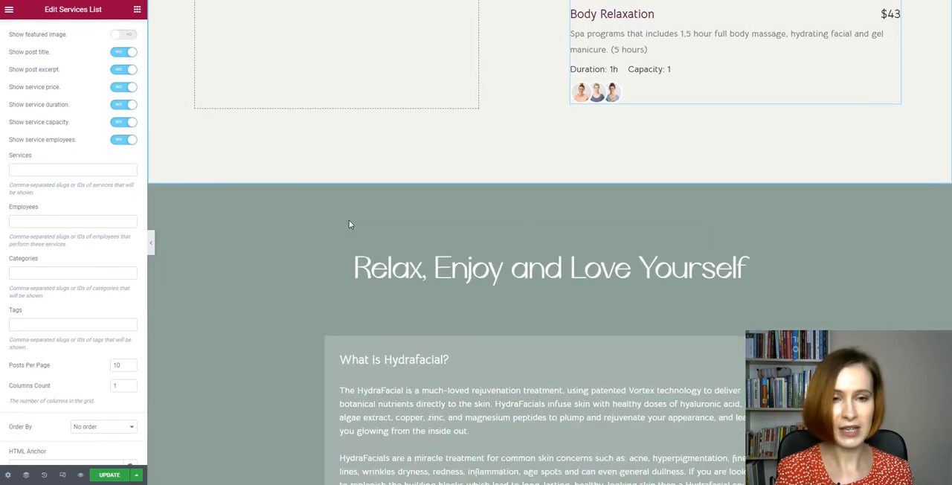
{"action": "scroll", "scroll_direction": "down", "scroll_amount": 3}
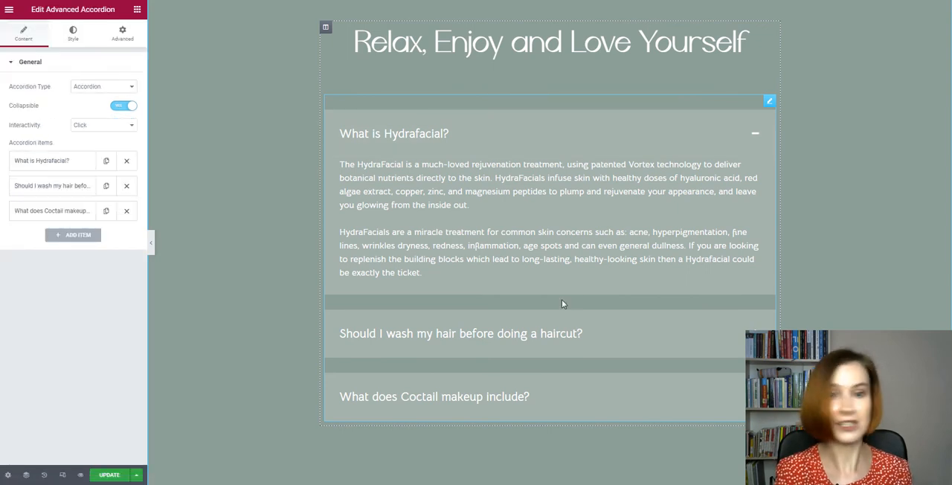
Expand the What is Hydrafacial? accordion item and scroll through its text.
{"action": "left_click", "coordinate": [43, 161]}
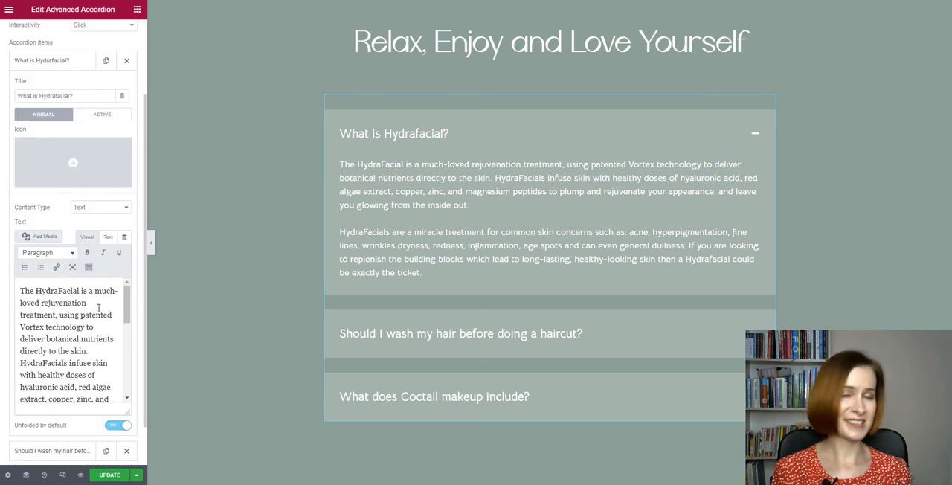
{"action": "scroll", "scroll_direction": "down", "scroll_amount": 3}
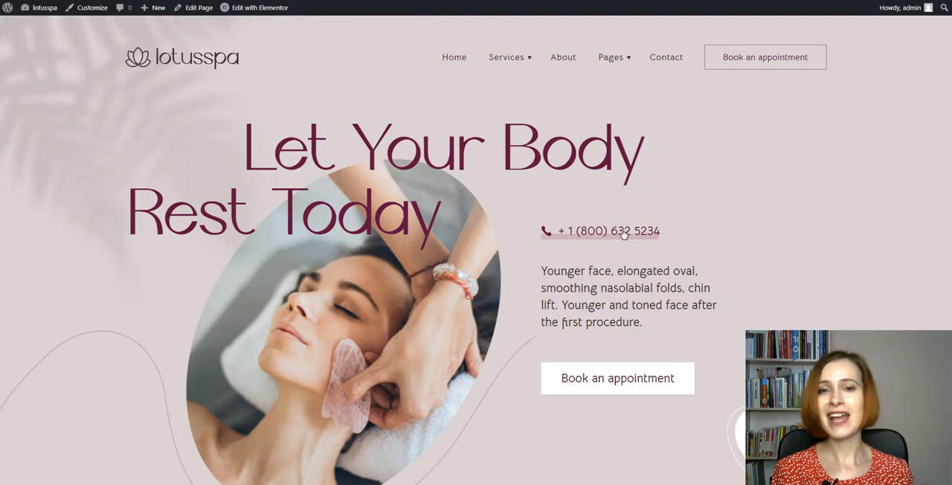
Open the Blog page from the extra pages menu, scroll its posts, then go to Contact.
{"action": "left_click", "coordinate": [611, 56]}
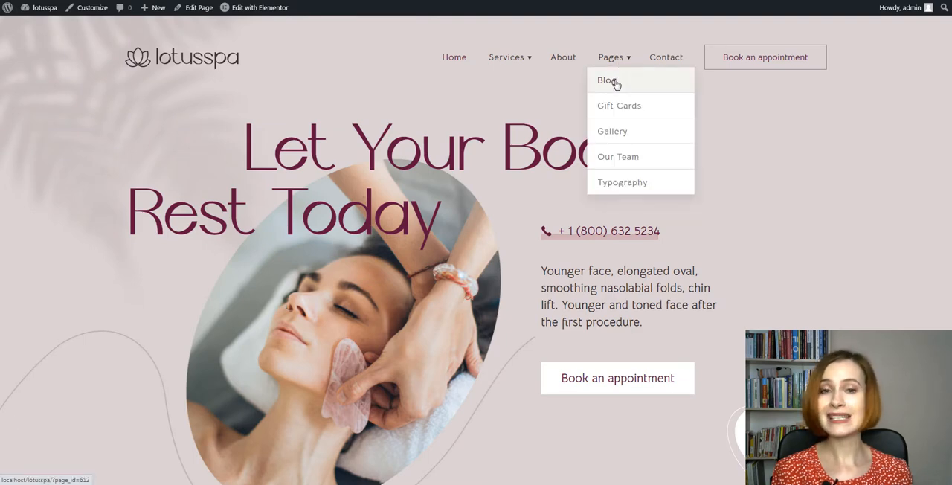
{"action": "left_click", "coordinate": [607, 80]}
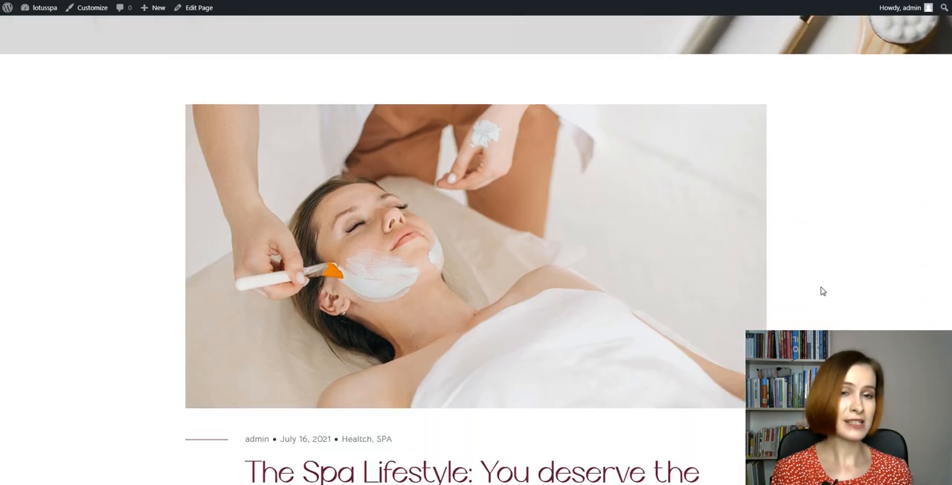
{"action": "scroll", "scroll_direction": "down", "scroll_amount": 3}
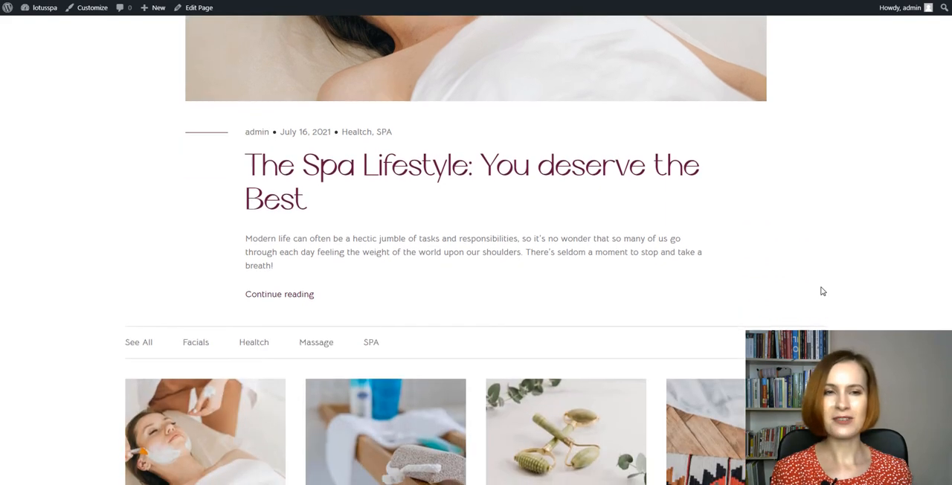
{"action": "scroll", "scroll_direction": "down", "scroll_amount": 3}
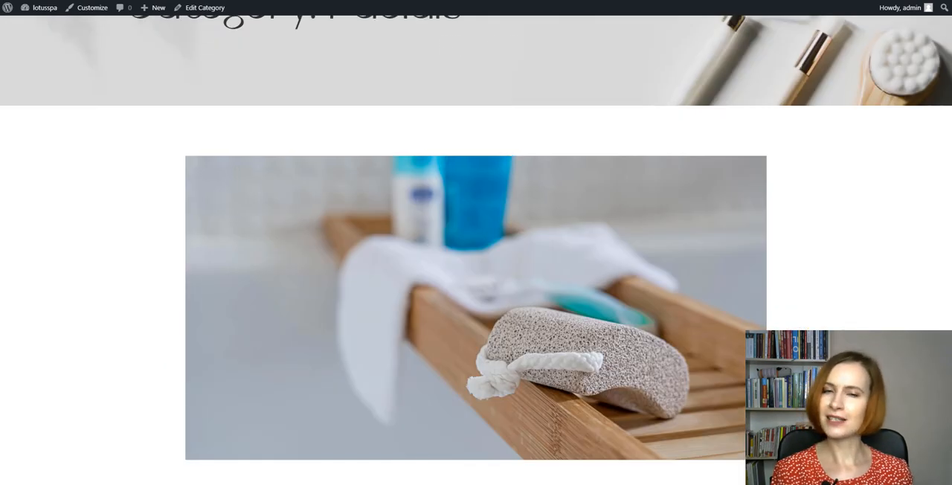
{"action": "scroll", "scroll_direction": "down", "scroll_amount": 3}
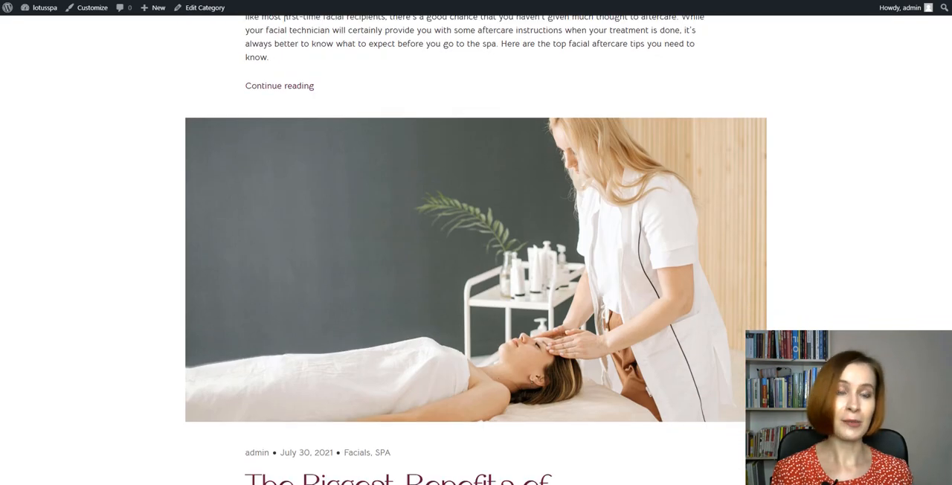
{"action": "scroll", "scroll_direction": "down", "scroll_amount": 3}
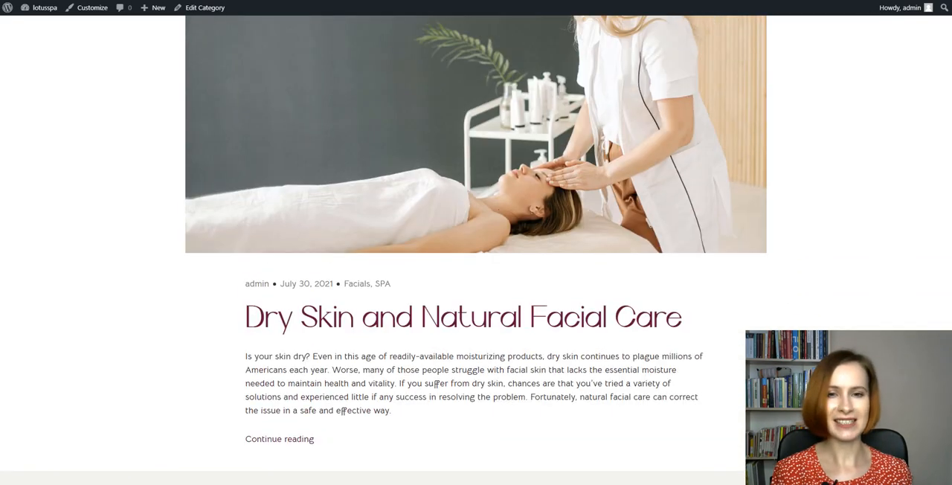
{"action": "left_click", "coordinate": [666, 57]}
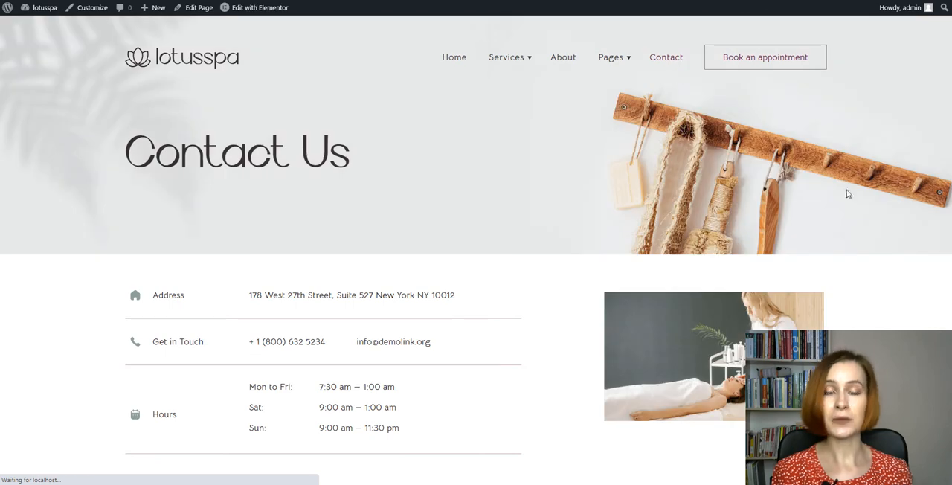
Scroll down through the Contact Us page.
{"action": "scroll", "scroll_direction": "down", "scroll_amount": 3}
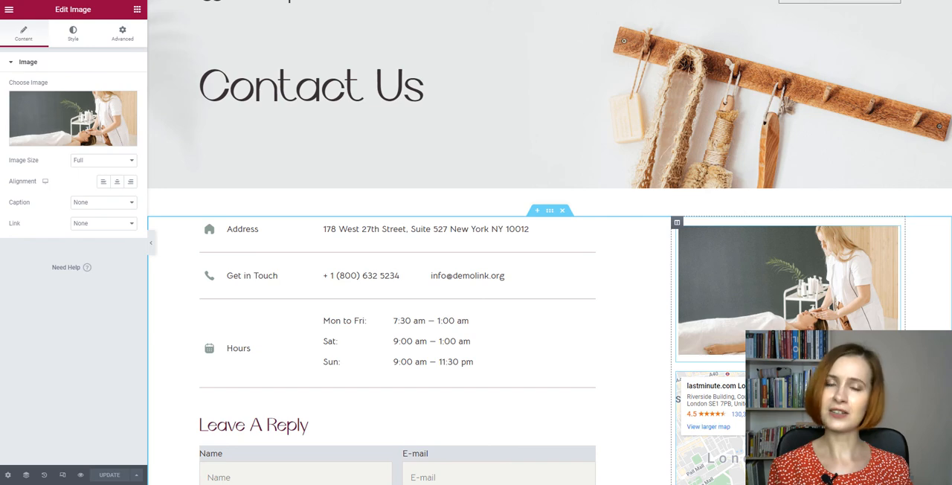
{"action": "scroll", "scroll_direction": "down", "scroll_amount": 3}
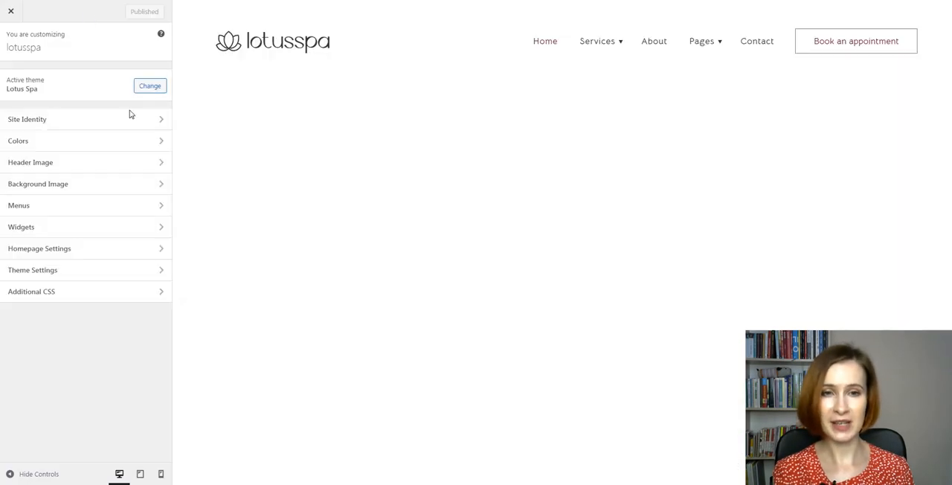
Look over Site Identity, then the Footer socials menu's items under Menus.
{"action": "left_click", "coordinate": [27, 119]}
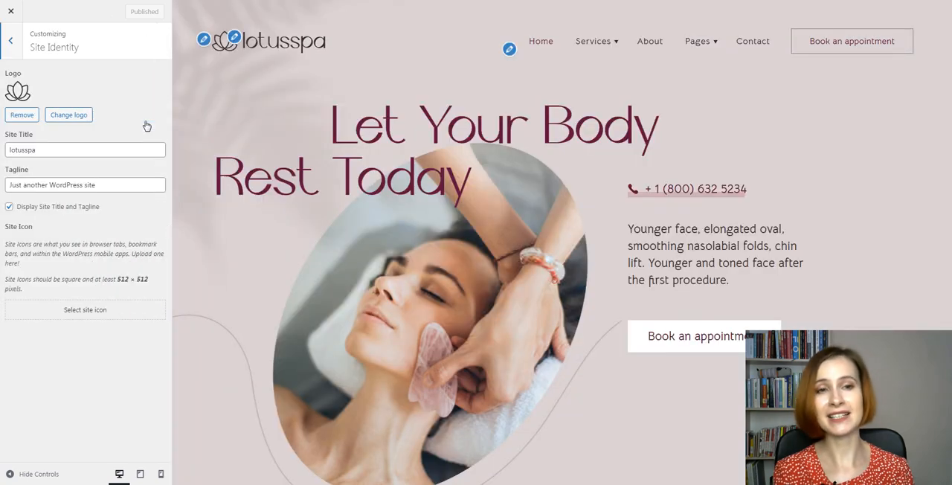
{"action": "left_click", "coordinate": [11, 40]}
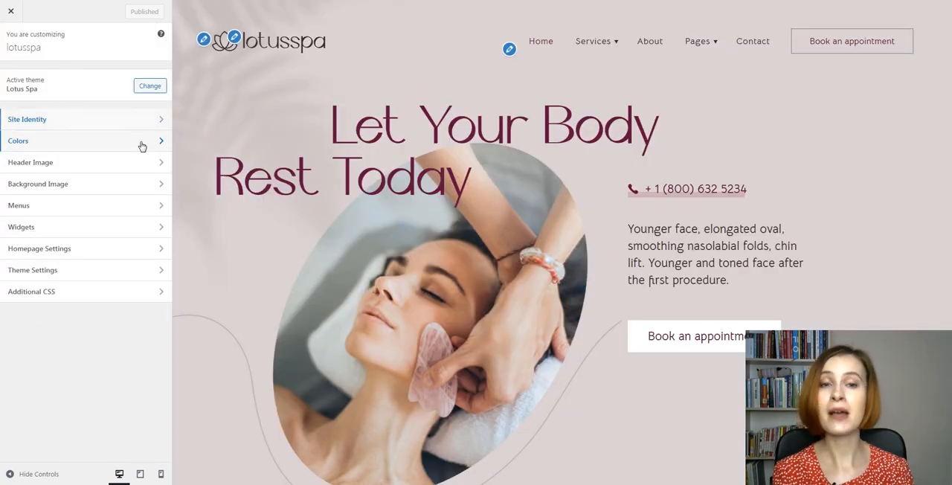
{"action": "left_click", "coordinate": [19, 205]}
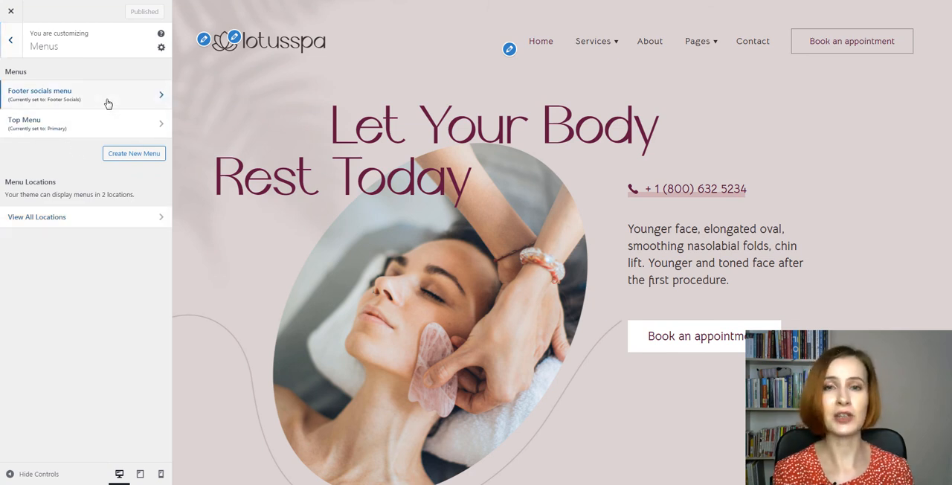
{"action": "left_click", "coordinate": [85, 95]}
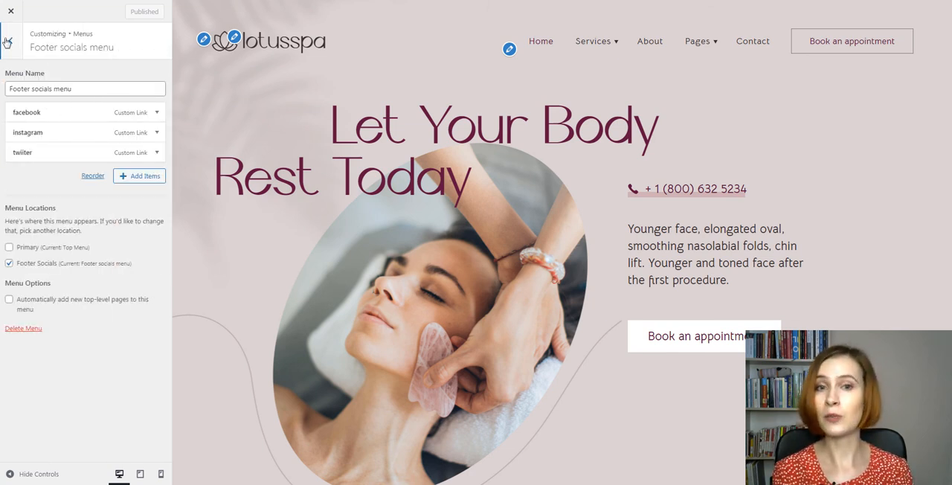
{"action": "left_click", "coordinate": [11, 40]}
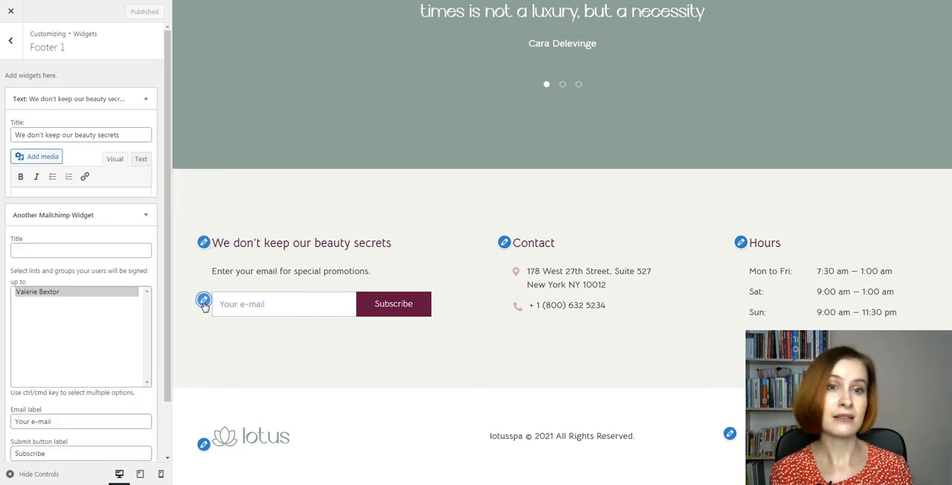
Collapse the beauty secrets Text widget and open Footer 2's Contact Custom HTML widget.
{"action": "left_click", "coordinate": [146, 98]}
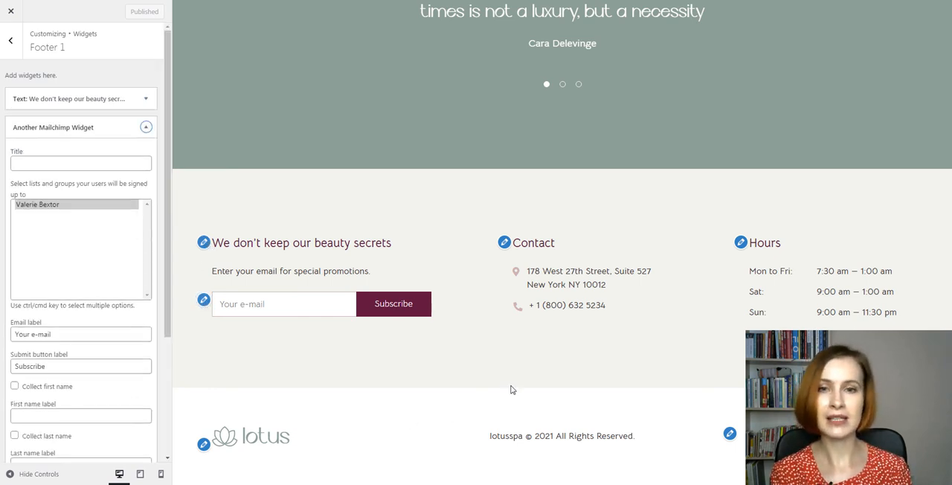
{"action": "left_click", "coordinate": [504, 242]}
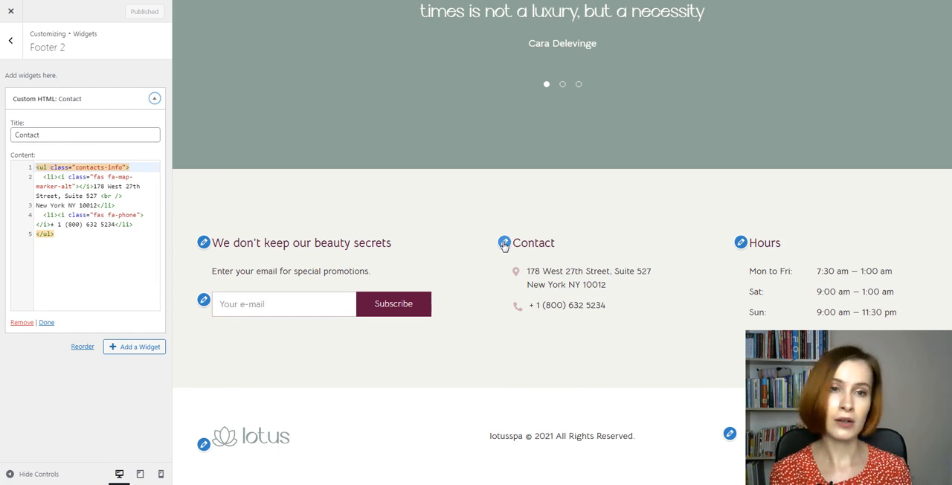
{"action": "left_click", "coordinate": [741, 243]}
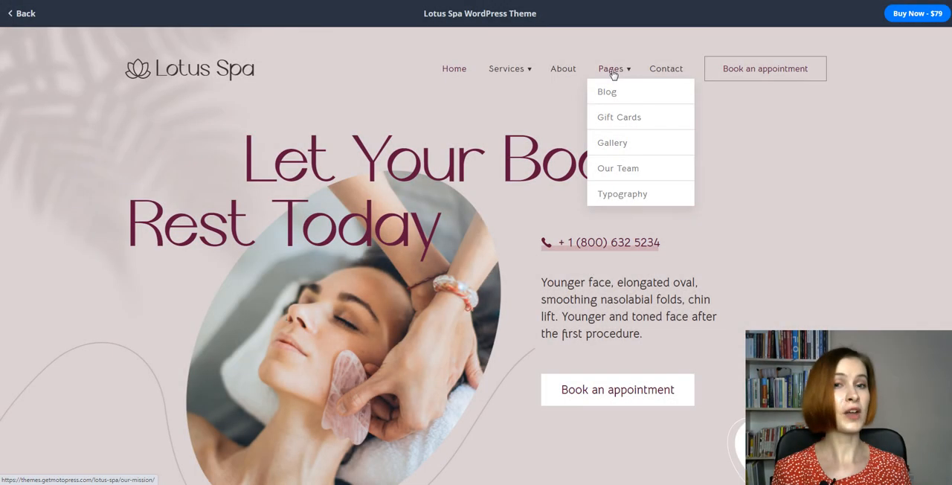
Scroll through the demo's Gallery page, then go to Gift Cards from the Pages menu.
{"action": "left_click", "coordinate": [612, 142]}
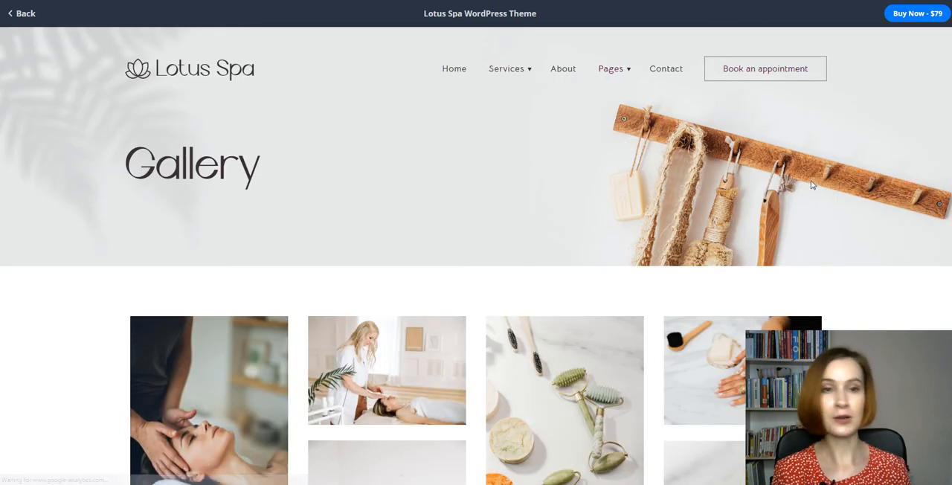
{"action": "scroll", "scroll_direction": "down", "scroll_amount": 3}
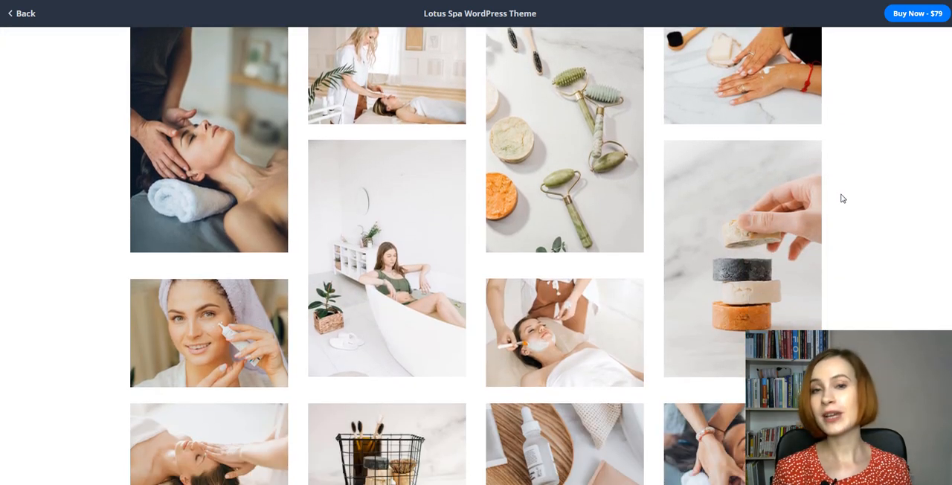
{"action": "scroll", "scroll_direction": "down", "scroll_amount": 3}
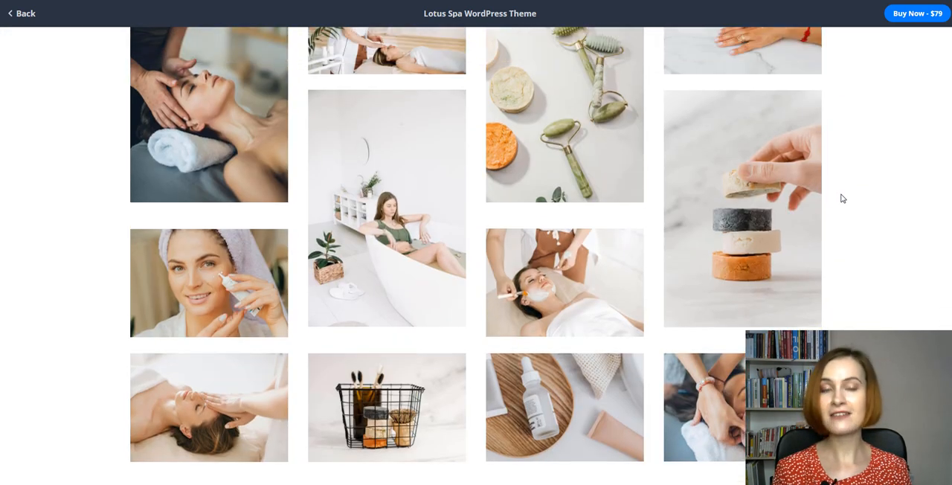
{"action": "scroll", "scroll_direction": "up", "scroll_amount": 3}
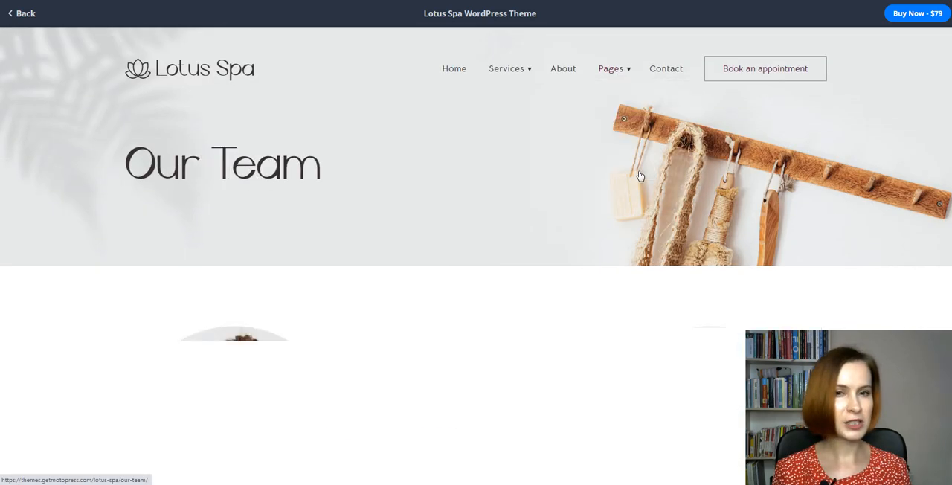
{"action": "scroll", "scroll_direction": "down", "scroll_amount": 3}
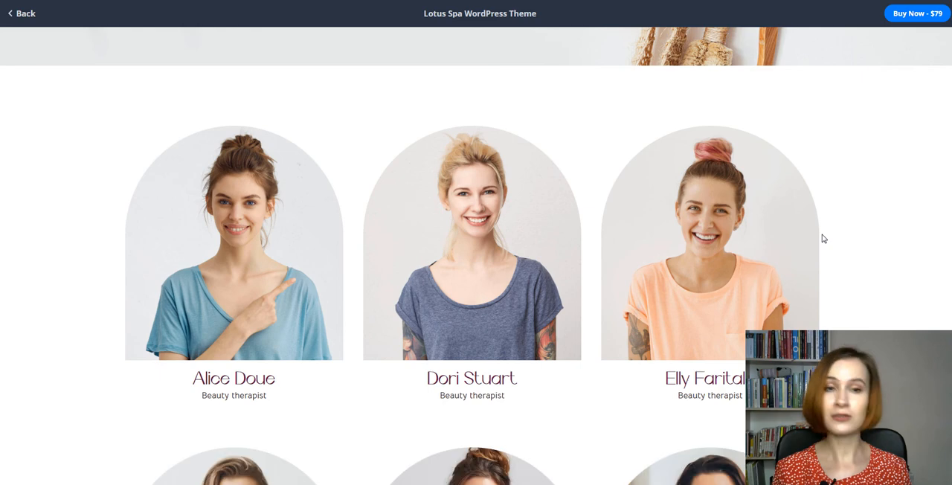
{"action": "scroll", "scroll_direction": "down", "scroll_amount": 3}
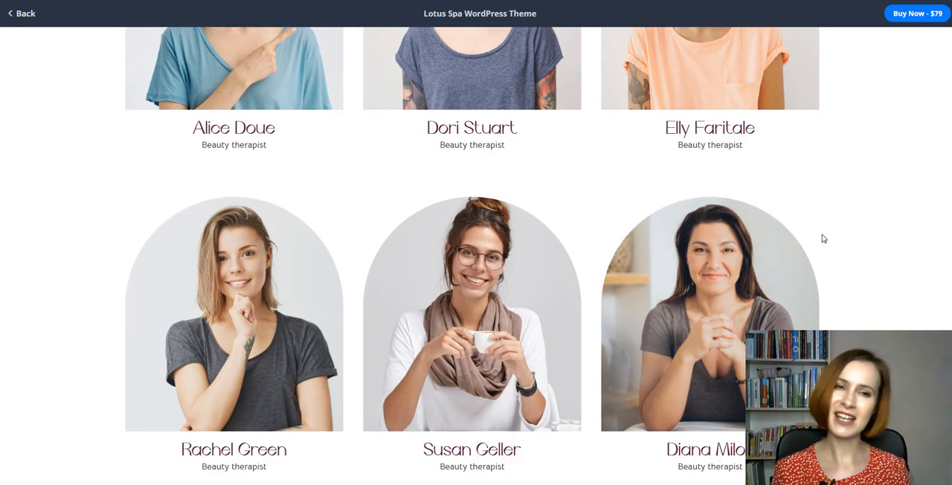
{"action": "scroll", "scroll_direction": "down", "scroll_amount": 3}
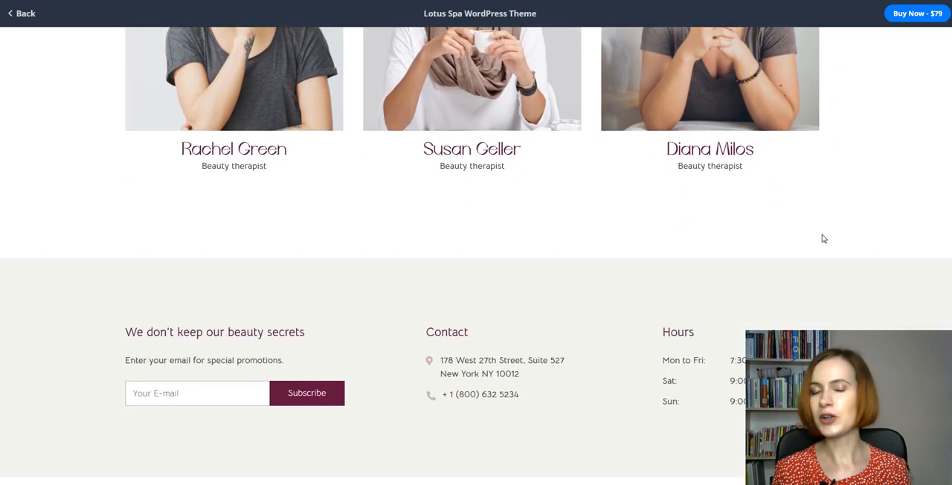
{"action": "scroll", "scroll_direction": "up", "scroll_amount": 3}
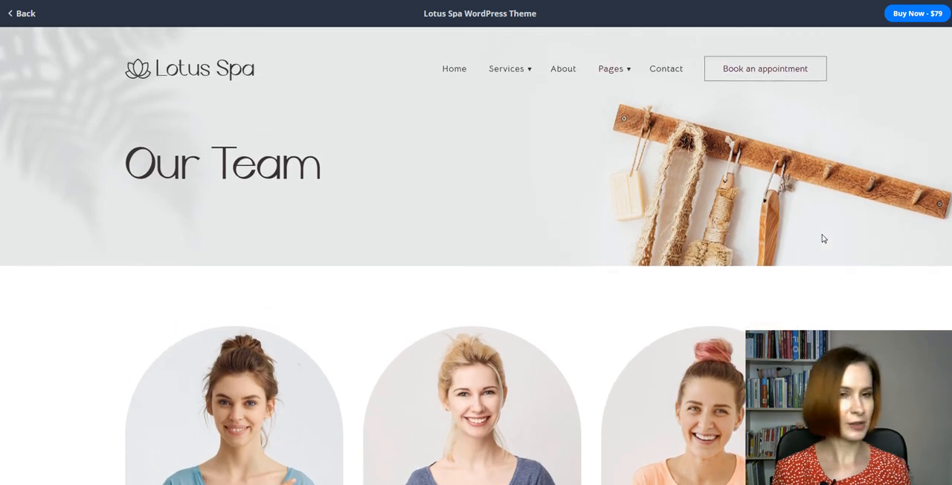
{"action": "left_click", "coordinate": [610, 68]}
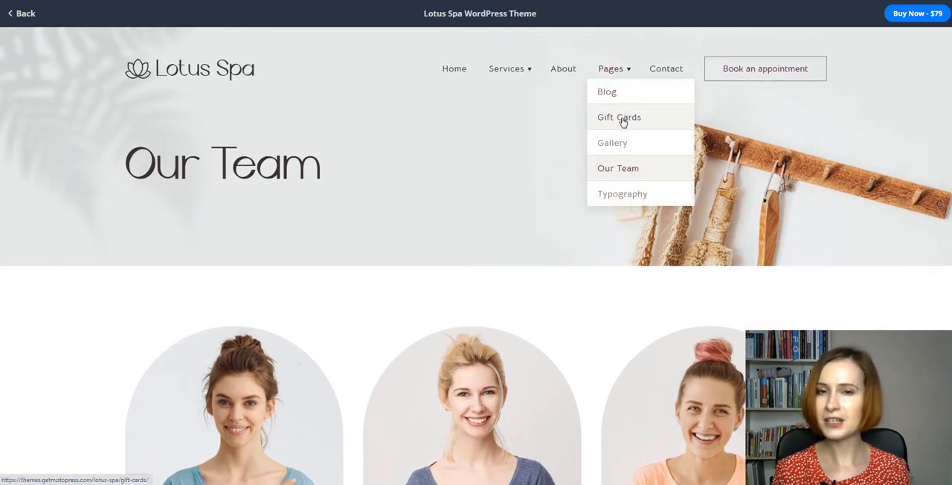
{"action": "left_click", "coordinate": [619, 116]}
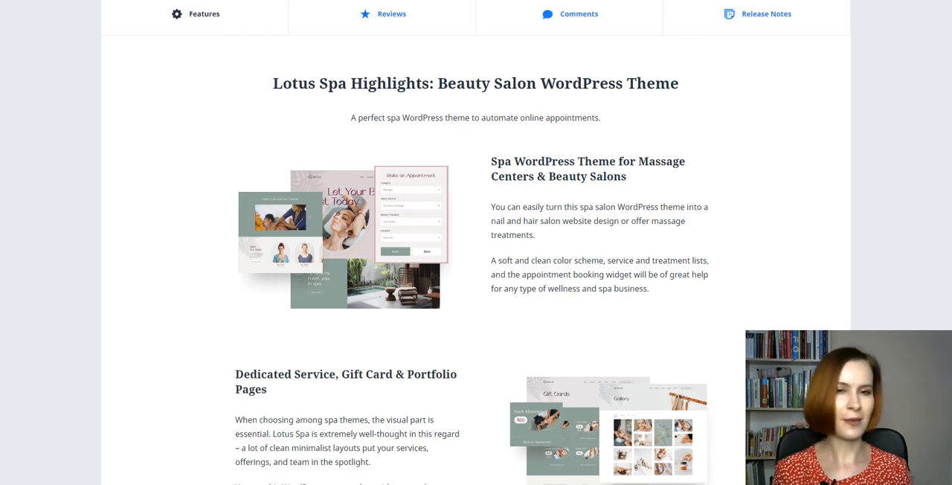
{"action": "scroll", "scroll_direction": "down", "scroll_amount": 3}
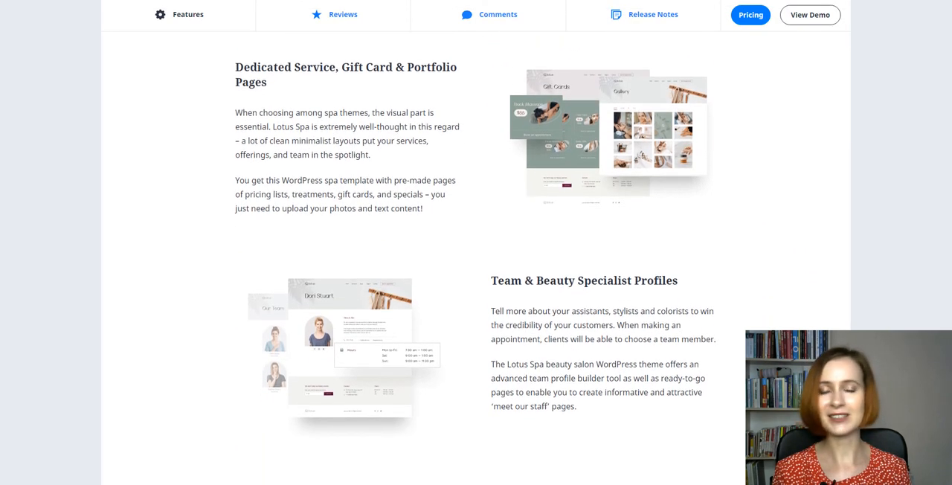
{"action": "scroll", "scroll_direction": "down", "scroll_amount": 3}
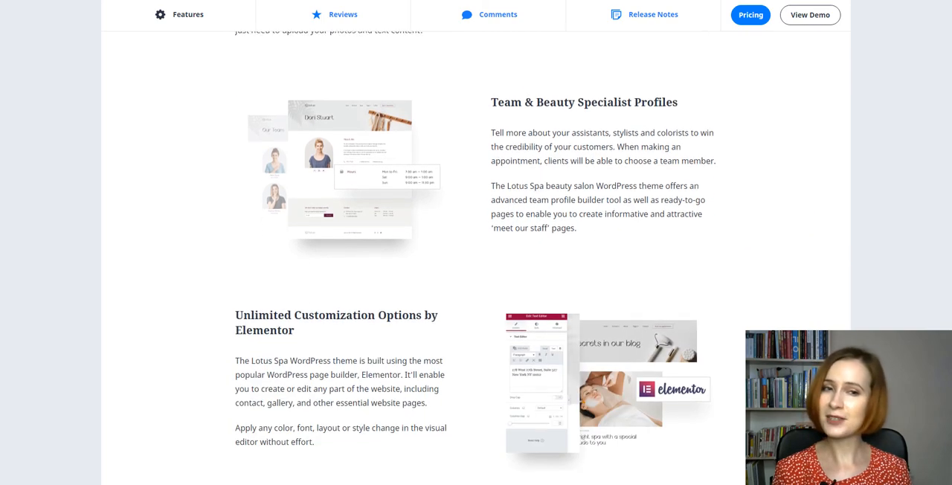
{"action": "scroll", "scroll_direction": "down", "scroll_amount": 3}
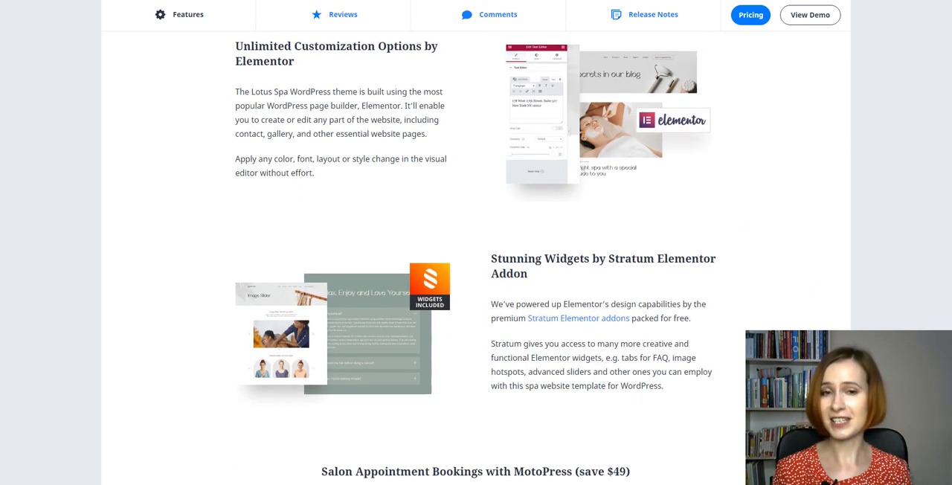
{"action": "scroll", "scroll_direction": "down", "scroll_amount": 3}
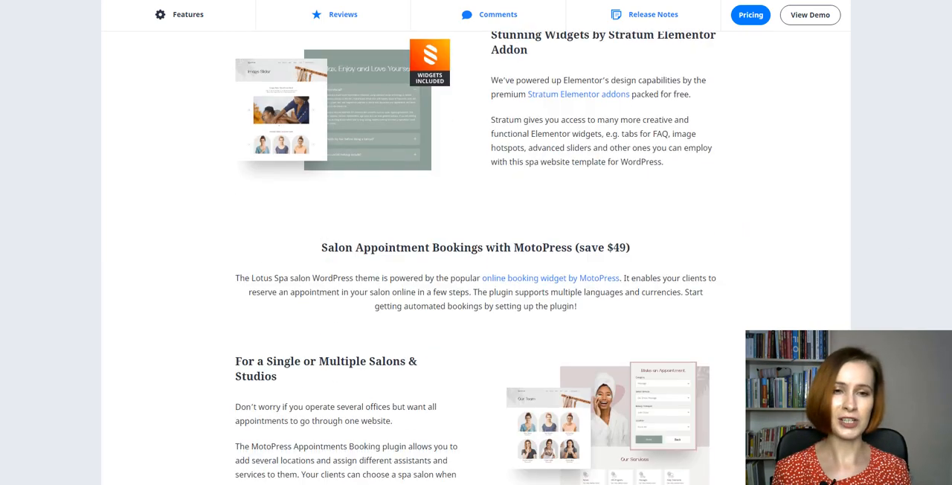
{"action": "scroll", "scroll_direction": "down", "scroll_amount": 3}
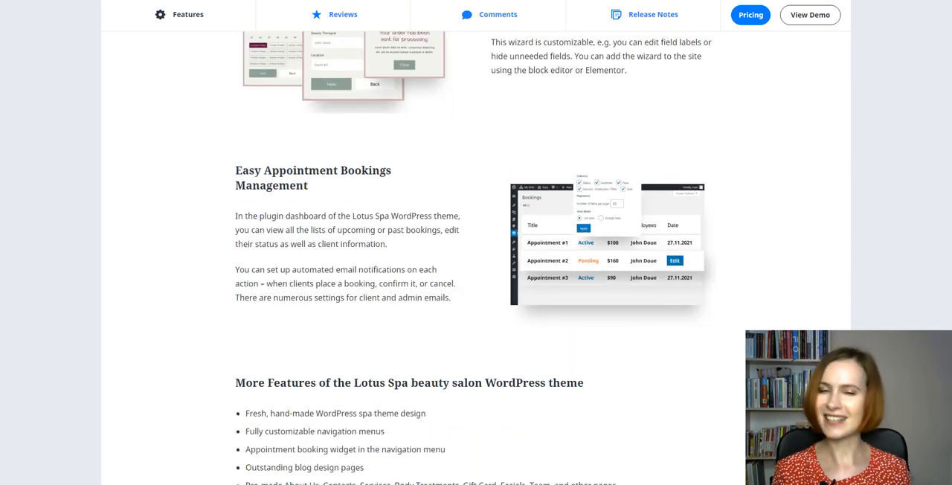